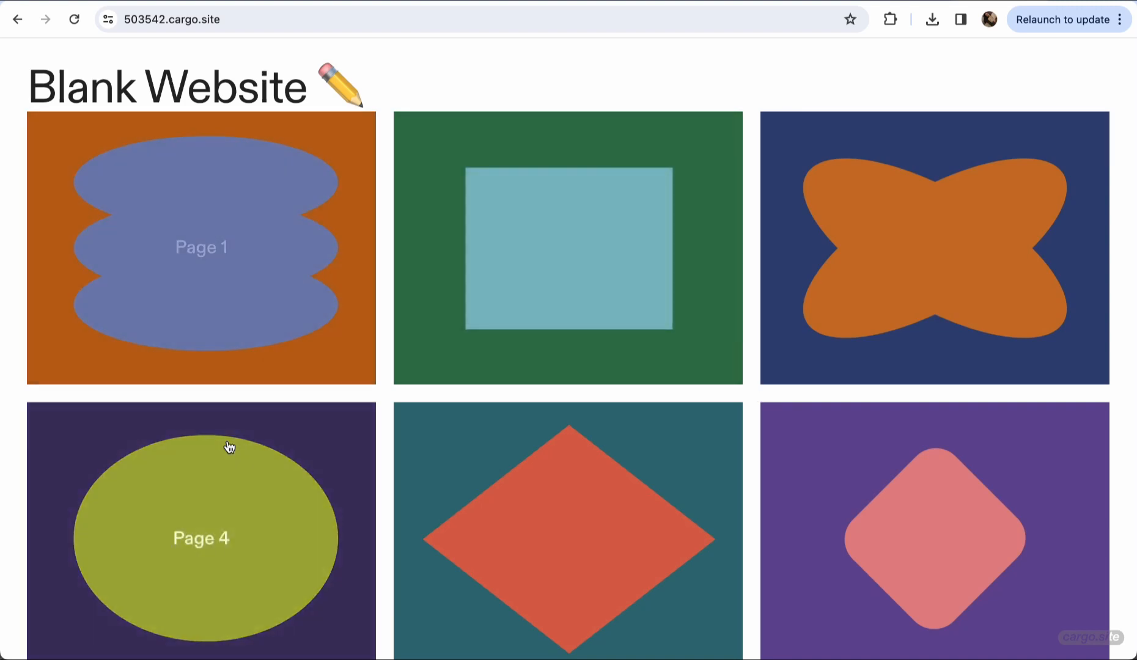
pyautogui.moveTo(731, 272)
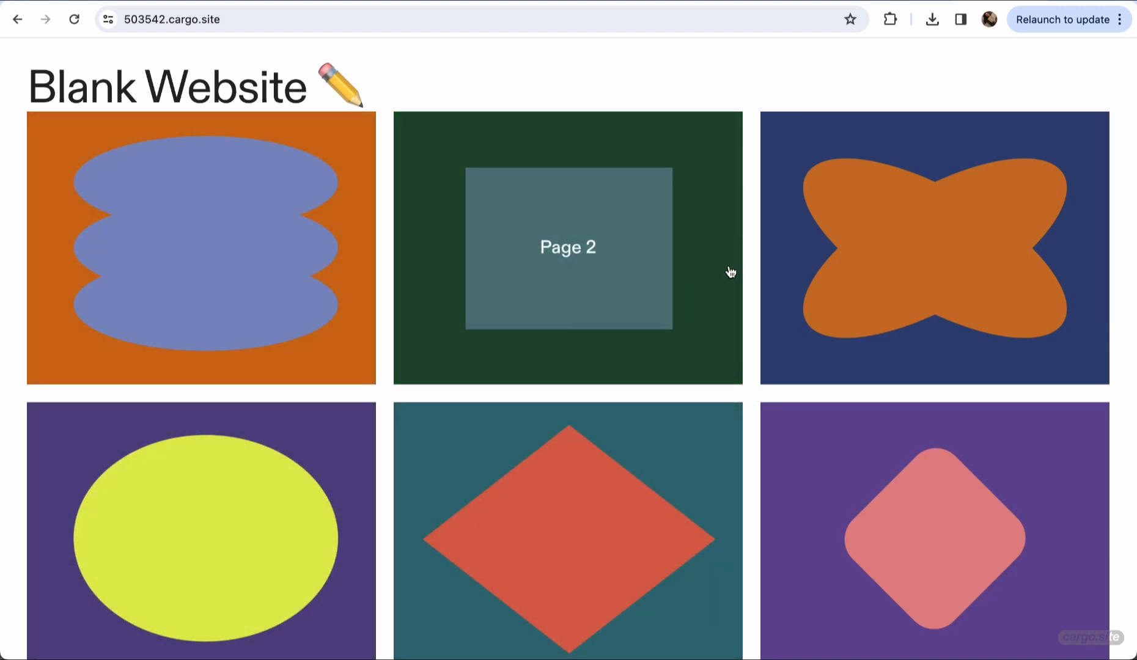
pyautogui.moveTo(669, 117)
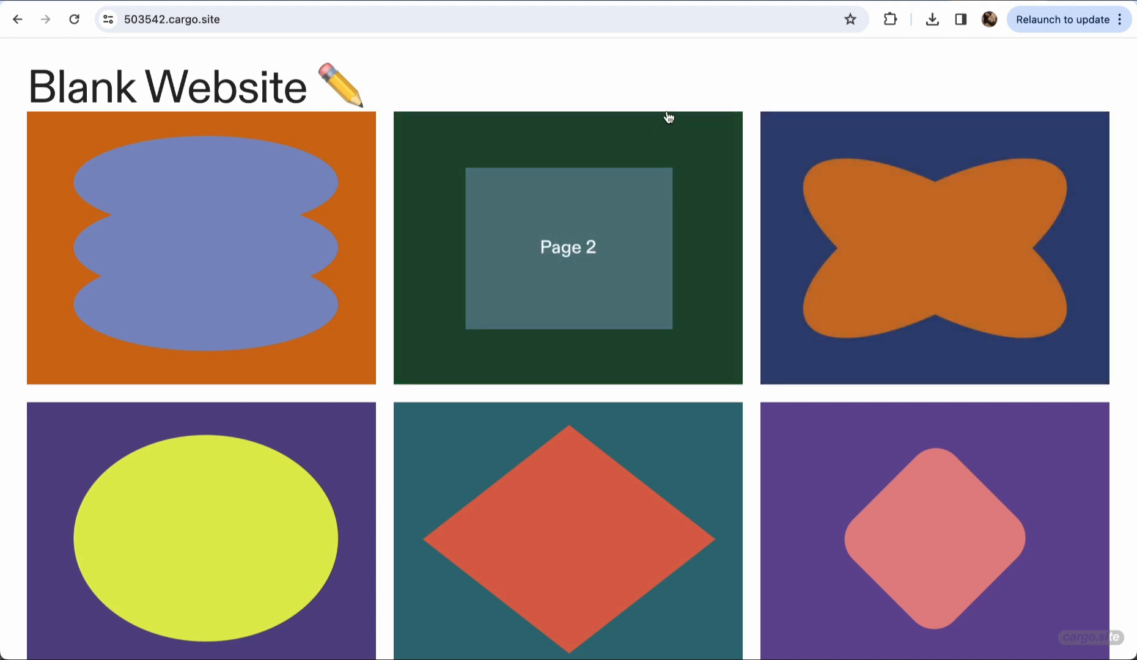
pyautogui.moveTo(274, 215)
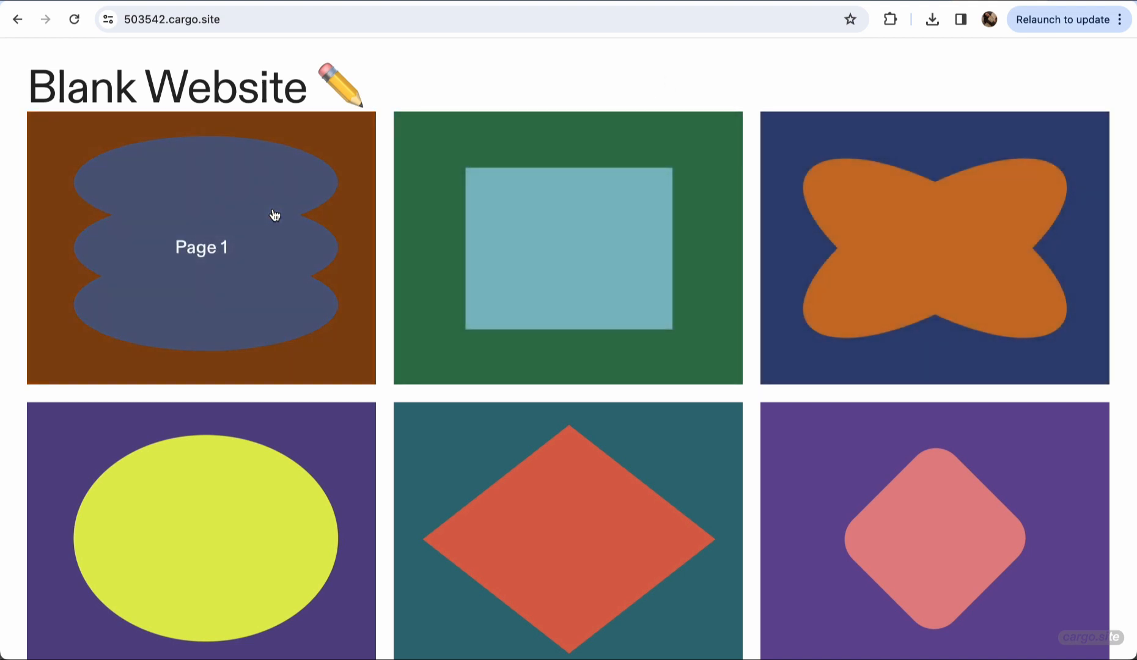
pyautogui.moveTo(762, 326)
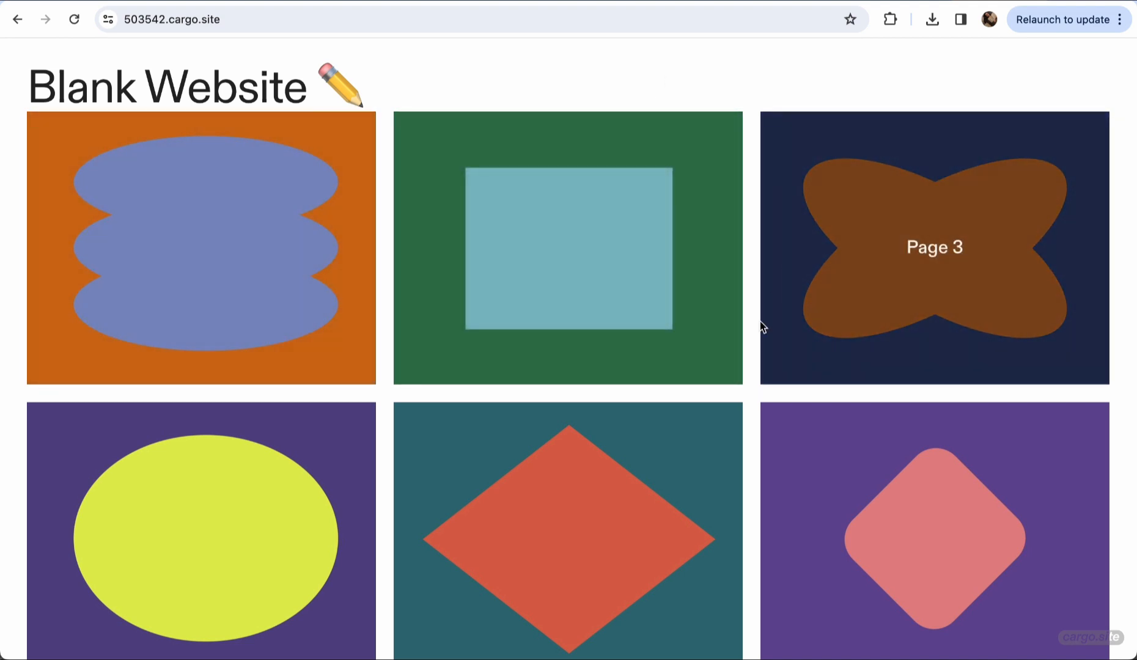
pyautogui.moveTo(568, 281)
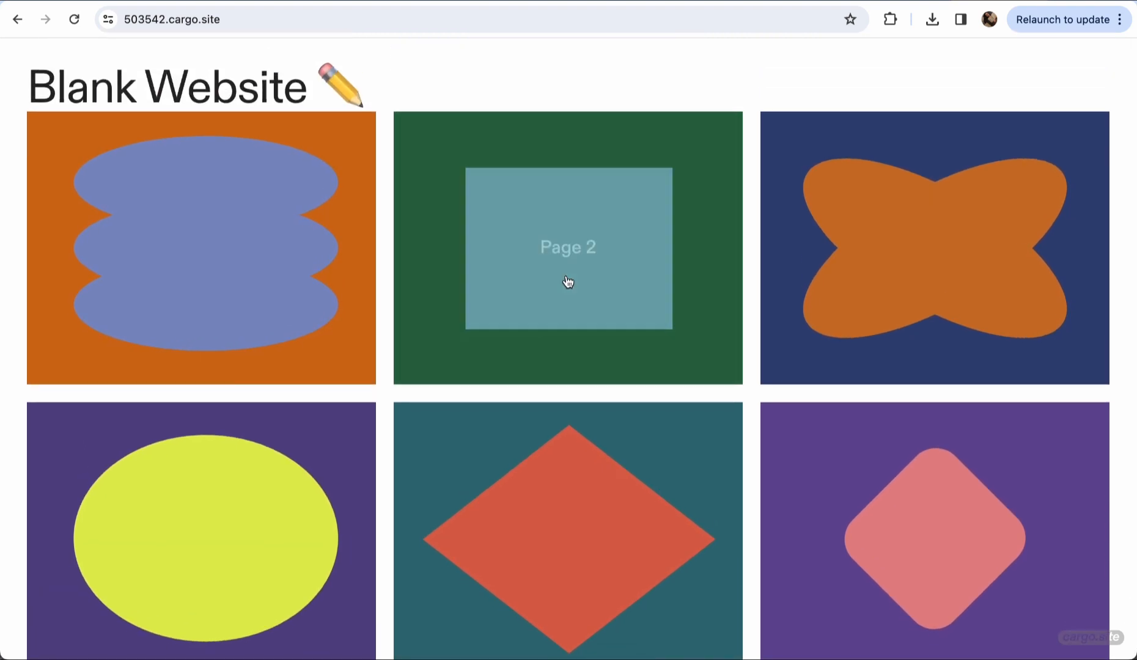
pyautogui.moveTo(891, 231)
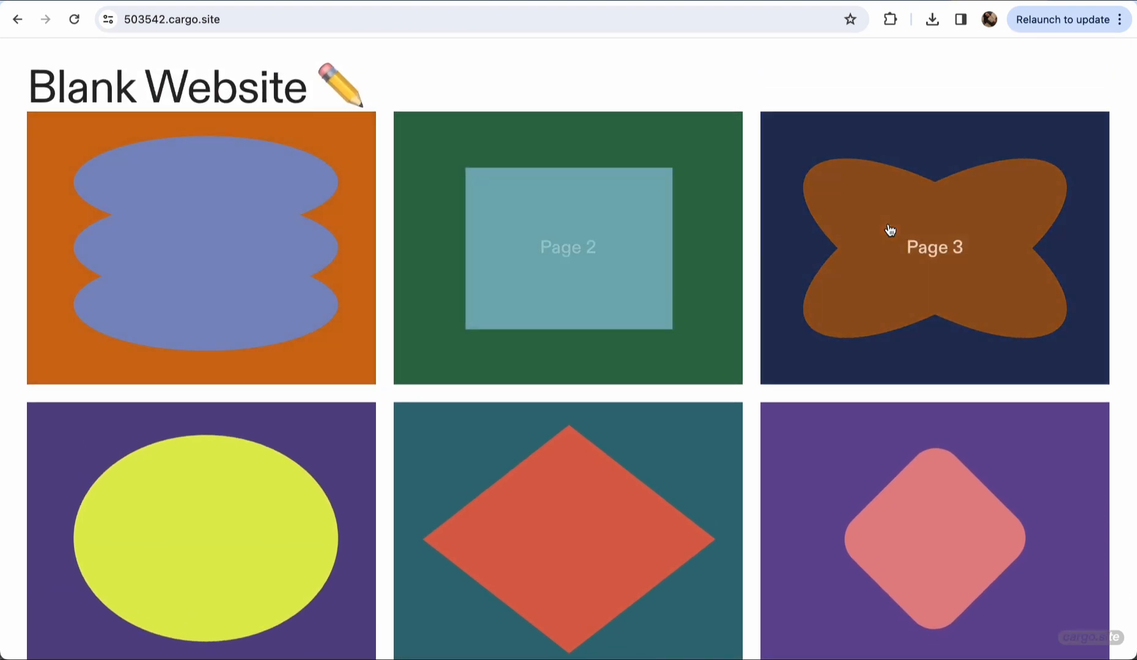
pyautogui.moveTo(898, 24)
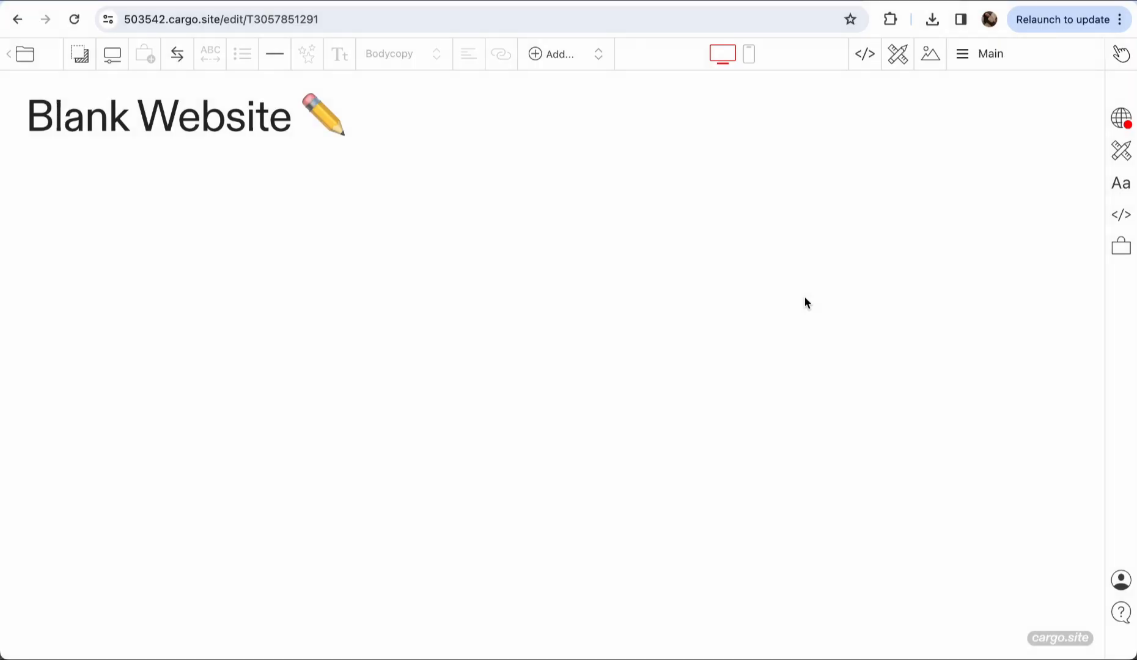
pyautogui.click(980, 54)
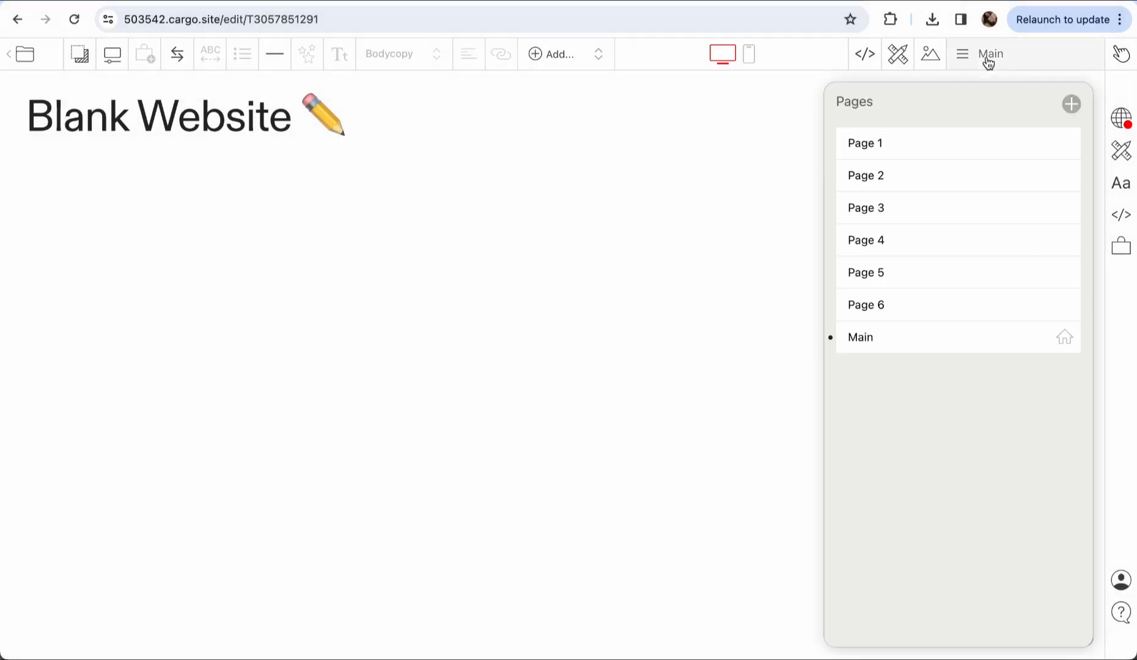
pyautogui.moveTo(896, 167)
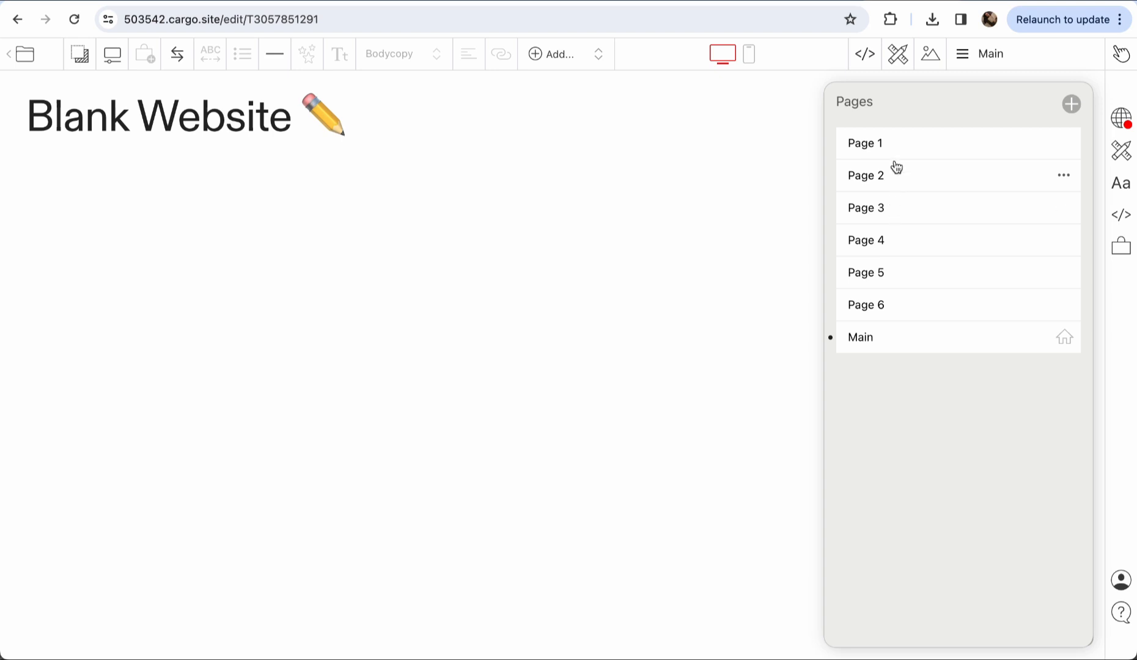
pyautogui.click(865, 144)
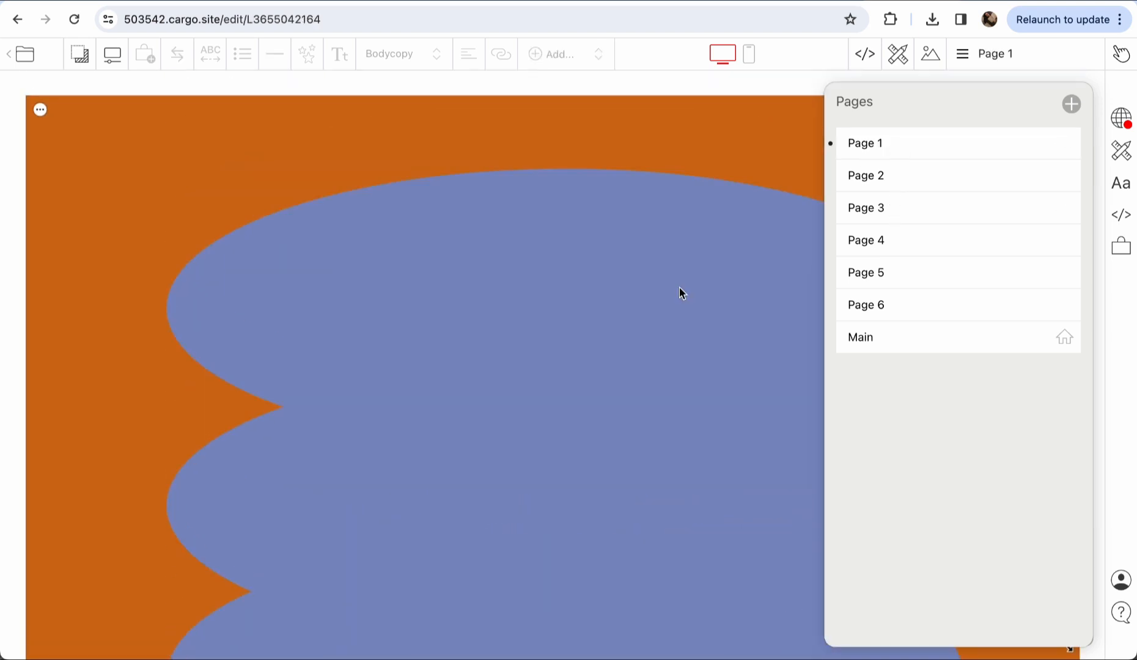
pyautogui.click(866, 175)
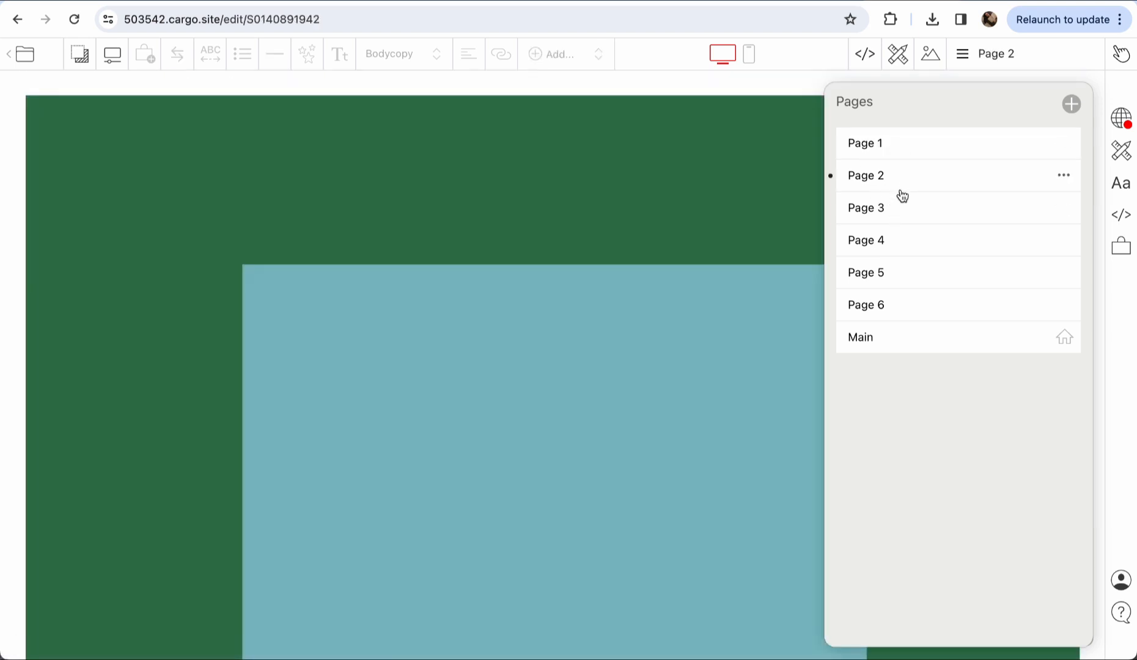
pyautogui.click(861, 337)
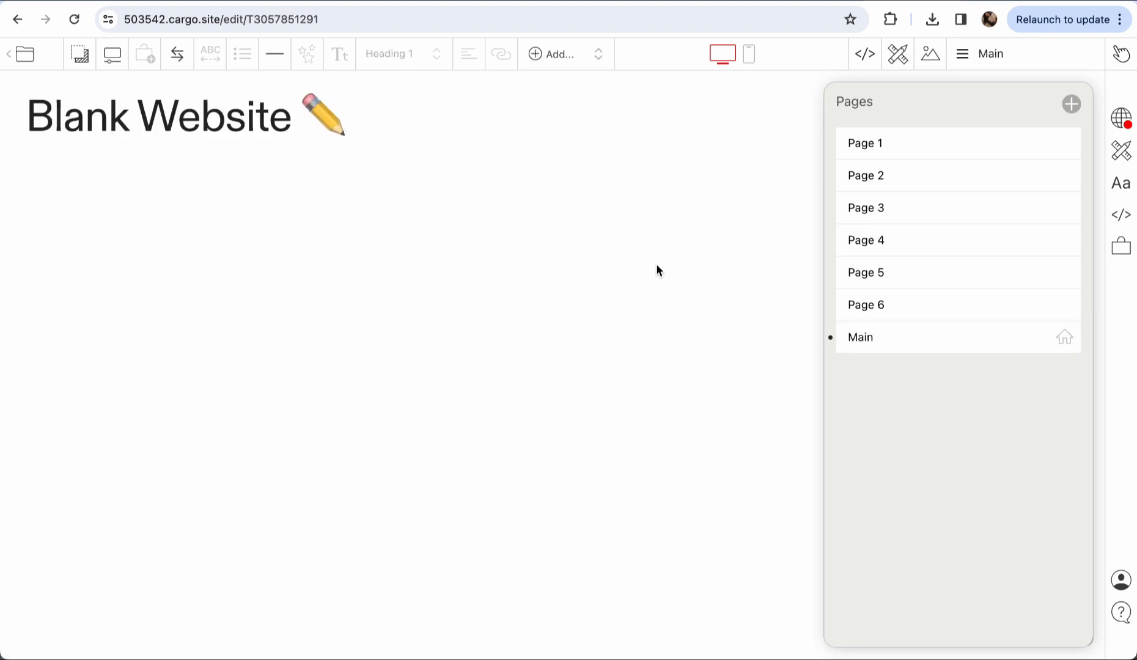
pyautogui.click(315, 220)
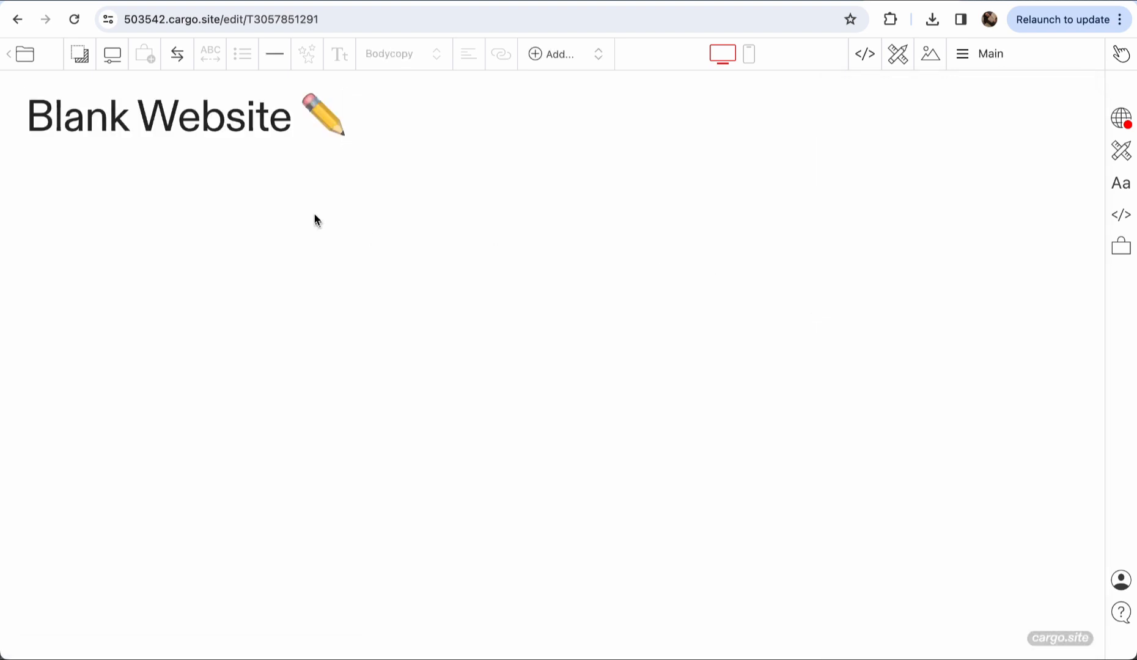
# Insert a Thumbnail Index of all pages and enable Show Title beneath thumbnails.
pyautogui.click(559, 54)
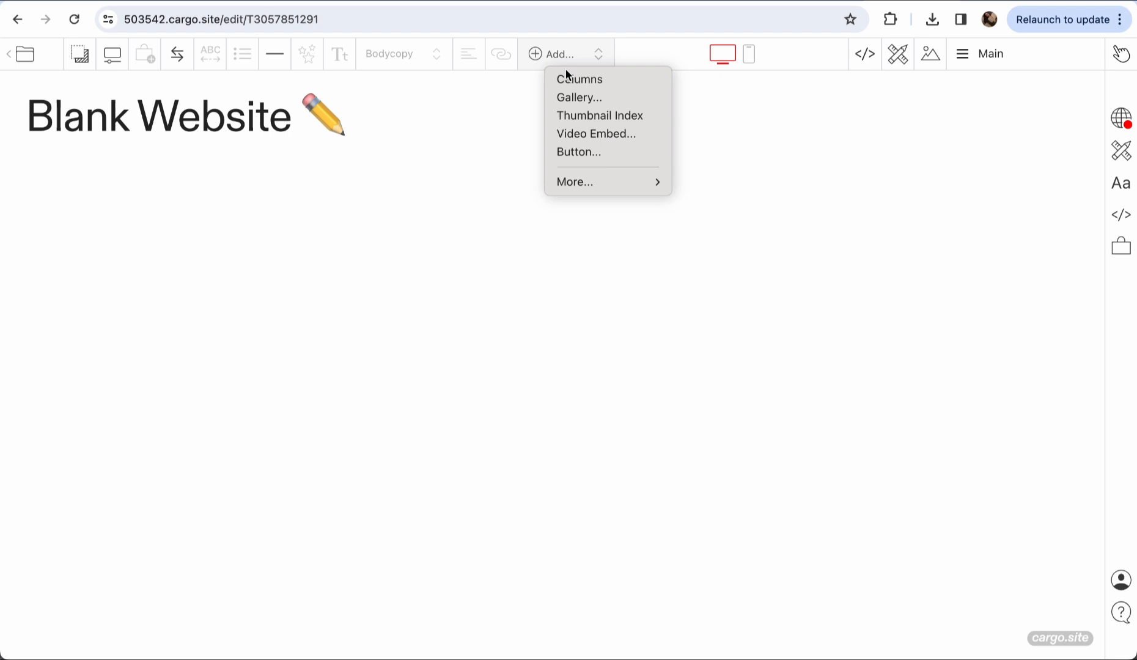
pyautogui.click(600, 115)
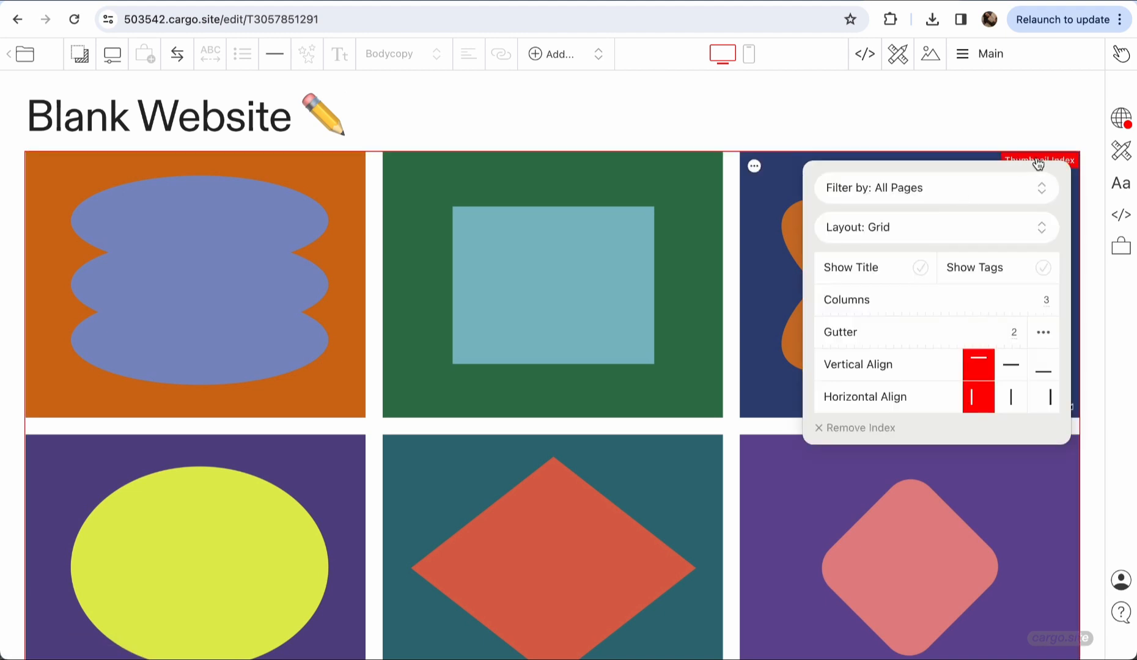
pyautogui.click(921, 268)
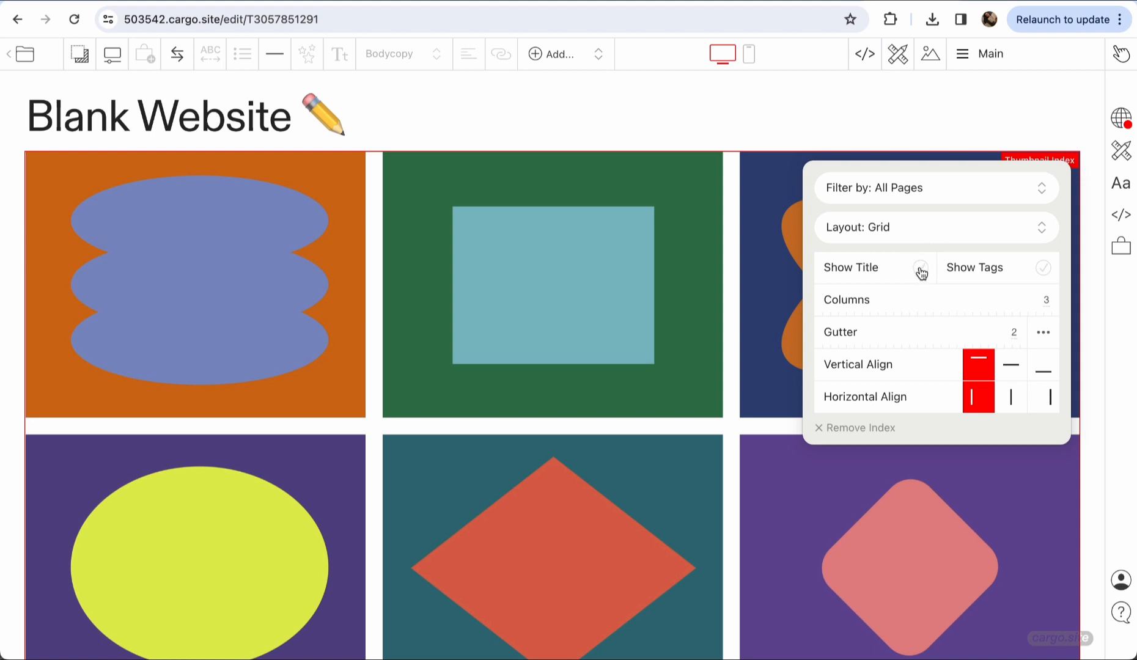
pyautogui.click(920, 267)
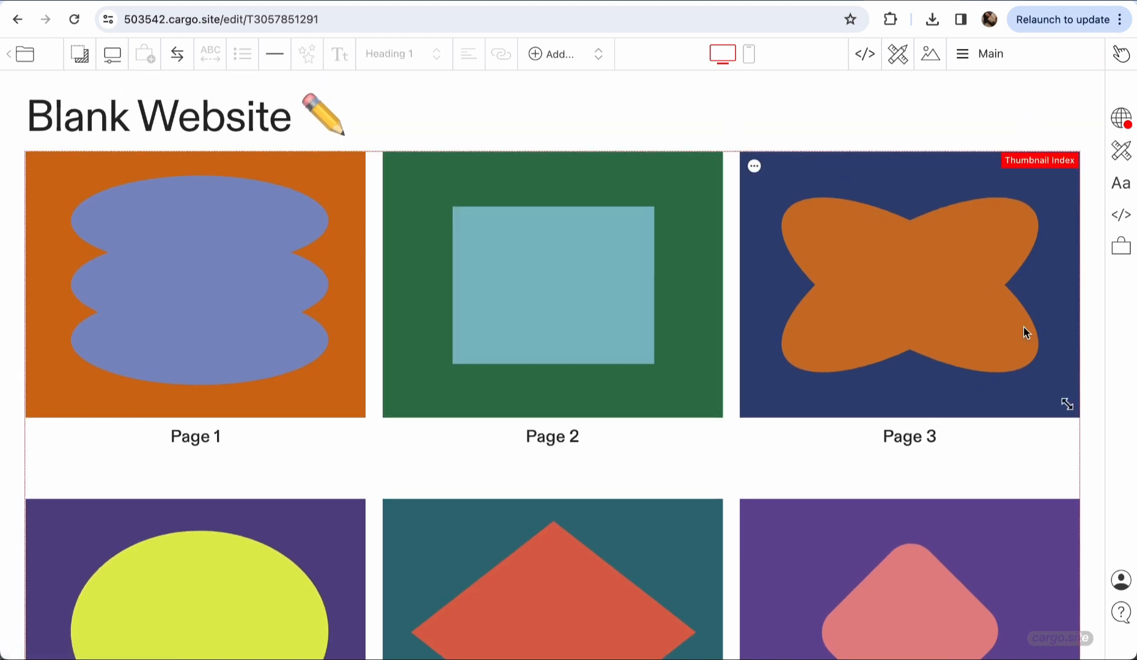
pyautogui.moveTo(1121, 183)
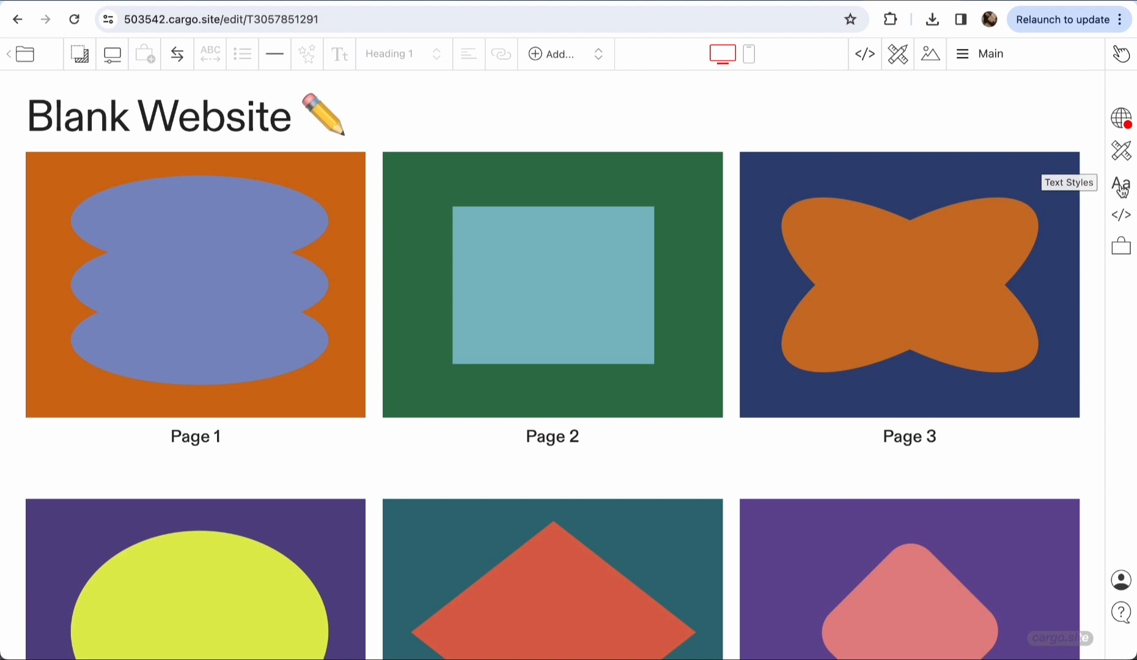
# Raise the Caption text style's font size from 2.05 to 2.85.
pyautogui.click(1121, 182)
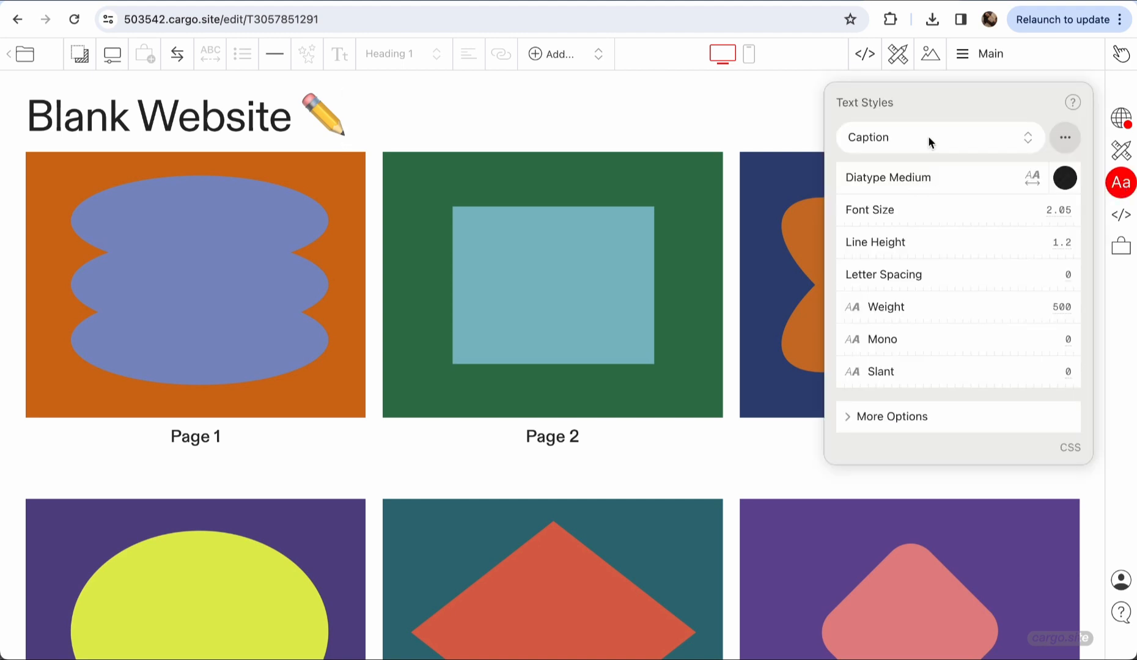
pyautogui.click(939, 138)
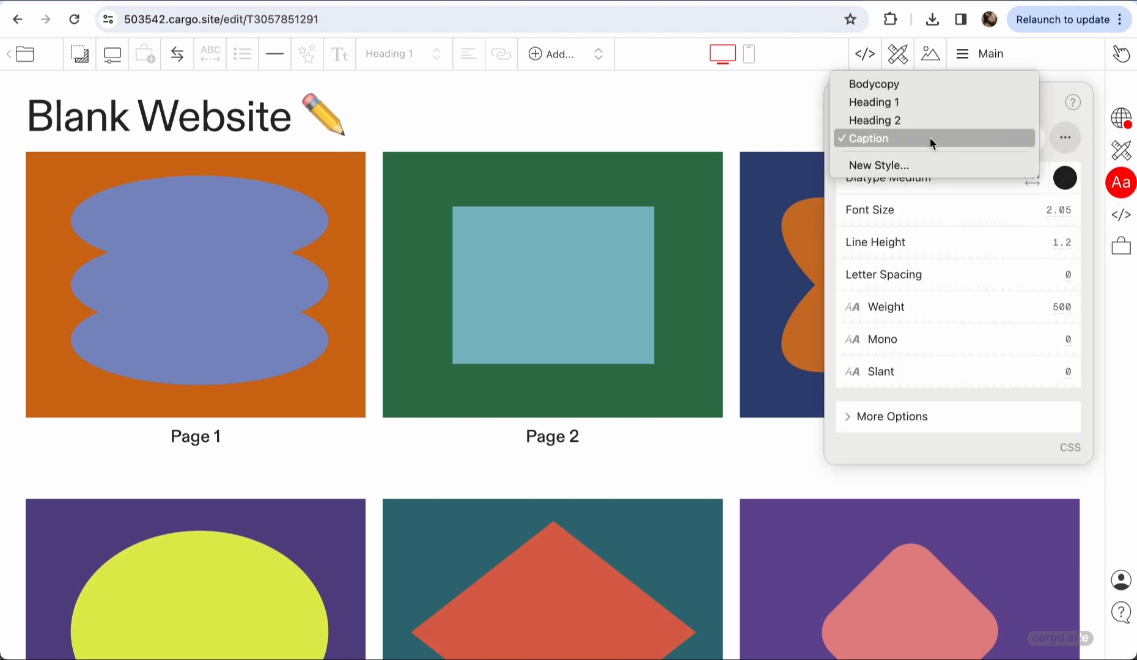
pyautogui.click(870, 139)
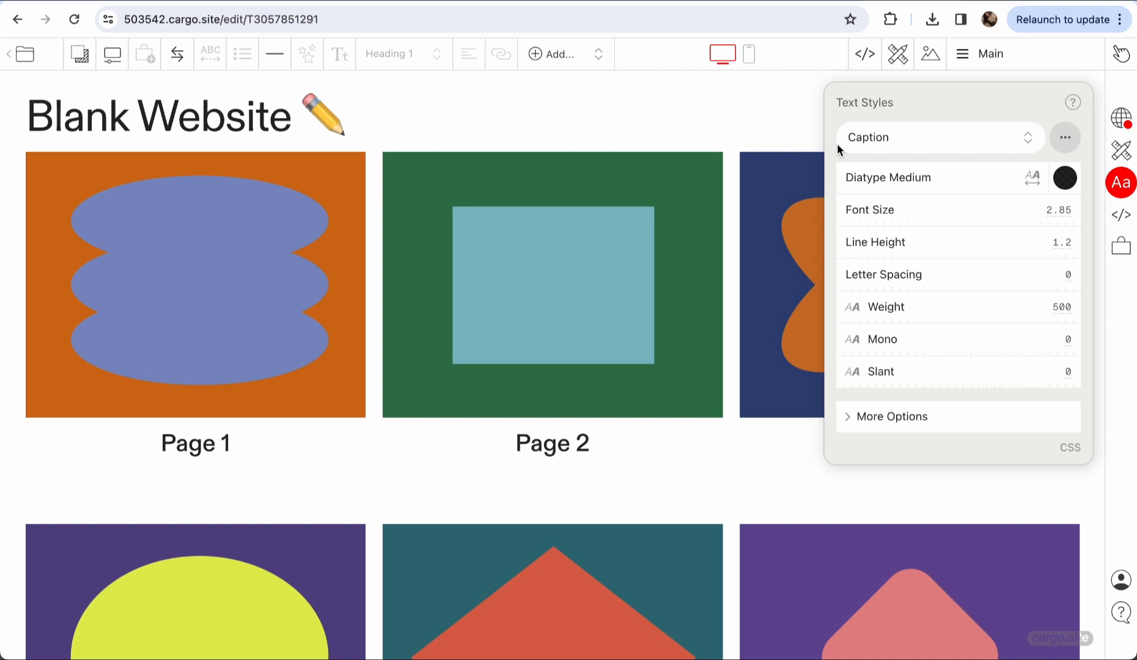
pyautogui.click(1064, 178)
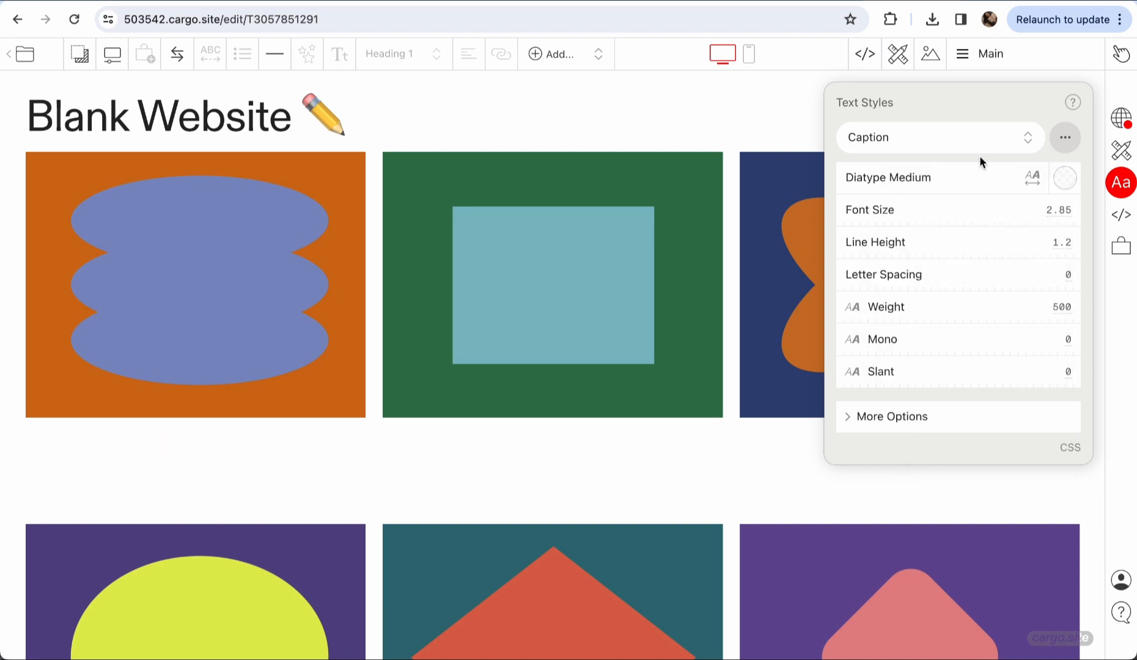
pyautogui.click(1066, 178)
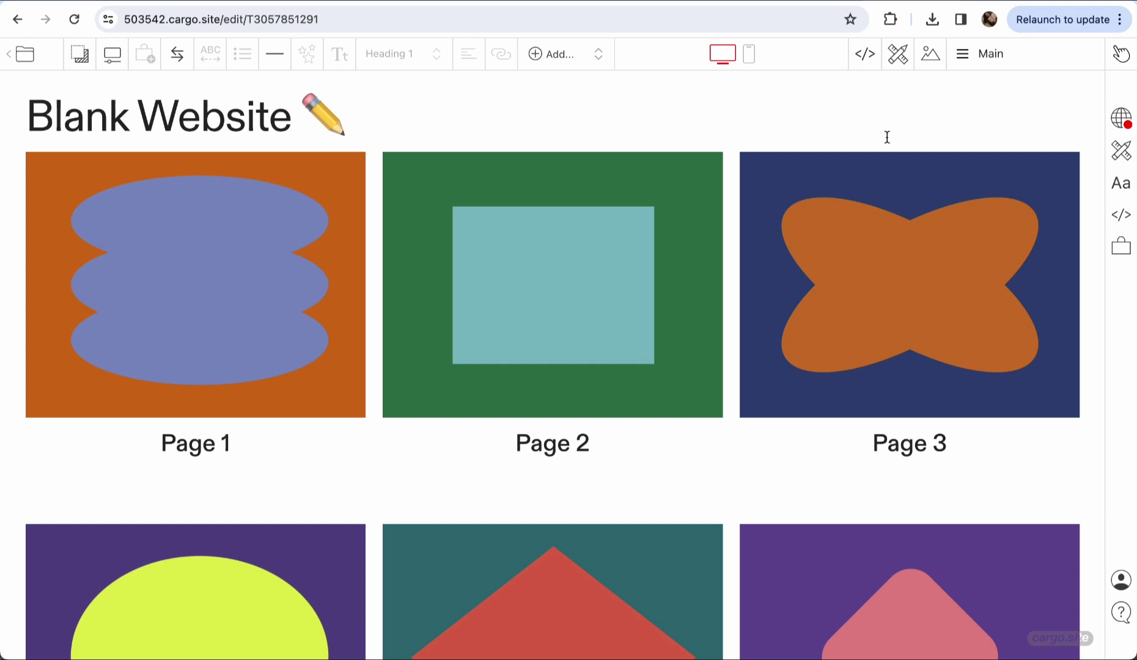
pyautogui.moveTo(864, 53)
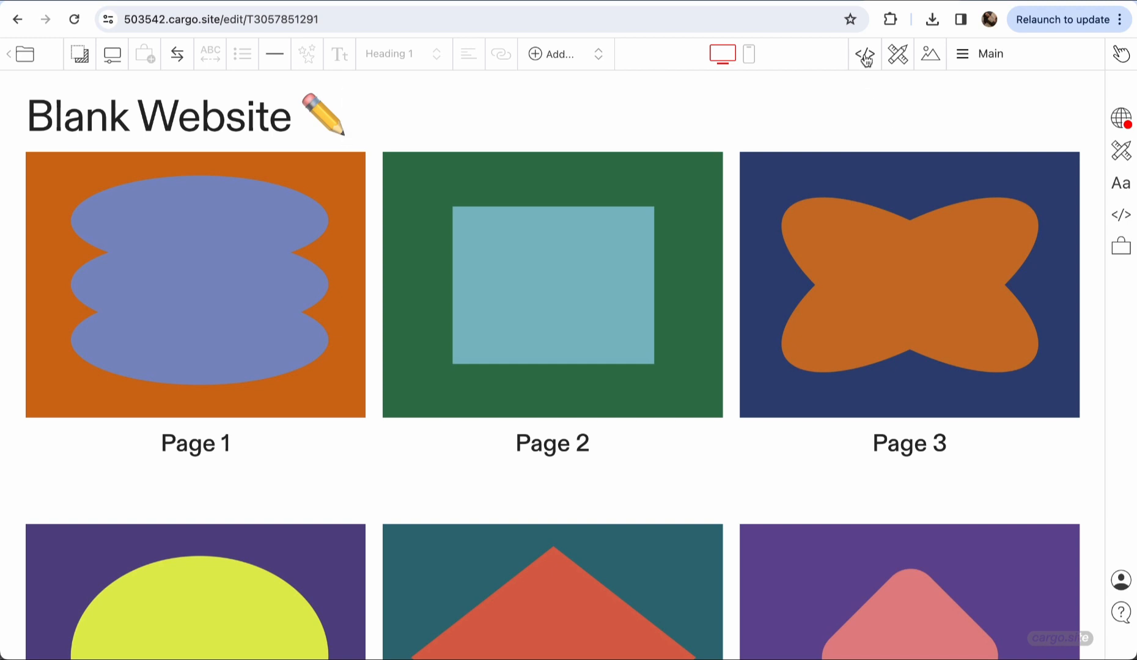
pyautogui.moveTo(864, 55)
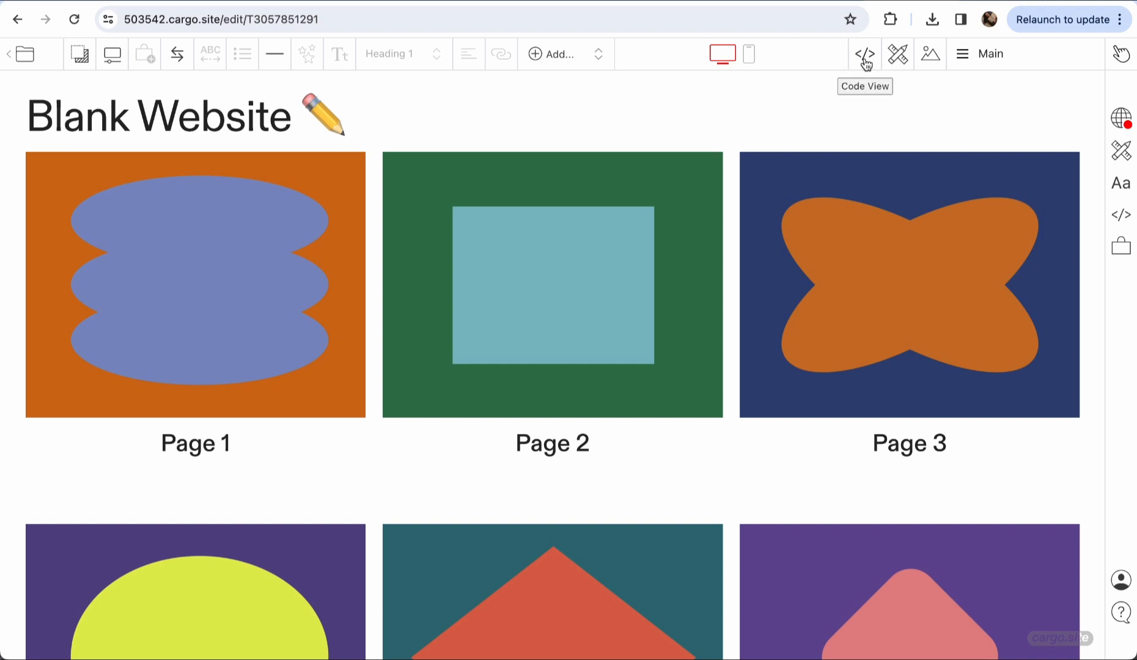
# Add class="my-thumbs" to the gallery-grid tag in the Main page HTML.
pyautogui.click(865, 54)
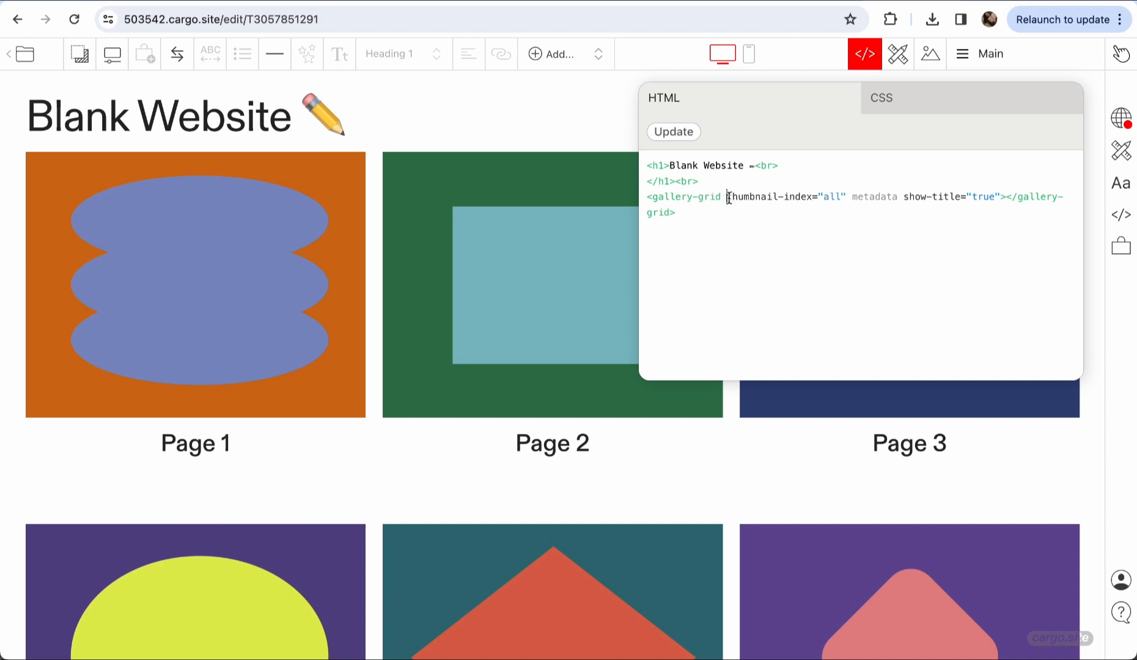
pyautogui.moveTo(722, 255)
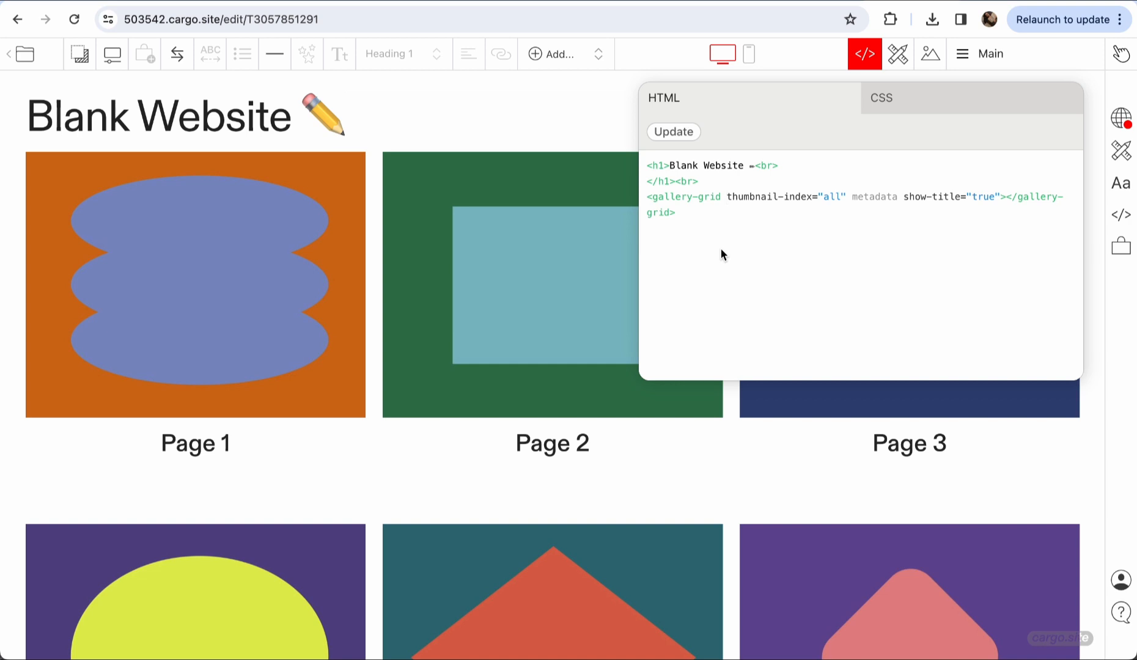
pyautogui.write('class="')
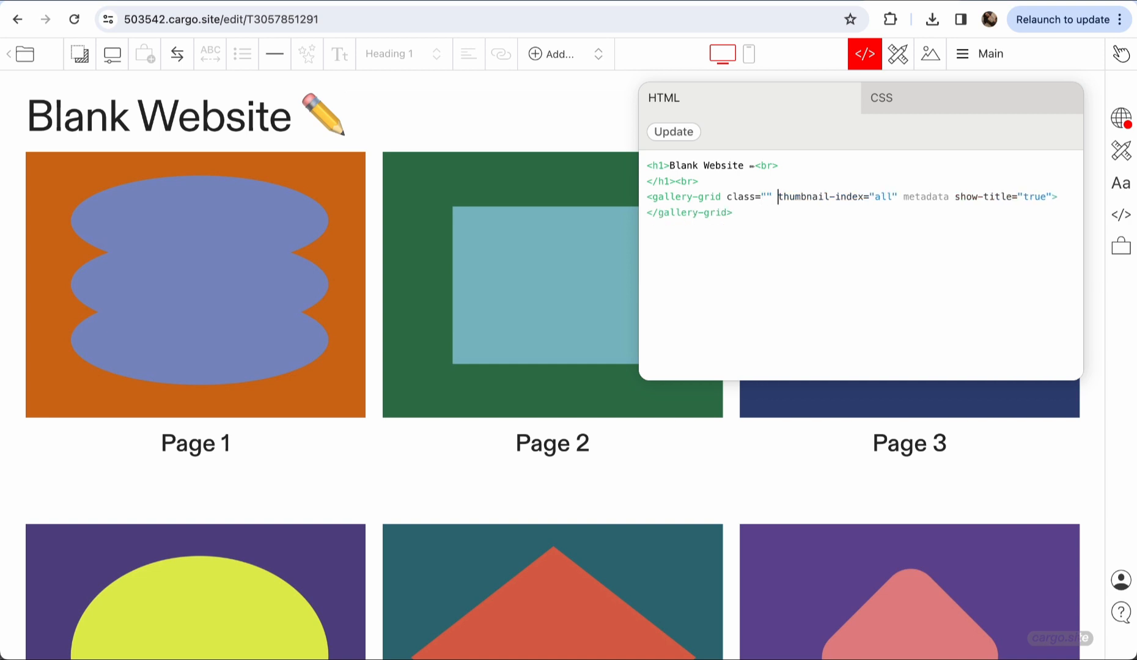
pyautogui.write('my-')
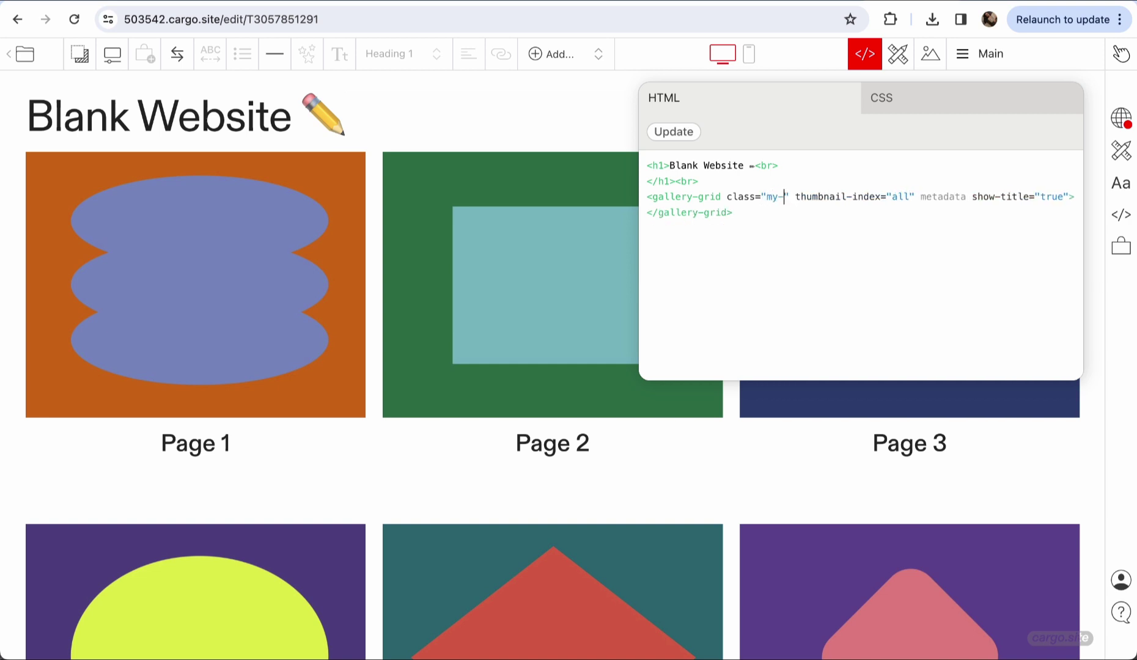
pyautogui.write('thumb')
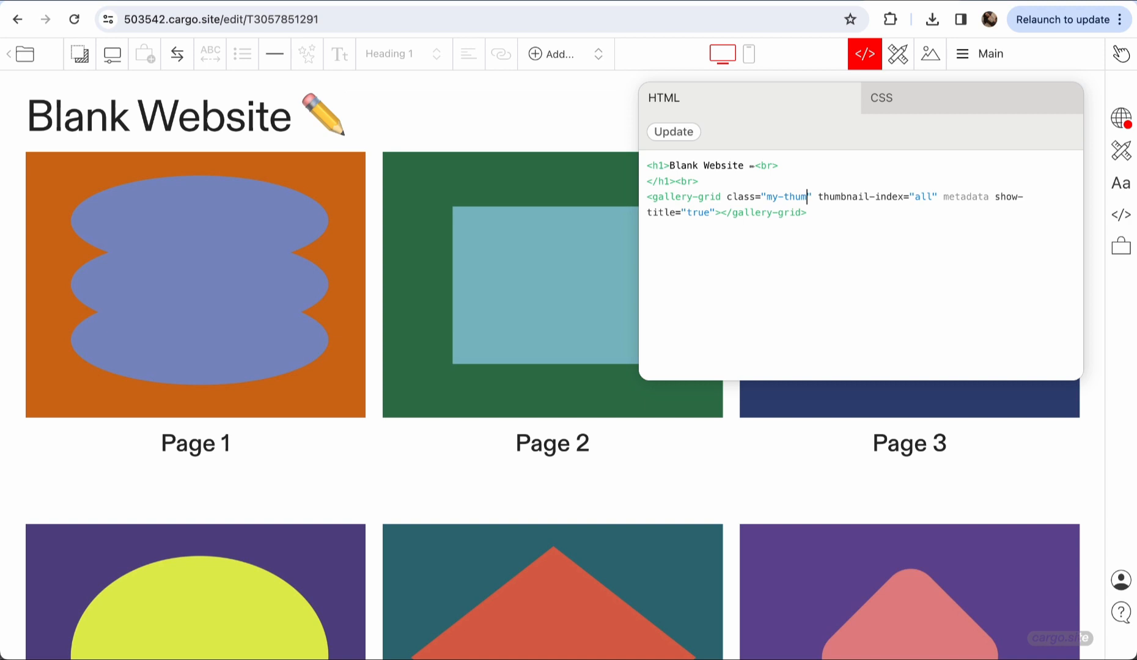
pyautogui.write('bs" show-title="true')
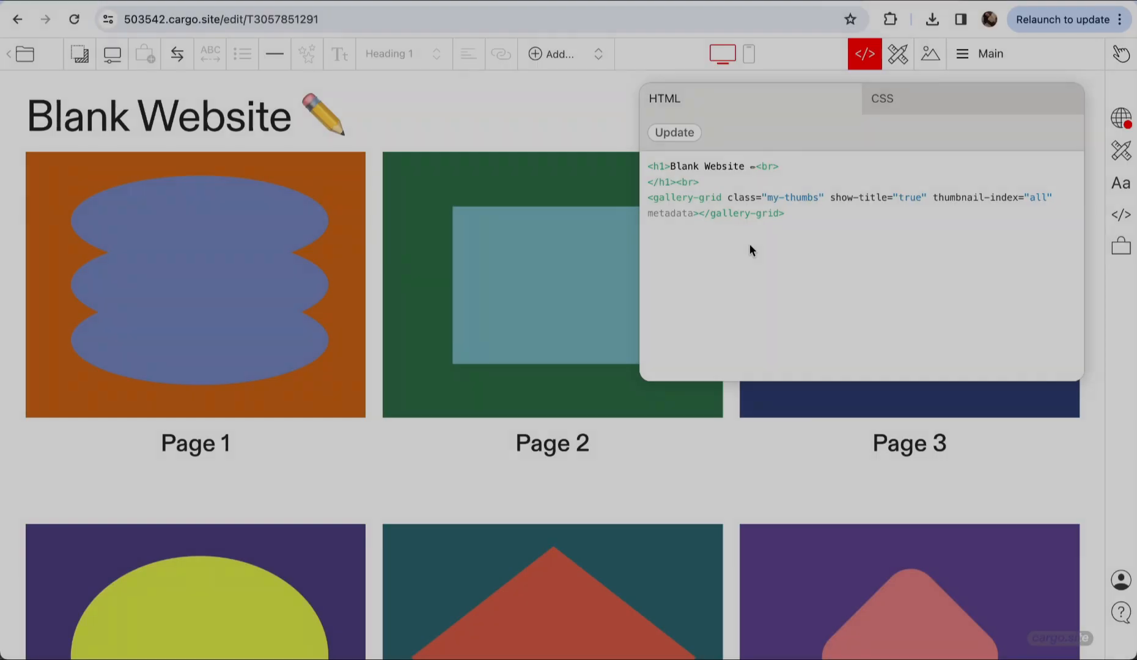
# Apply the HTML and start a .my-thumbs .caption CSS rule with position: absolute.
pyautogui.click(881, 98)
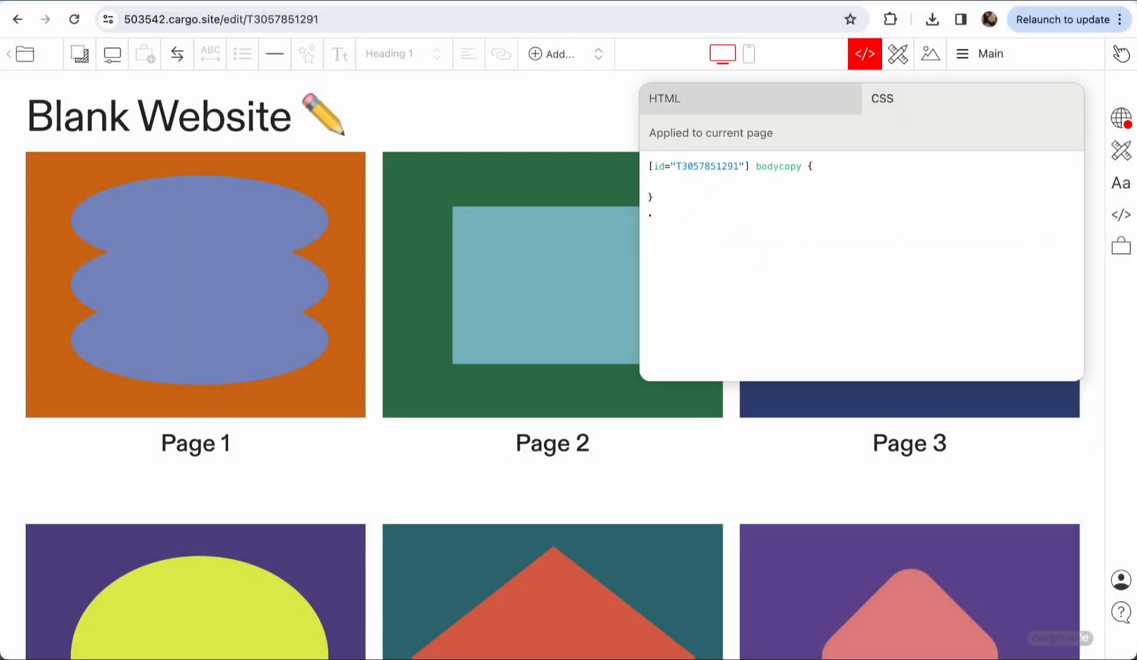
pyautogui.write('m')
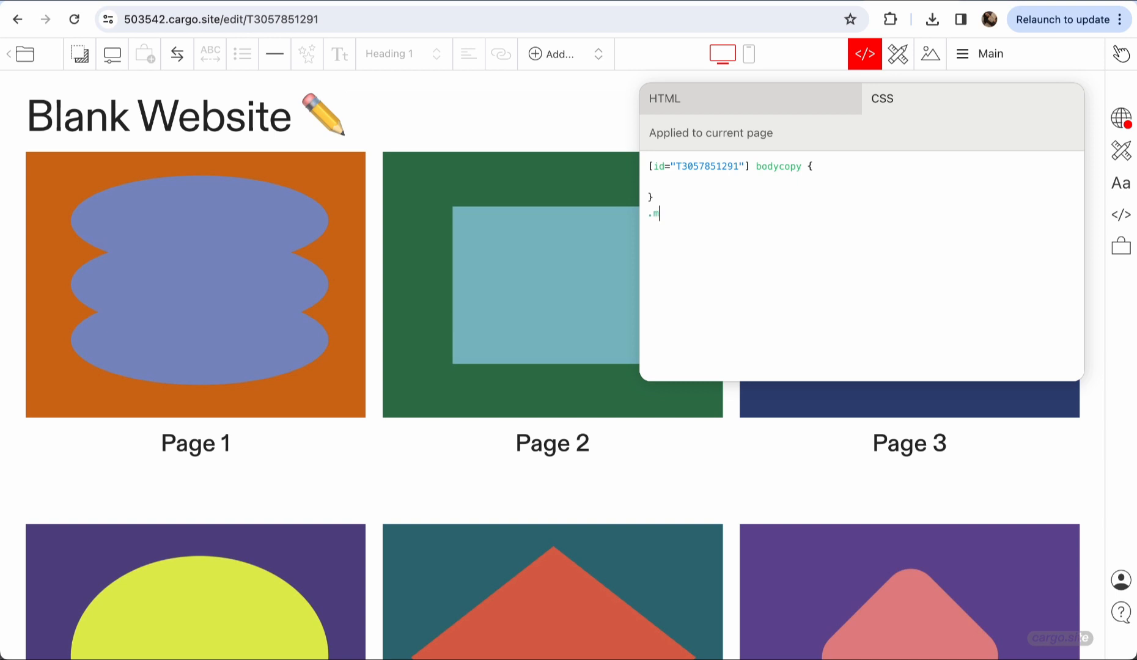
pyautogui.write('y-thu')
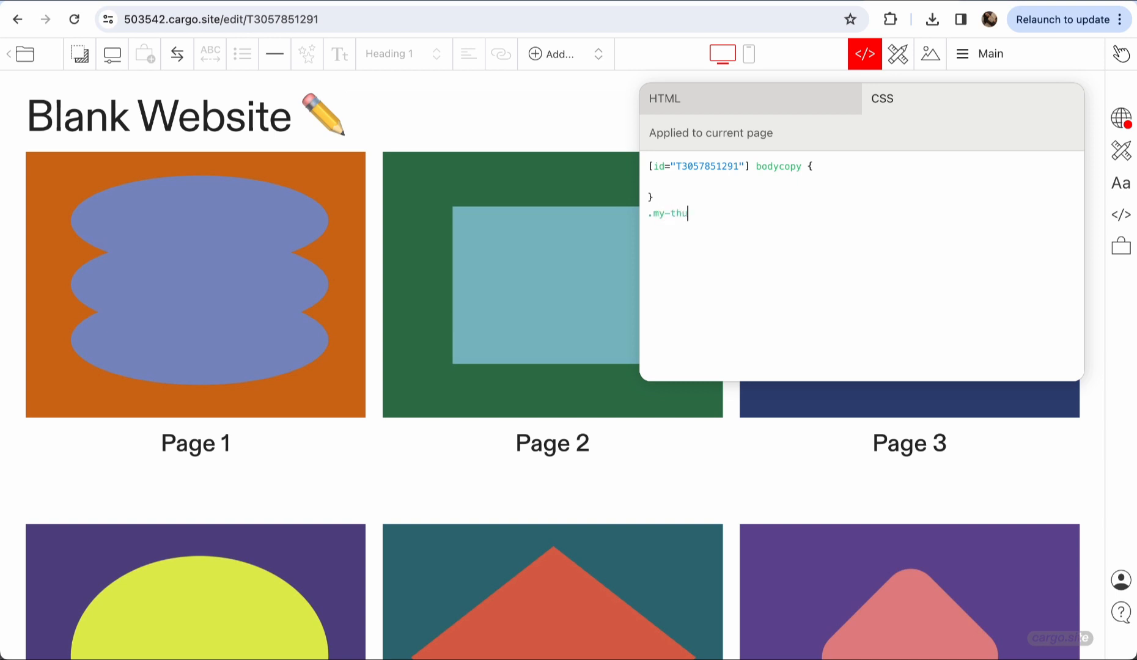
pyautogui.write('mbs .')
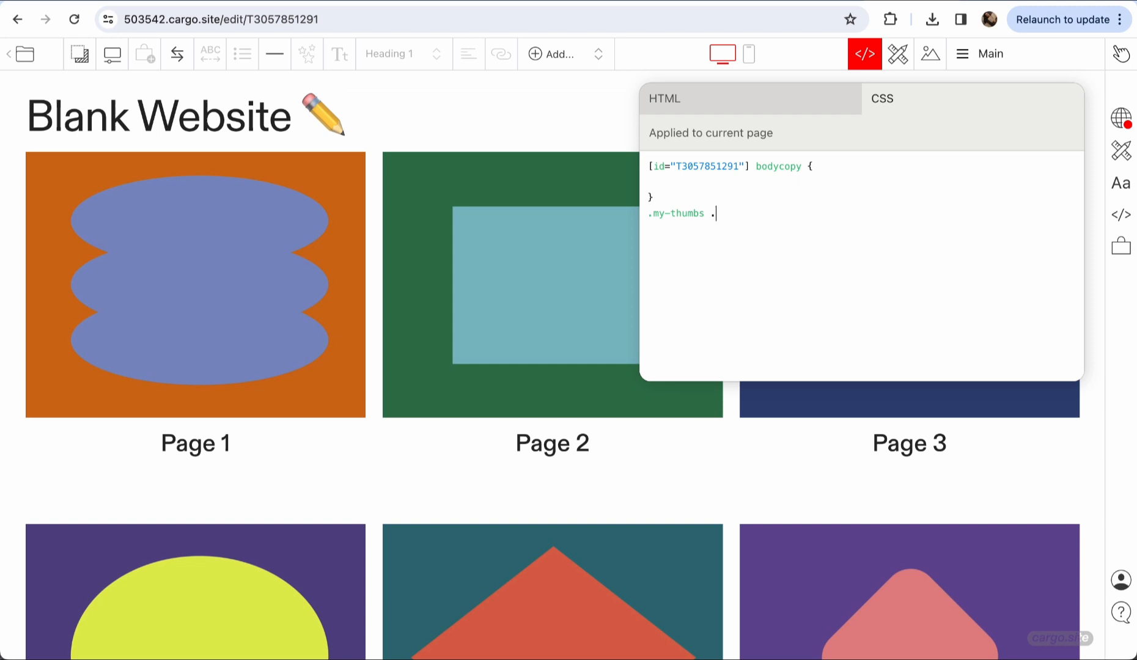
pyautogui.write('ca')
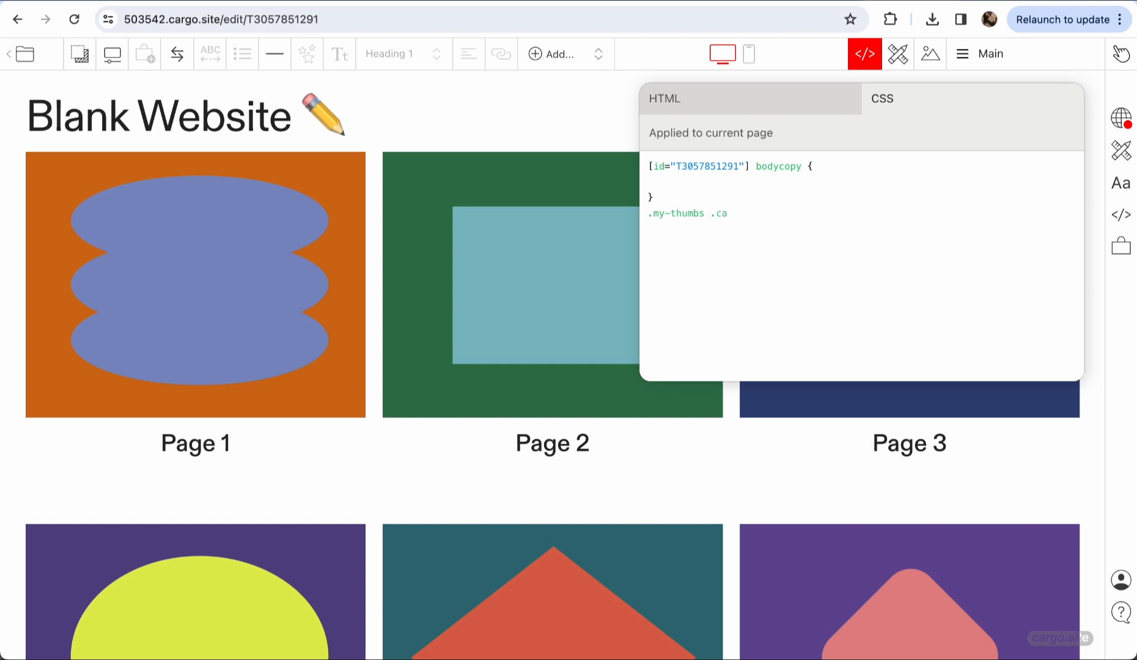
pyautogui.write('ption {')
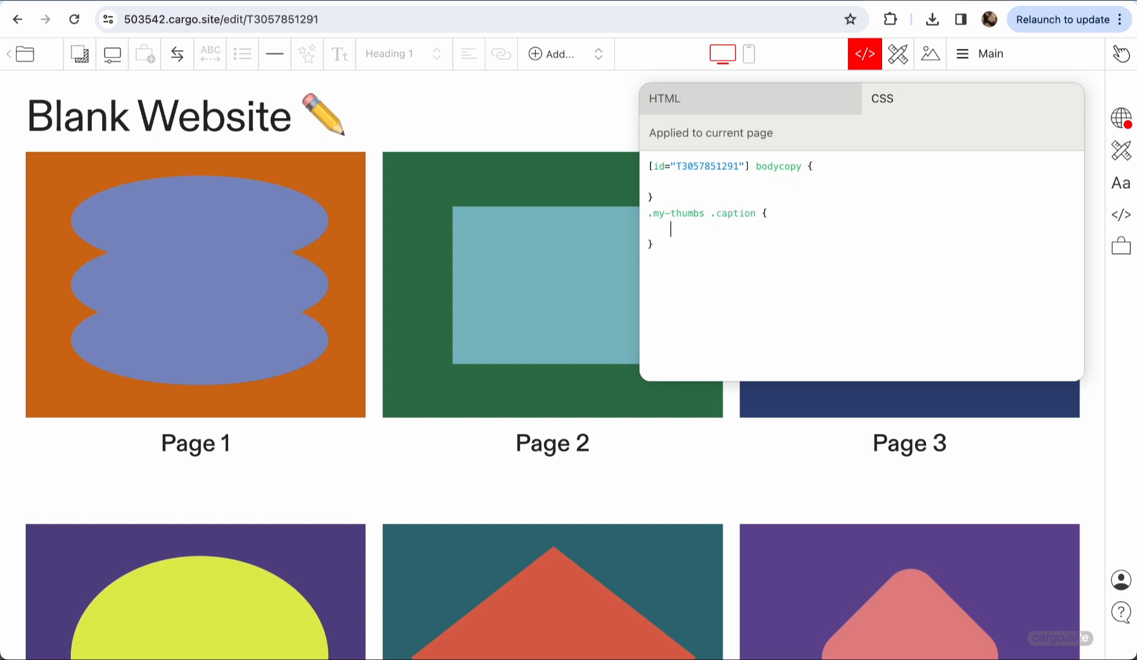
pyautogui.write('position: ;')
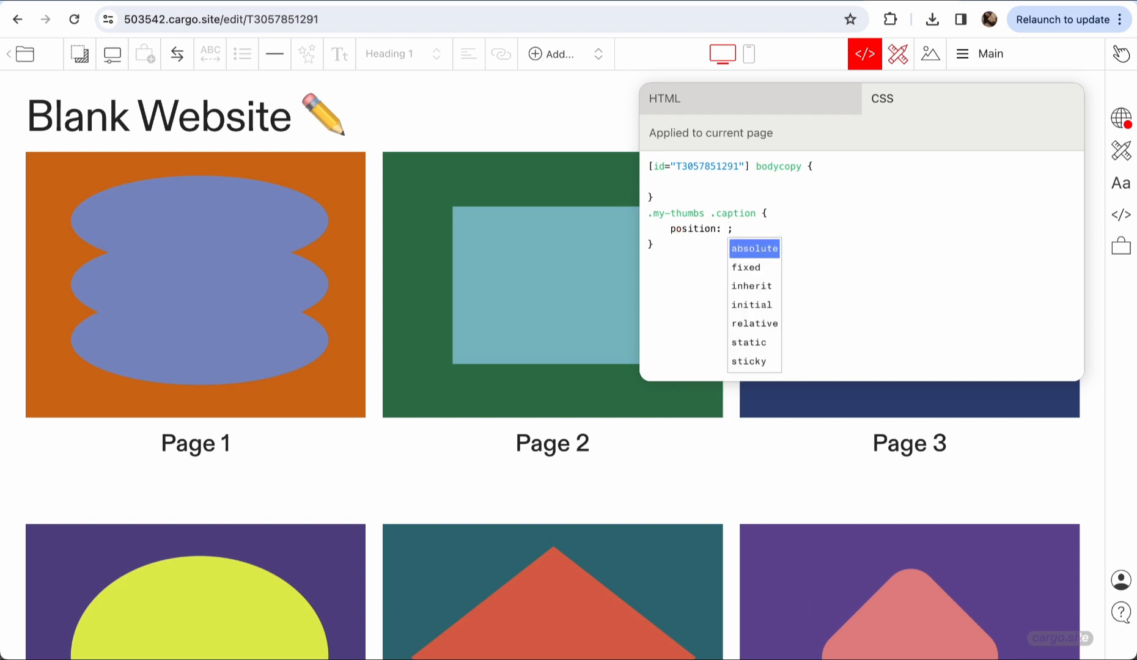
pyautogui.click(755, 249)
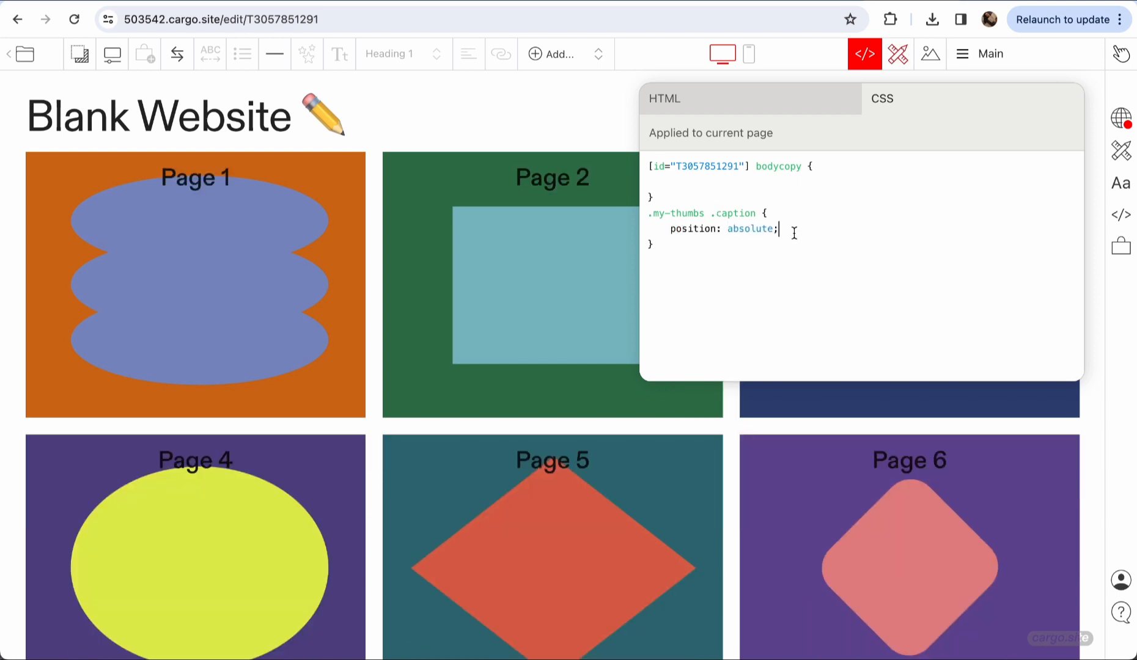
# Give captions background rgba(0,0,0,0.34), white color, 100% height and zero margin.
pyautogui.write('ba')
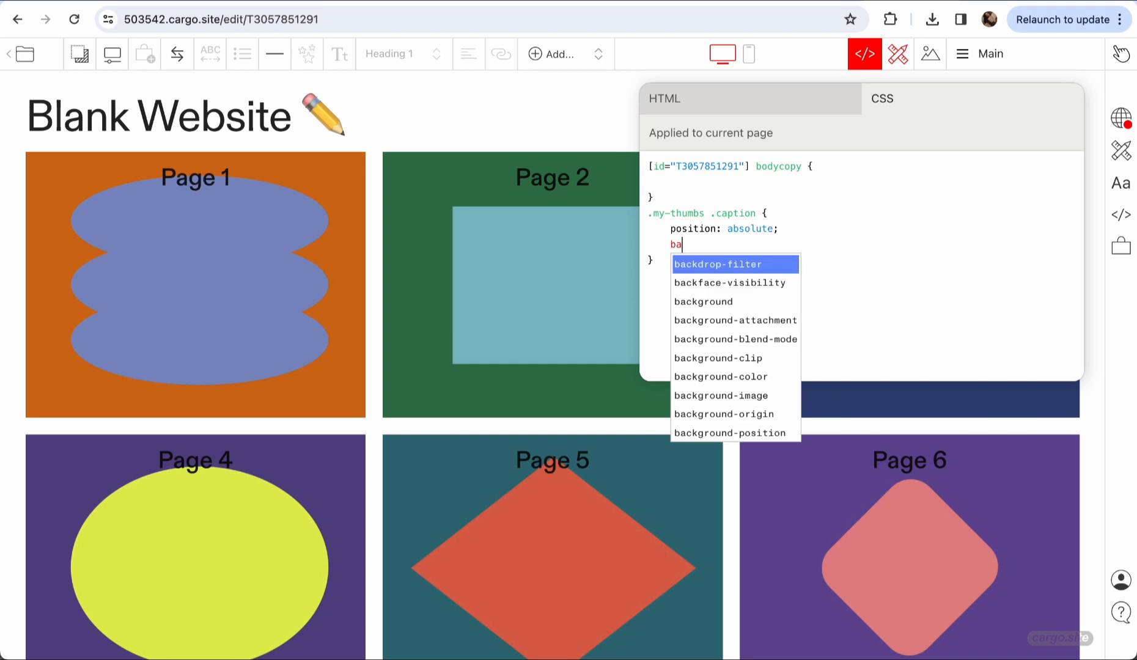
pyautogui.click(721, 377)
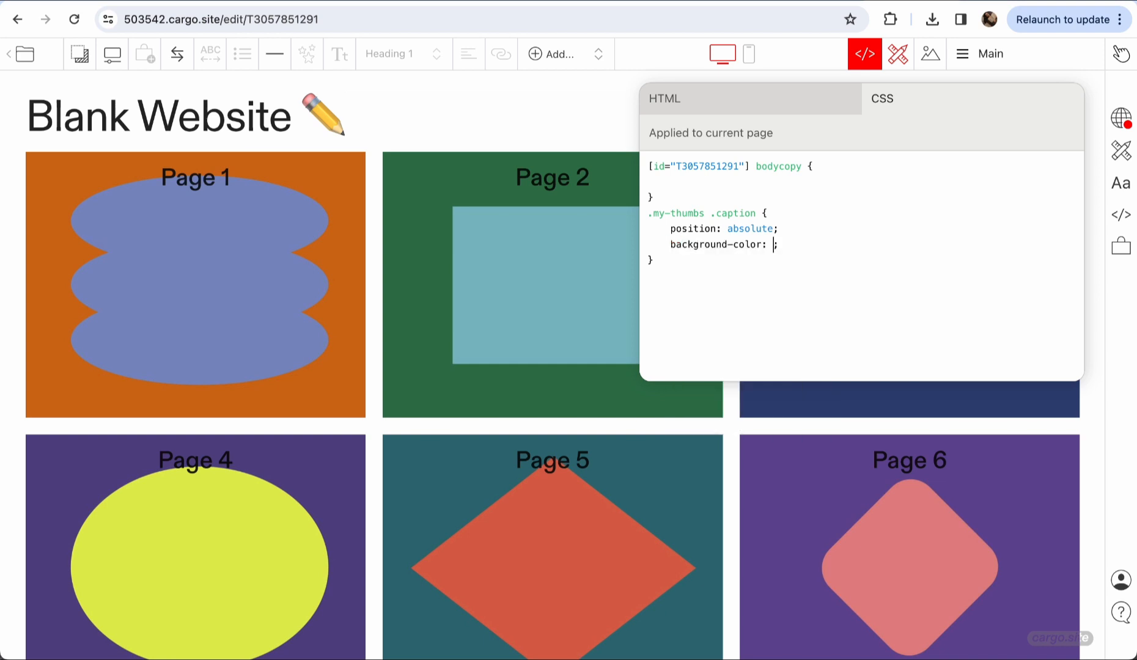
pyautogui.write('red')
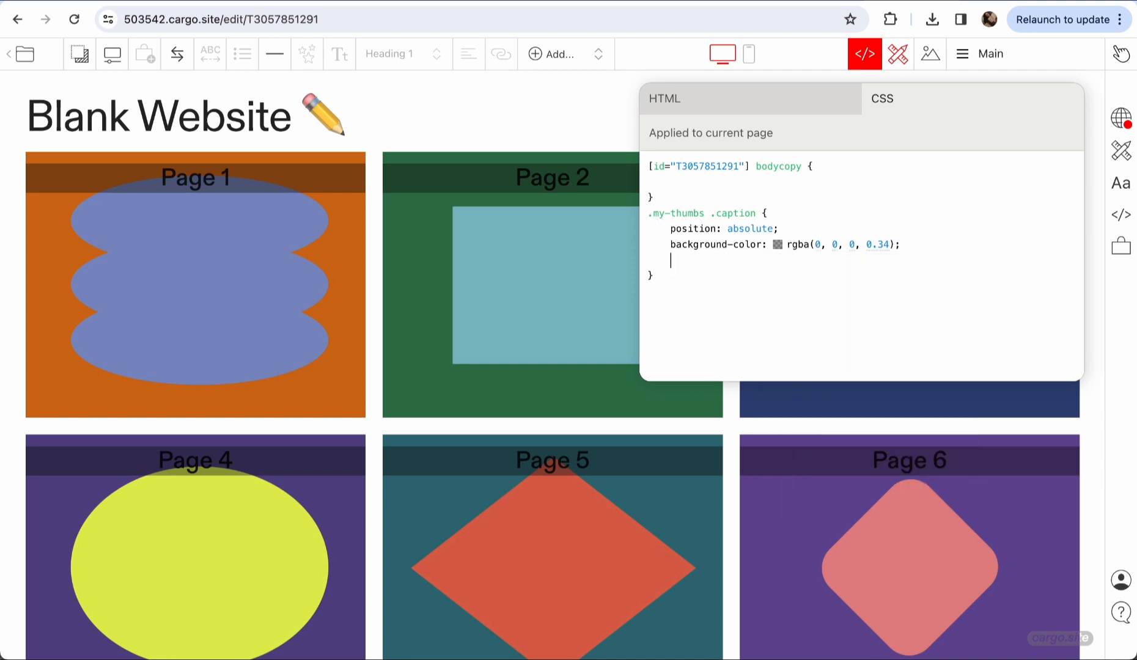
pyautogui.write('color: ;')
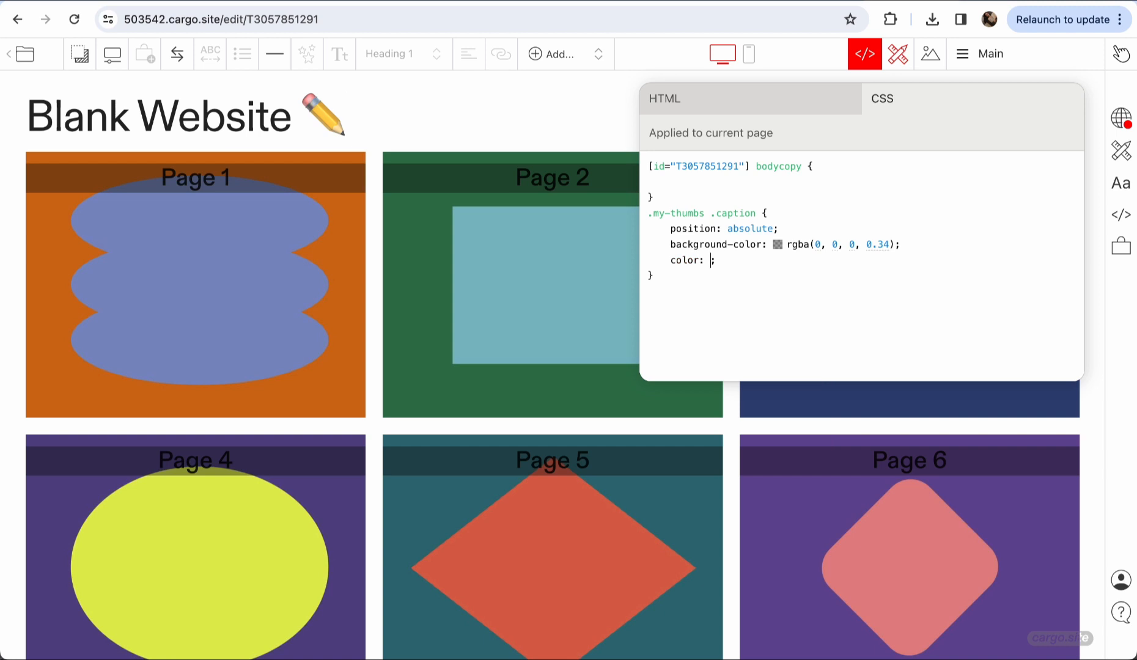
pyautogui.write('whi')
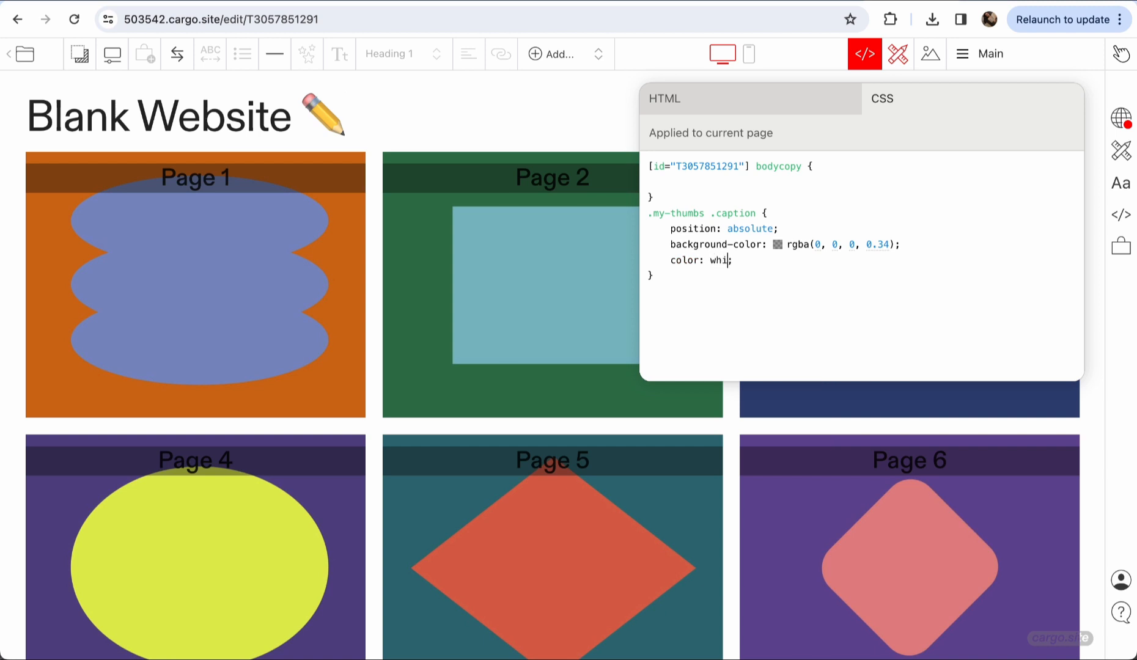
pyautogui.write('te')
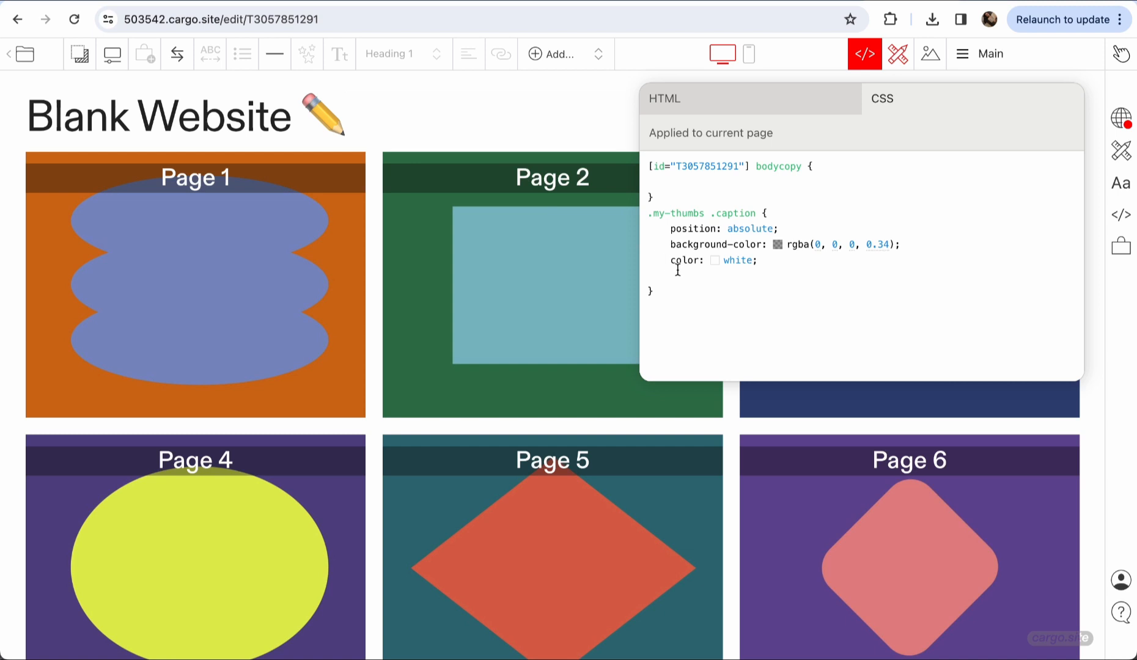
pyautogui.write('height: 1;')
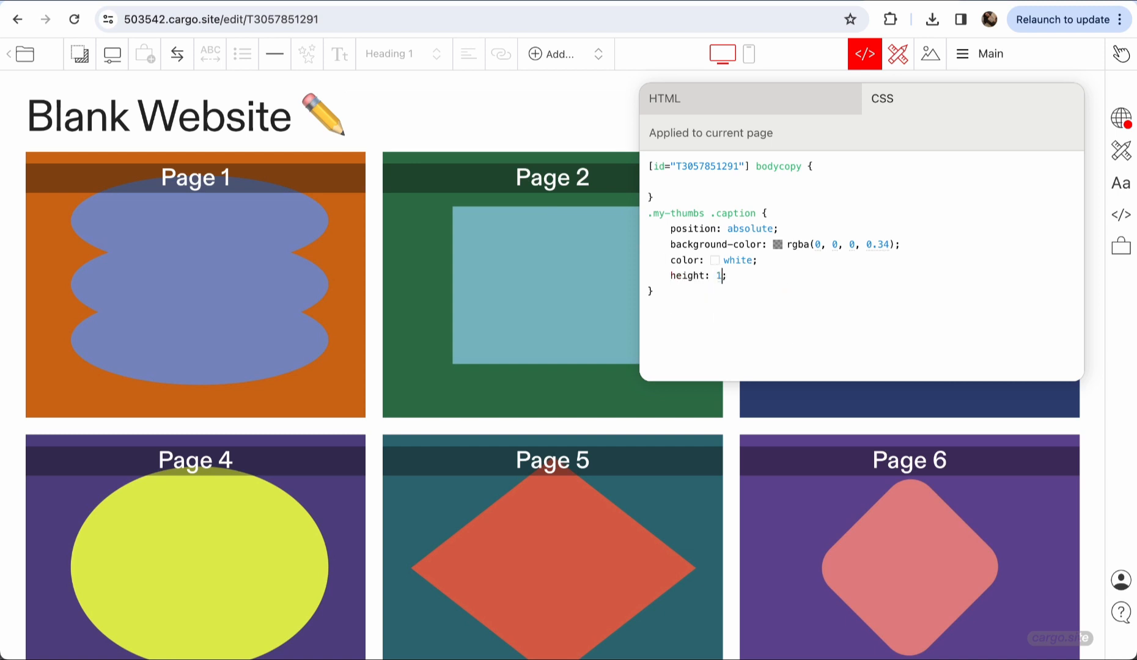
pyautogui.write('00%')
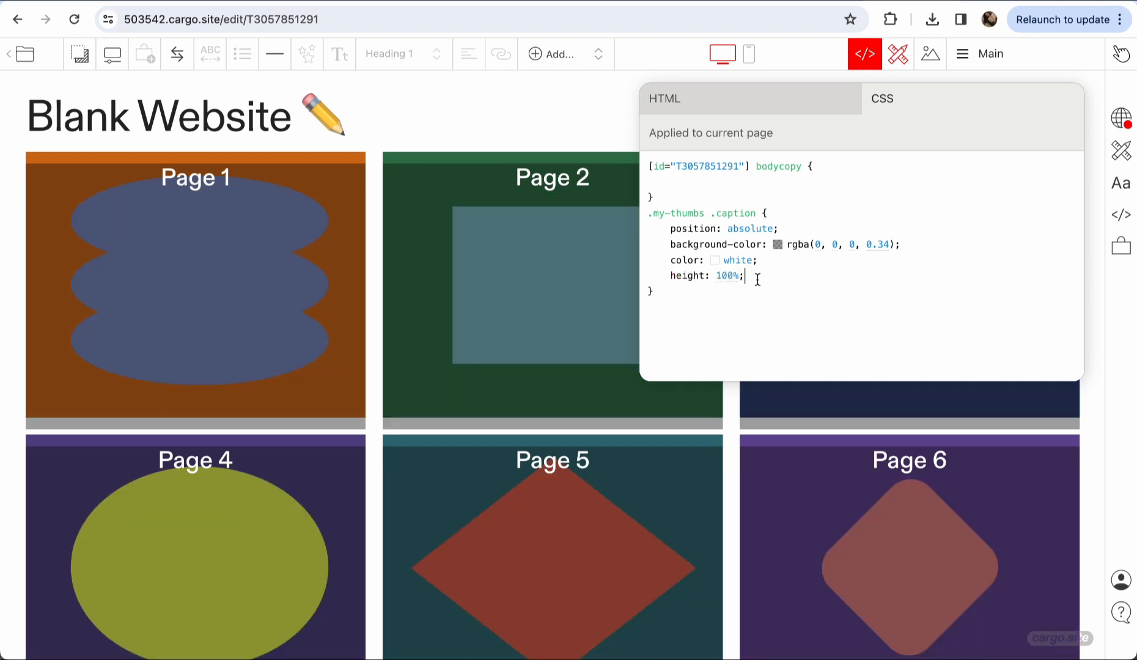
pyautogui.moveTo(526, 161)
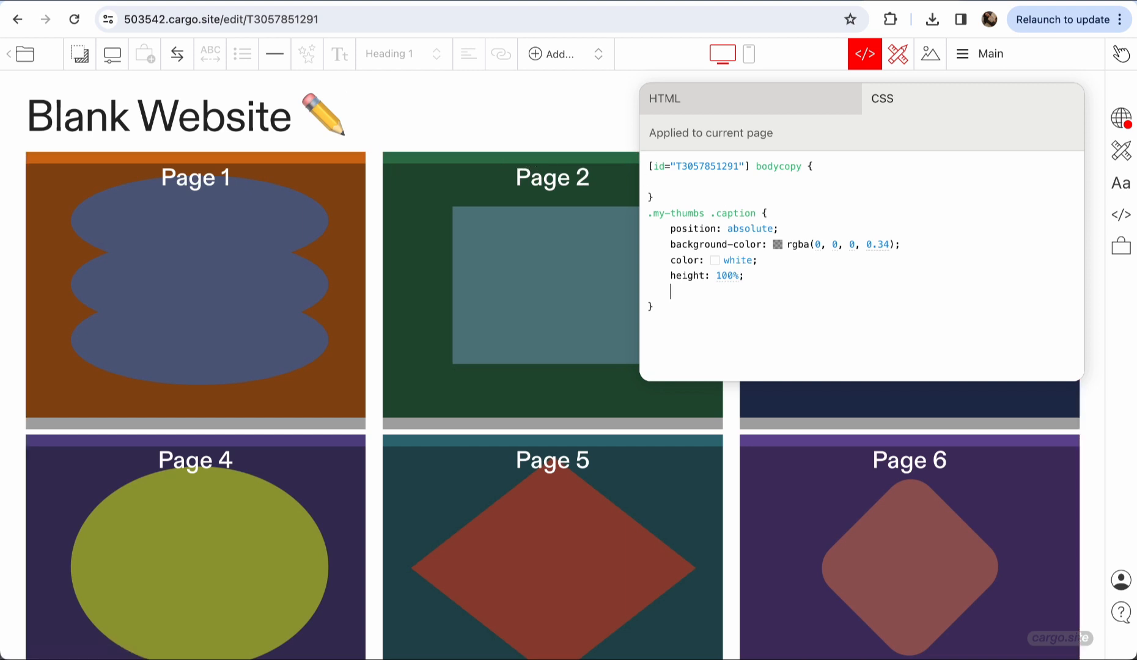
pyautogui.write('margin: 0;')
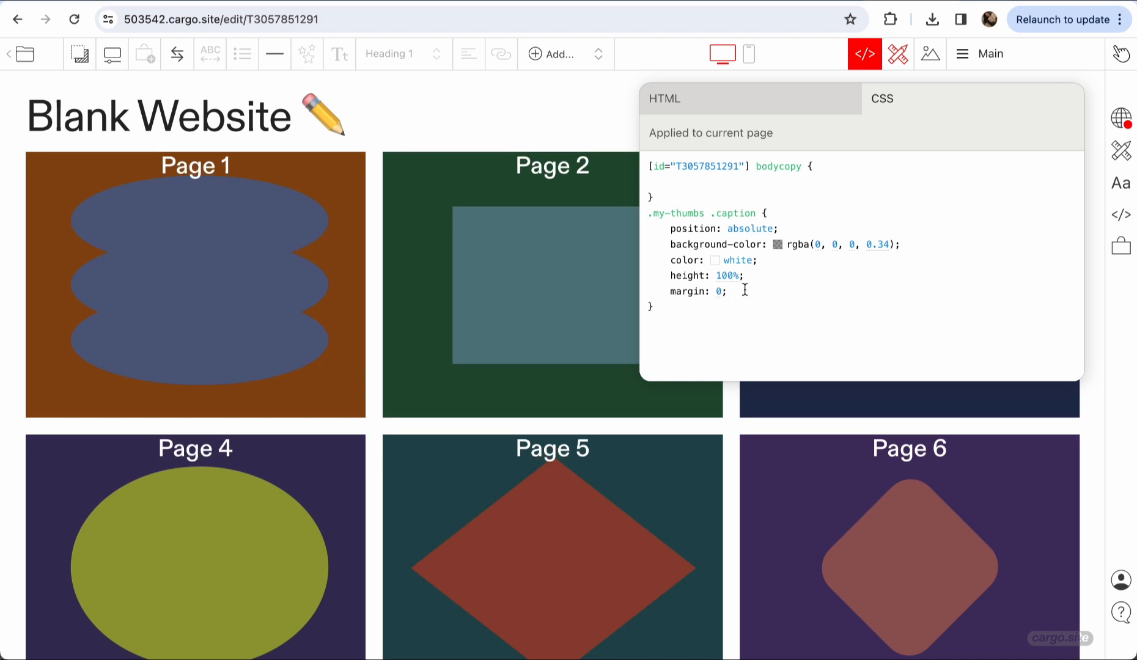
pyautogui.moveTo(518, 174)
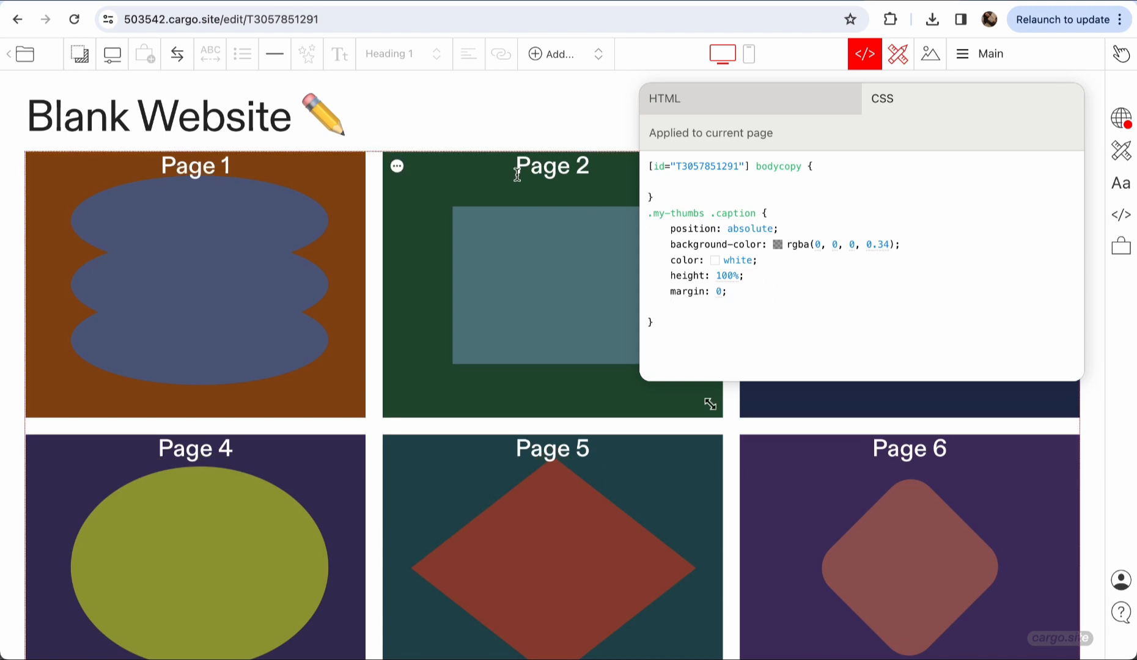
pyautogui.moveTo(509, 238)
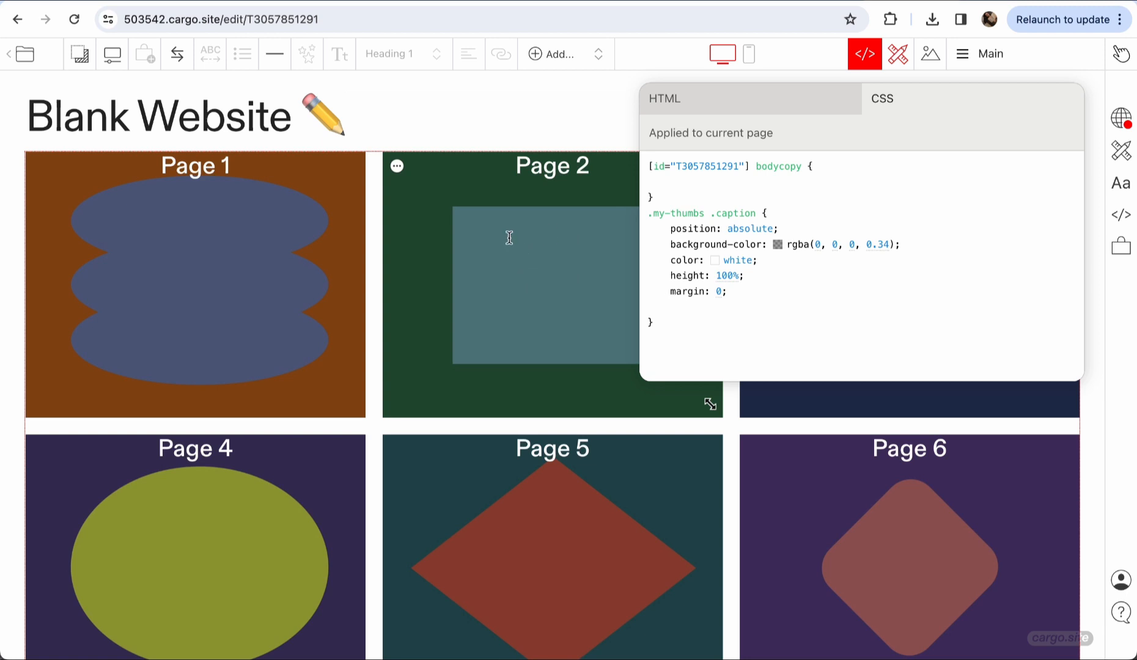
# Add display: flex and padding to the .my-thumbs .caption rule.
pyautogui.write('display: ;')
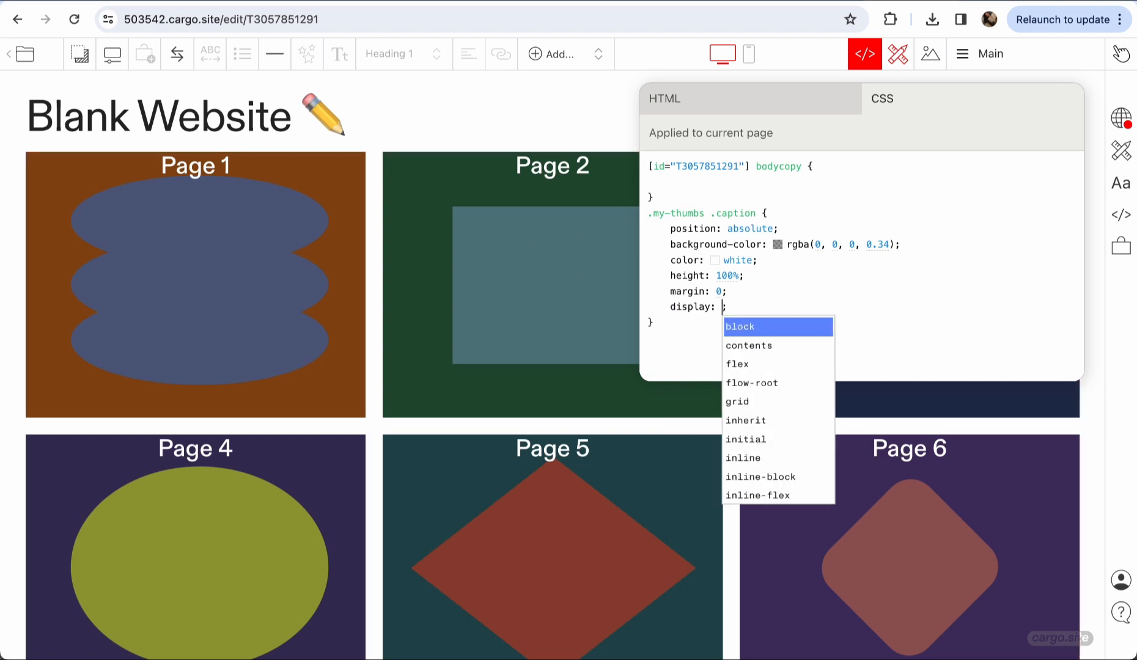
pyautogui.click(736, 364)
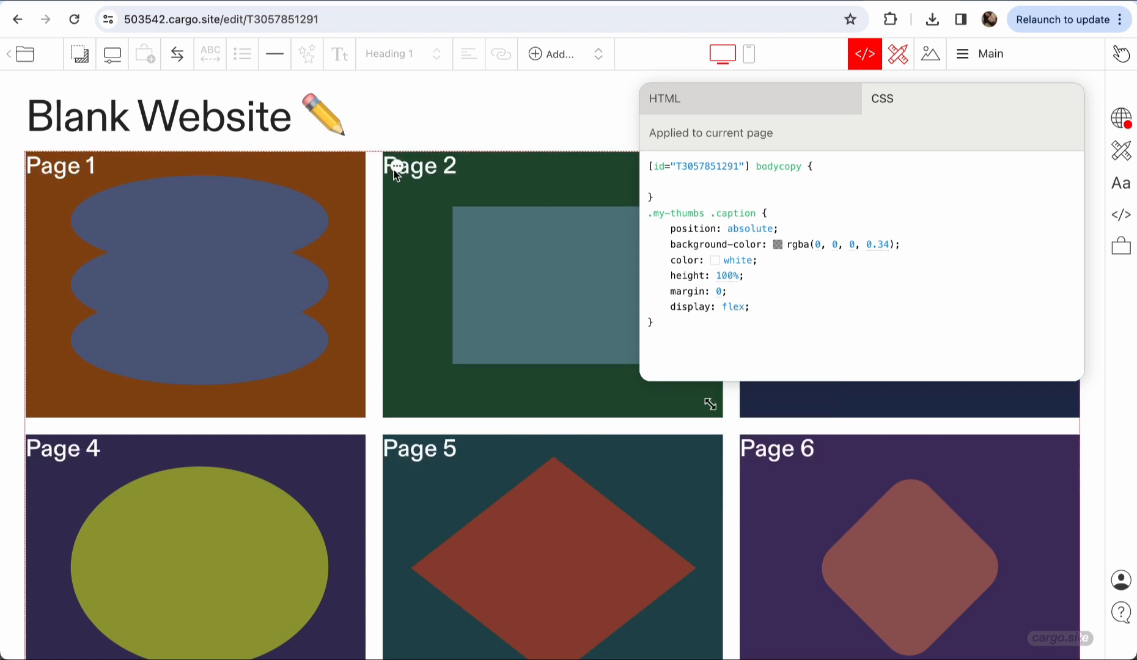
pyautogui.moveTo(418, 180)
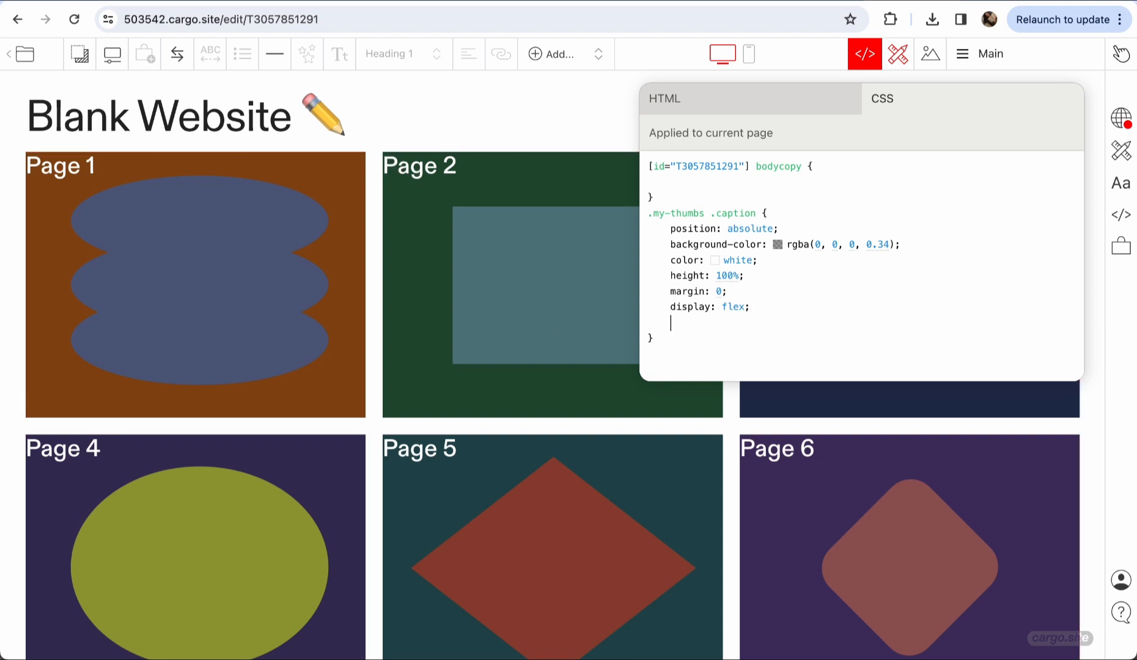
pyautogui.write('padding: 10px;')
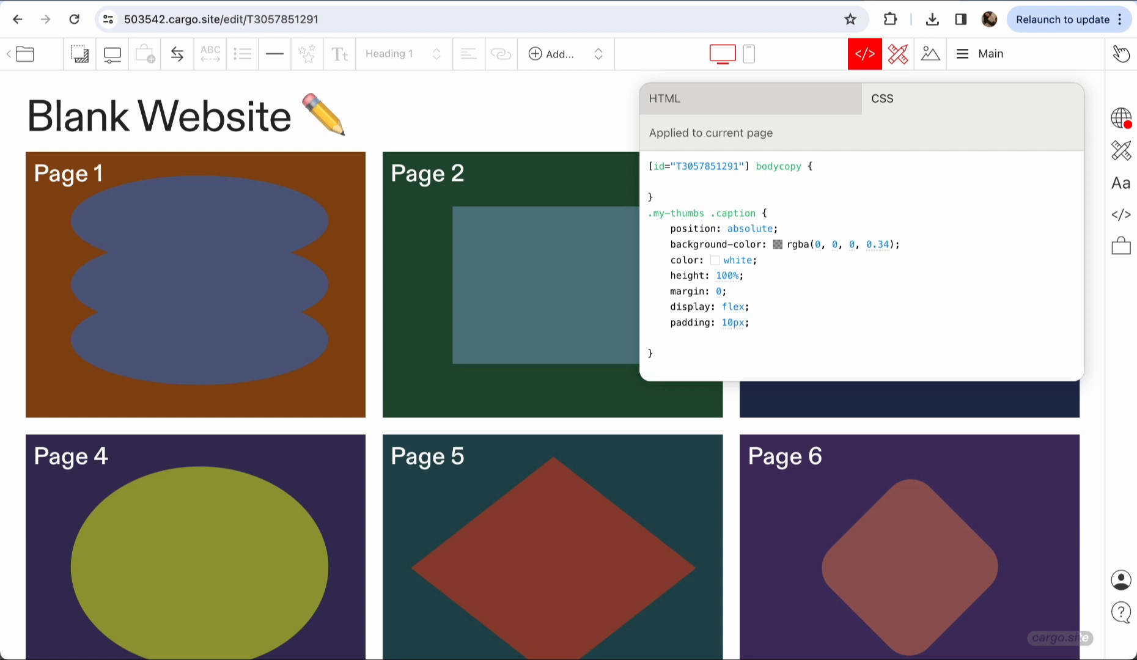
# Centre the caption titles both vertically and horizontally within each thumbnail.
pyautogui.write('ali')
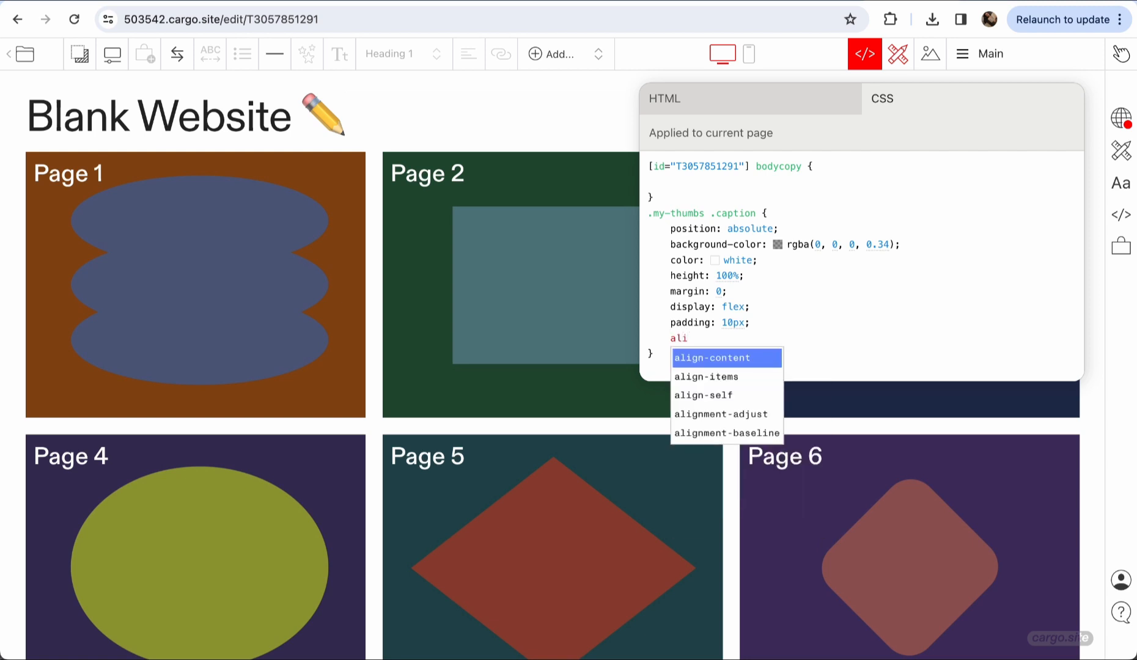
pyautogui.click(705, 377)
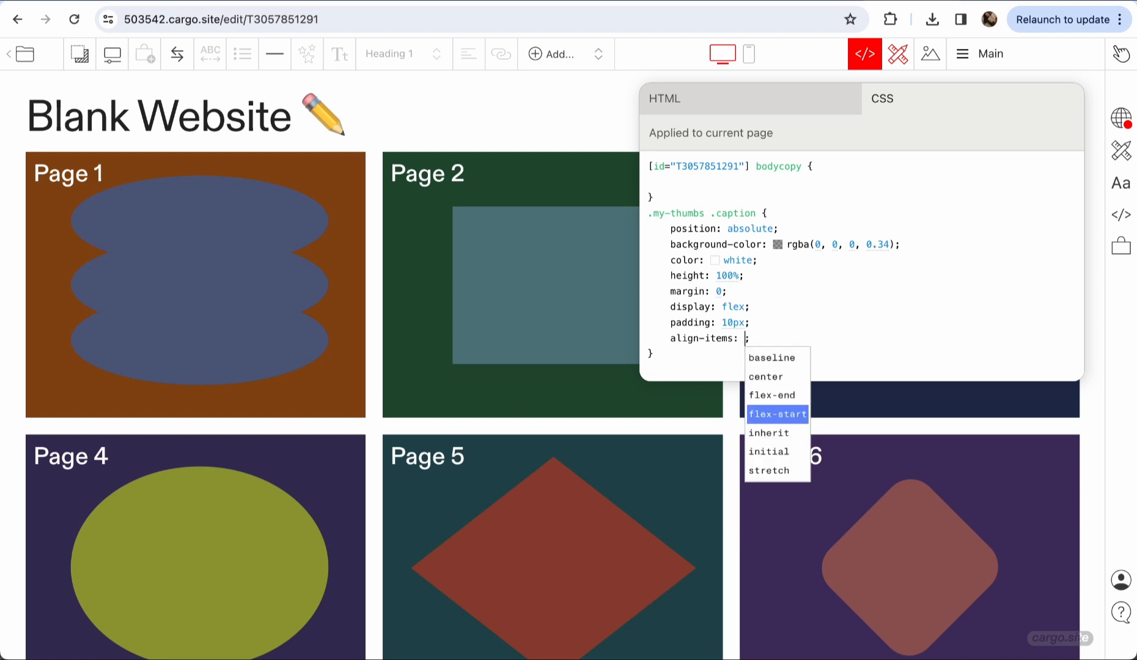
pyautogui.click(766, 376)
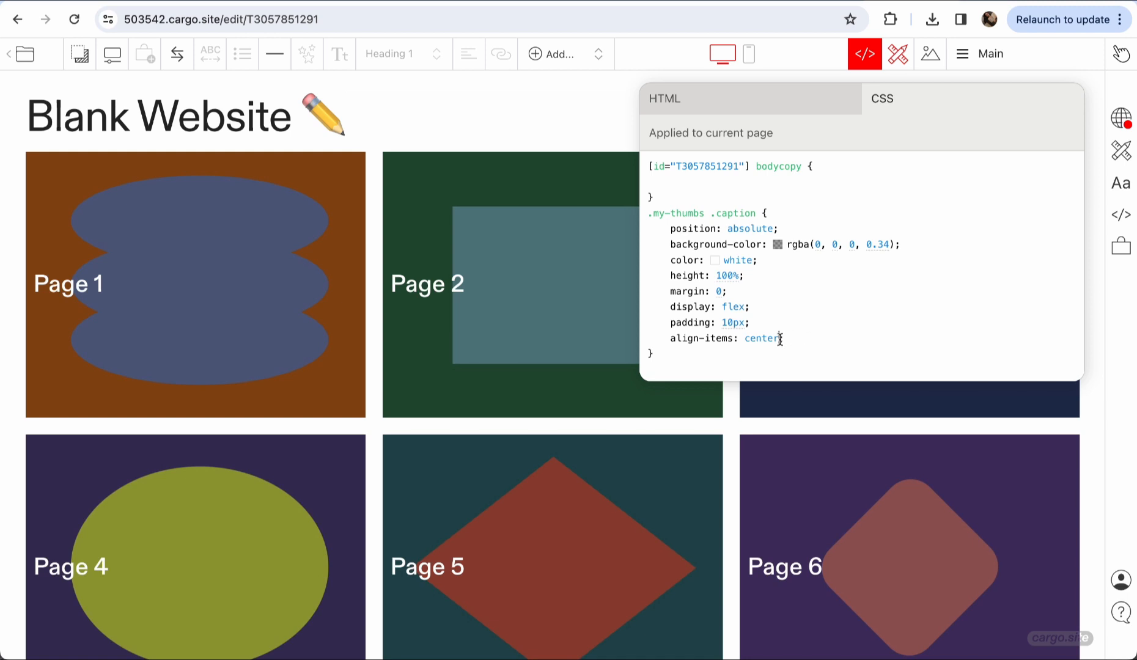
pyautogui.write('flex-end;')
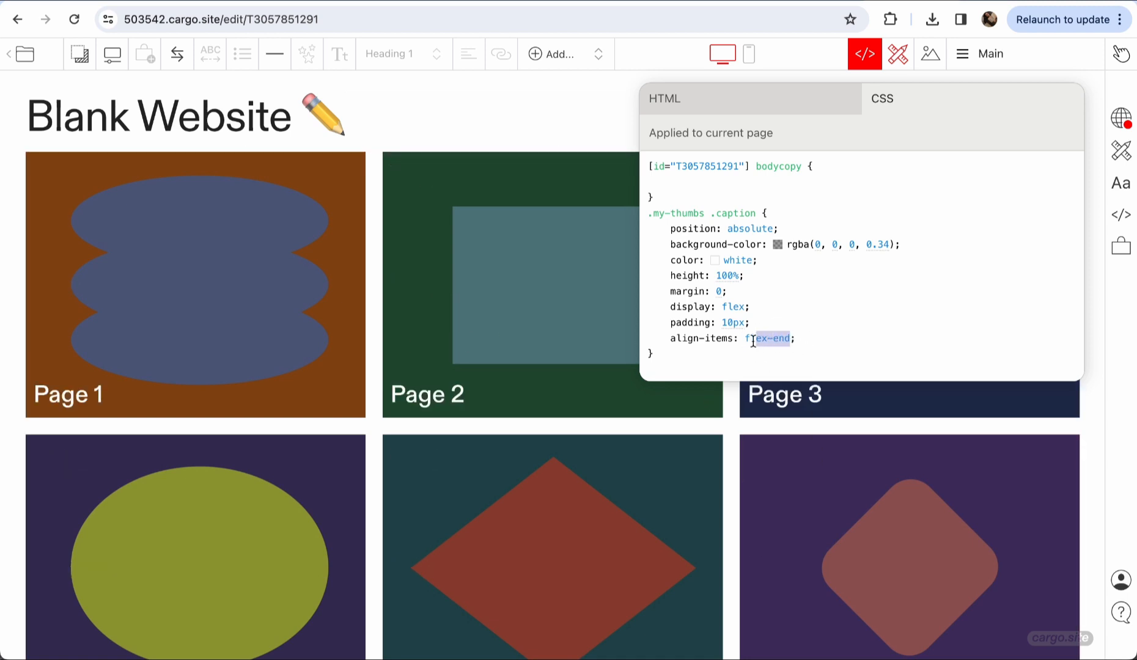
pyautogui.write('center')
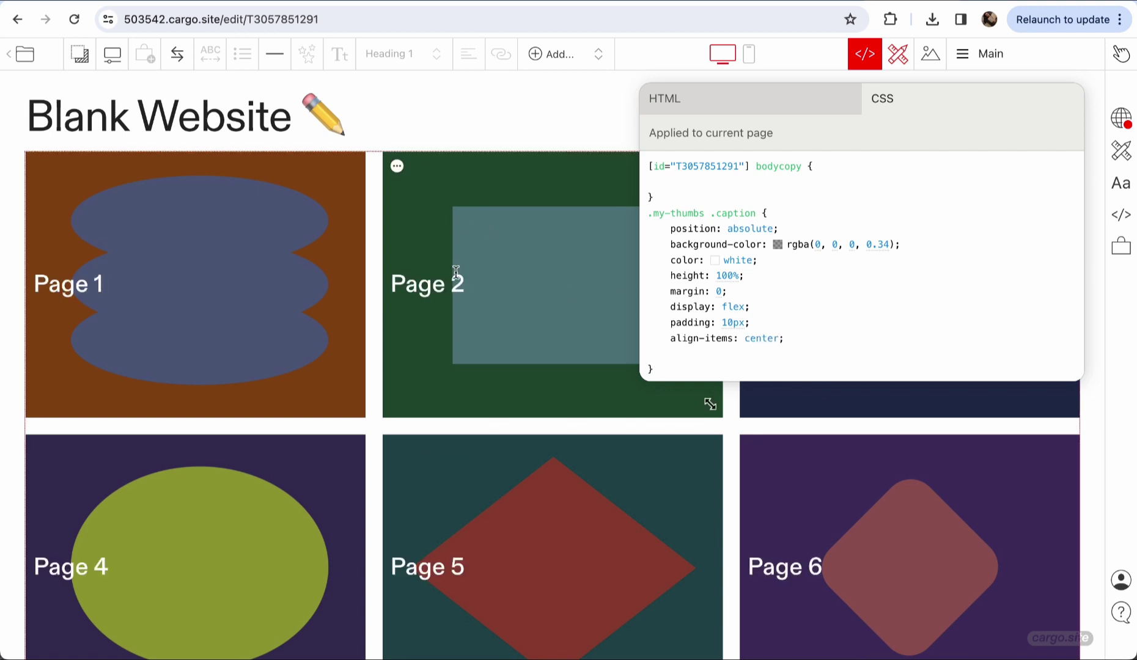
pyautogui.write('h')
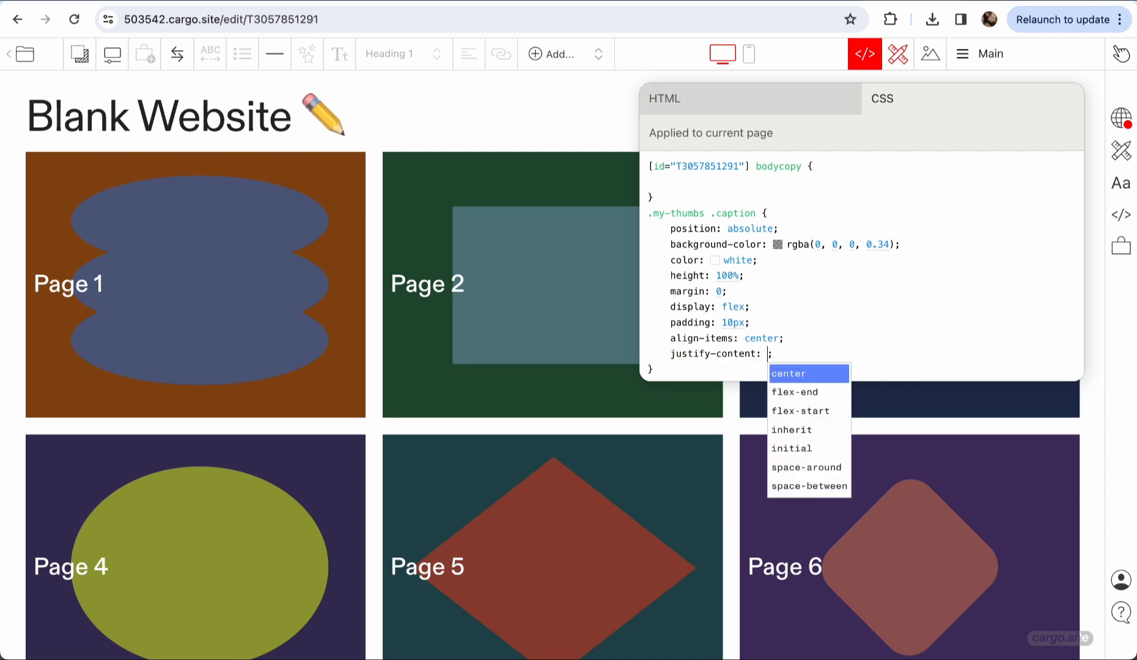
pyautogui.click(790, 373)
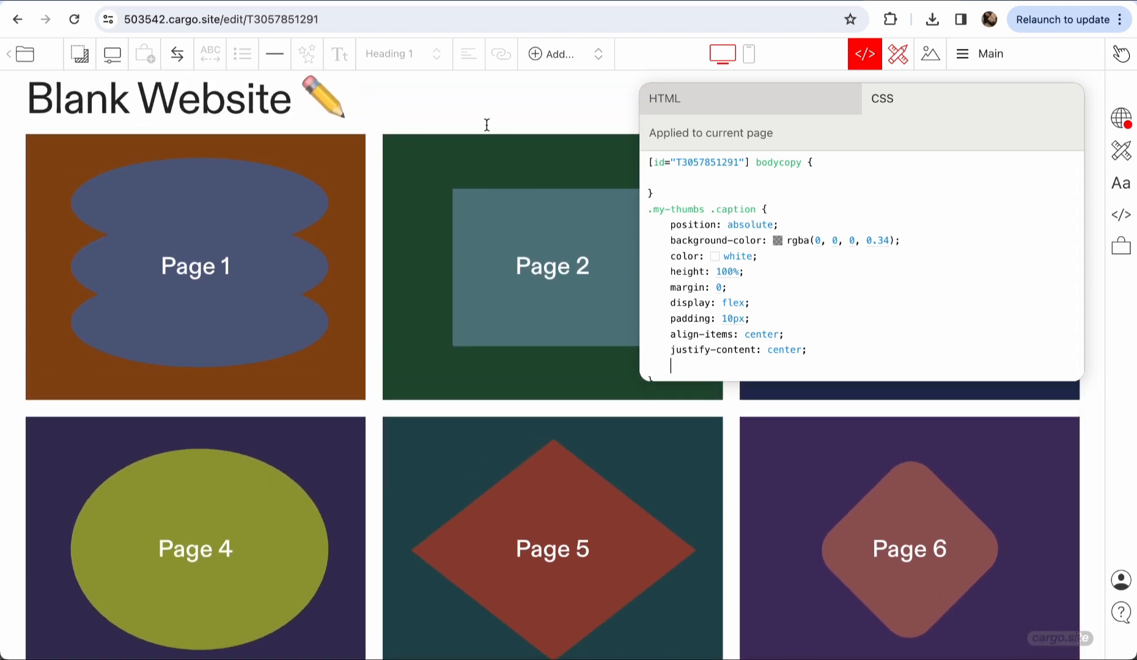
pyautogui.scroll(-3)
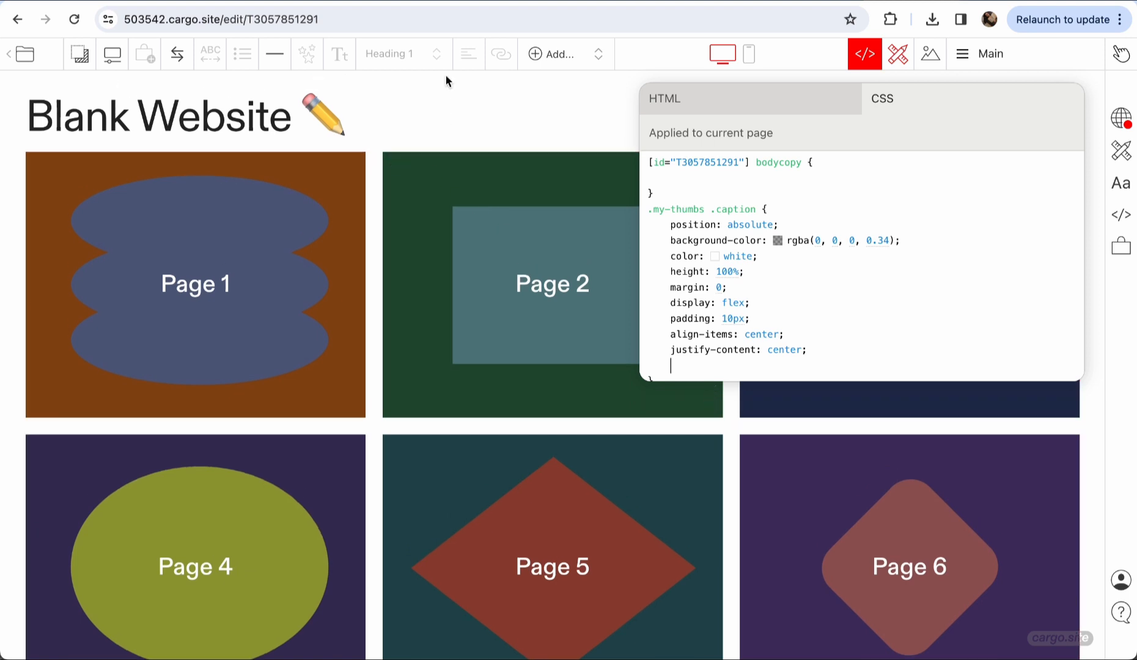
pyautogui.moveTo(754, 330)
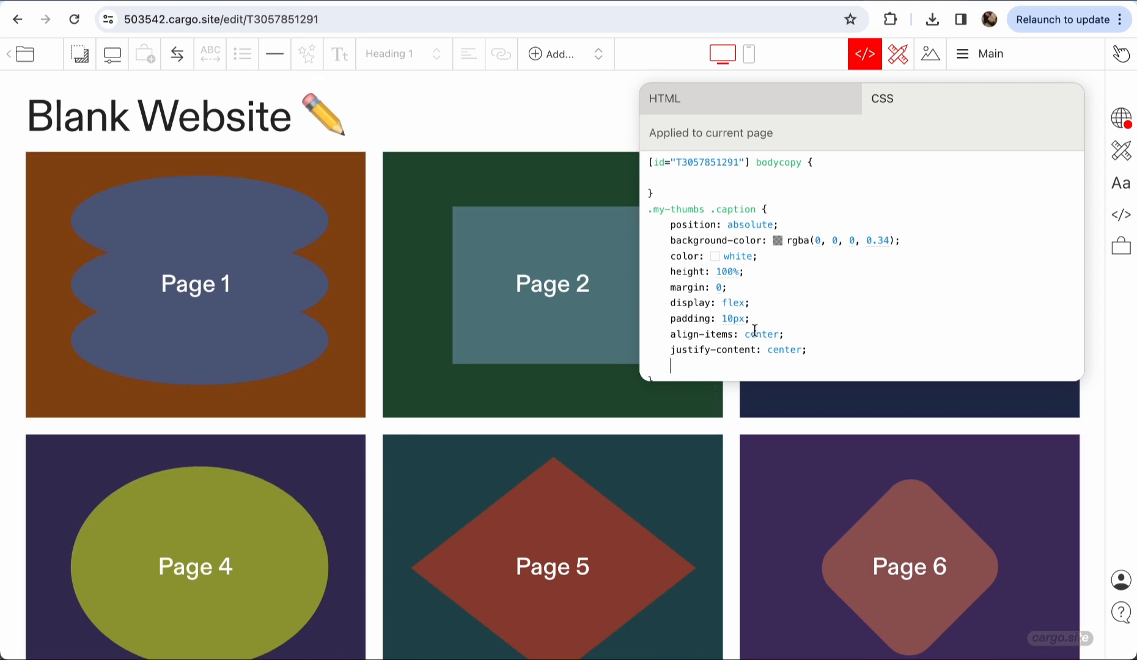
# Set captions to opacity: 0 and add a .my-thumbs media-item:hover .caption rule with opacity: 1.
pyautogui.write('opacity: 0;')
pyautogui.write('.my-thumbs .caption {')
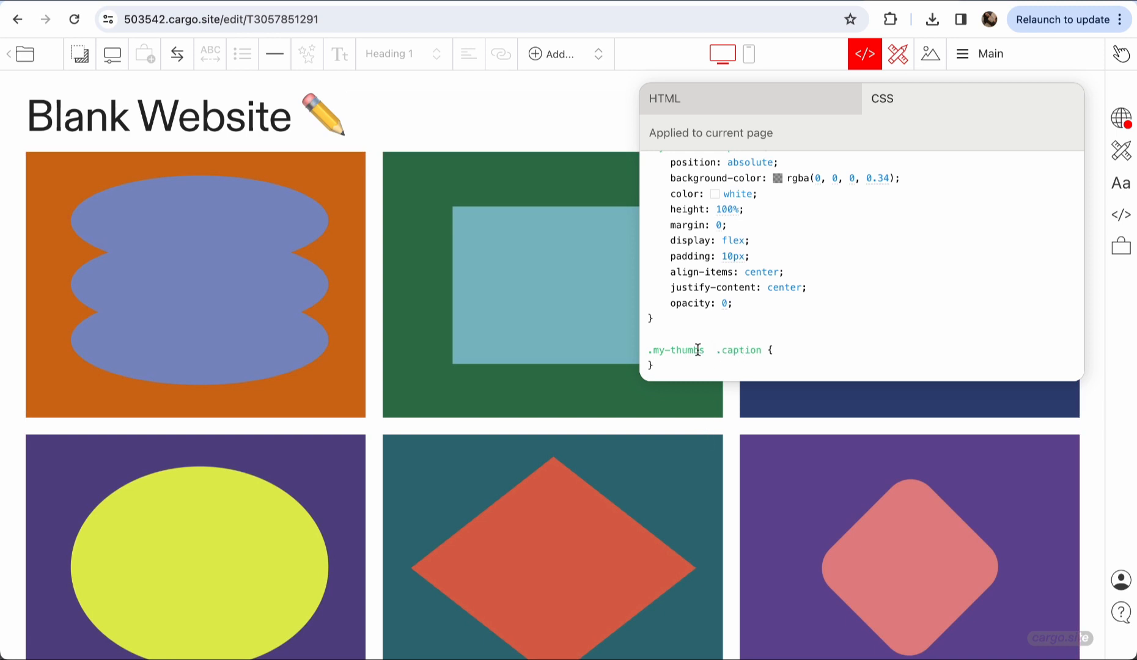
pyautogui.write('media-')
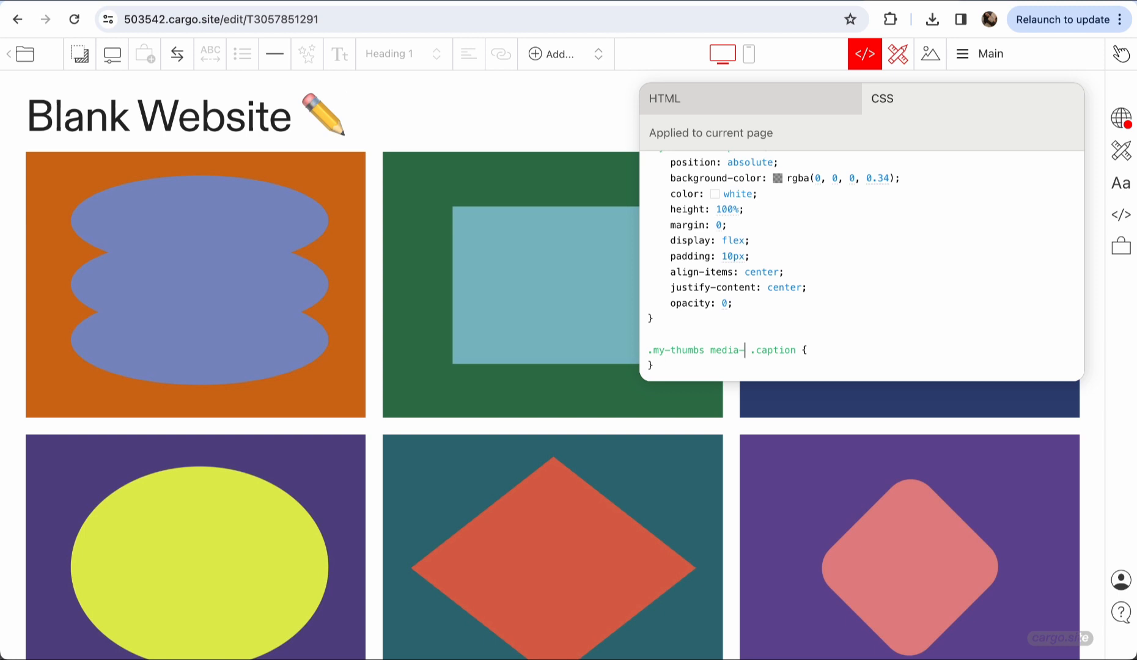
pyautogui.write('tiem:')
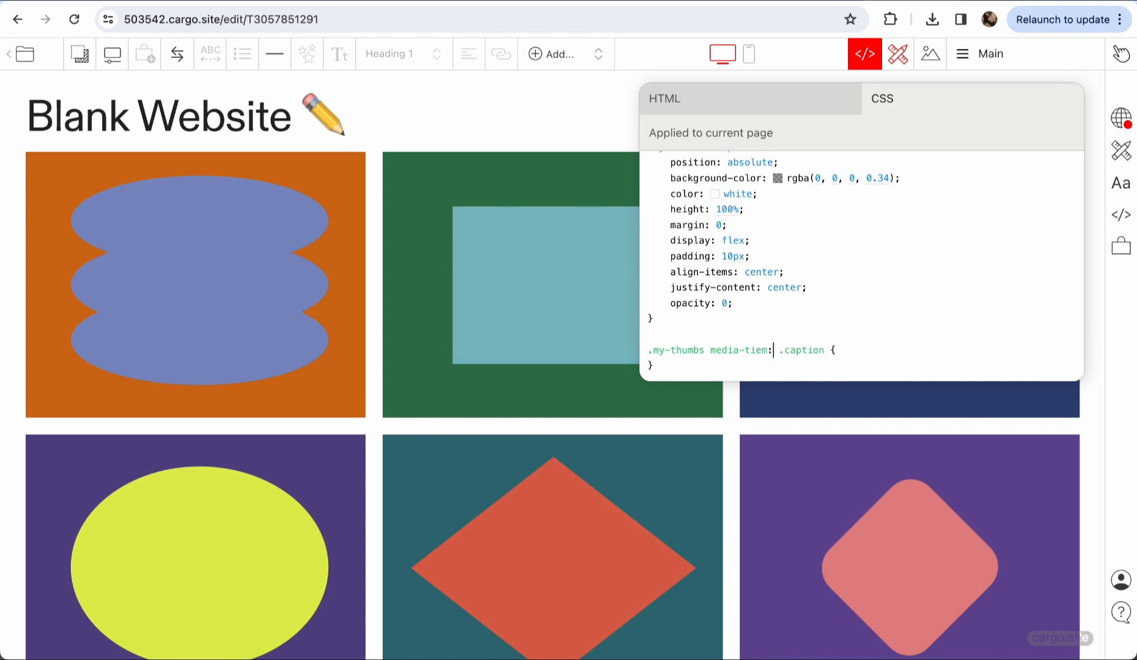
pyautogui.press('Backspace')
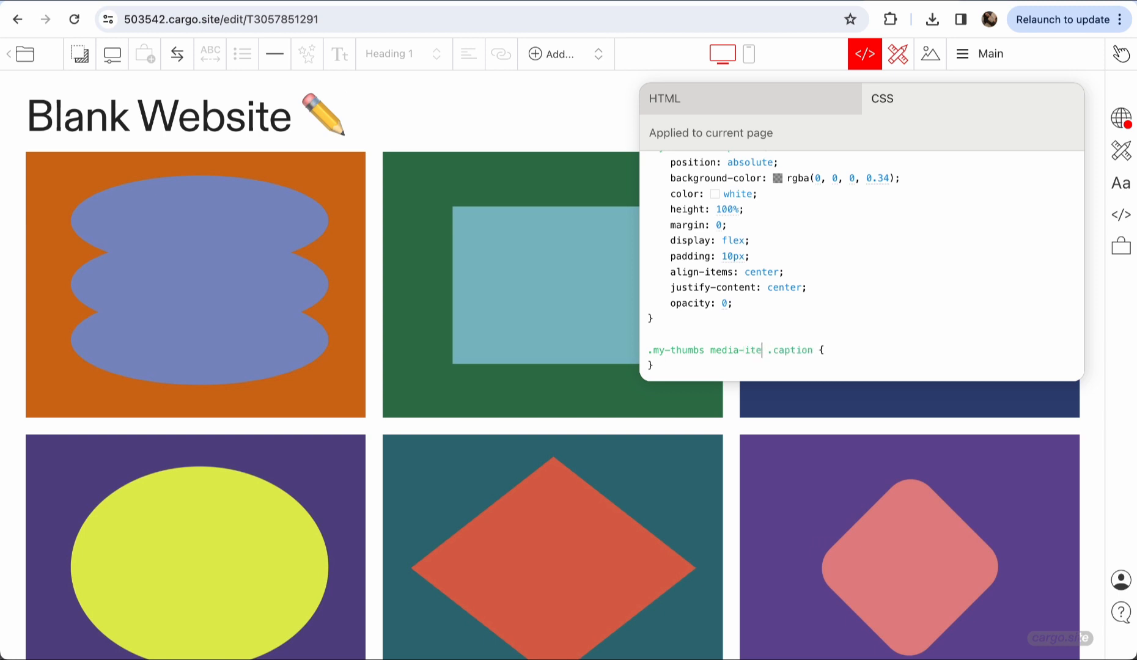
pyautogui.write('m:')
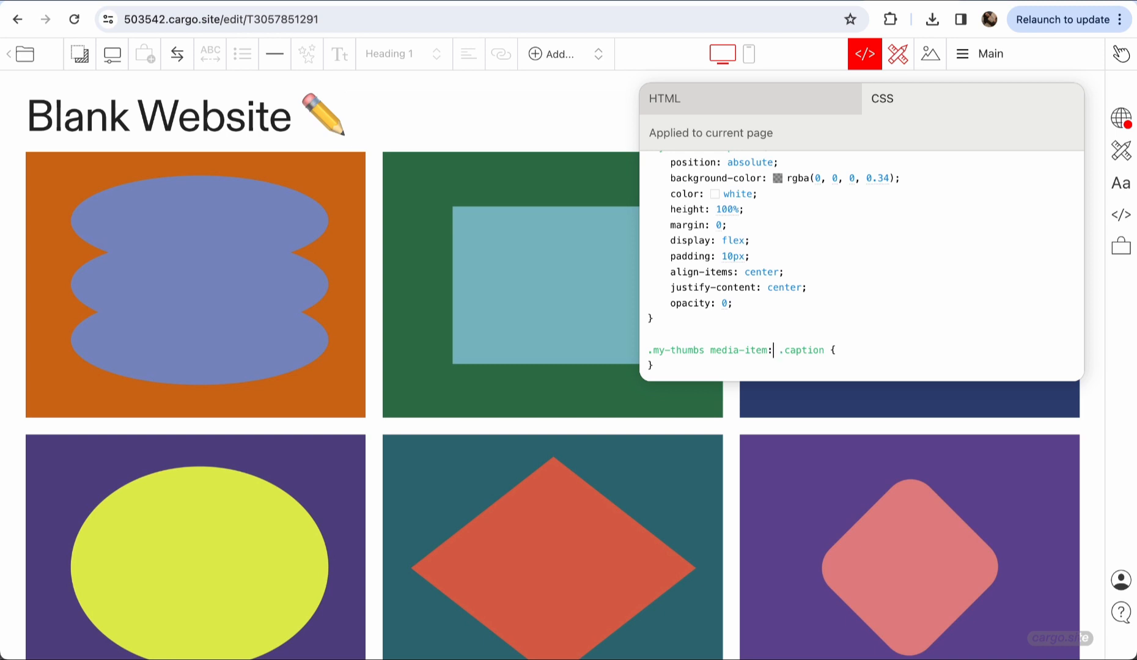
pyautogui.write('hover')
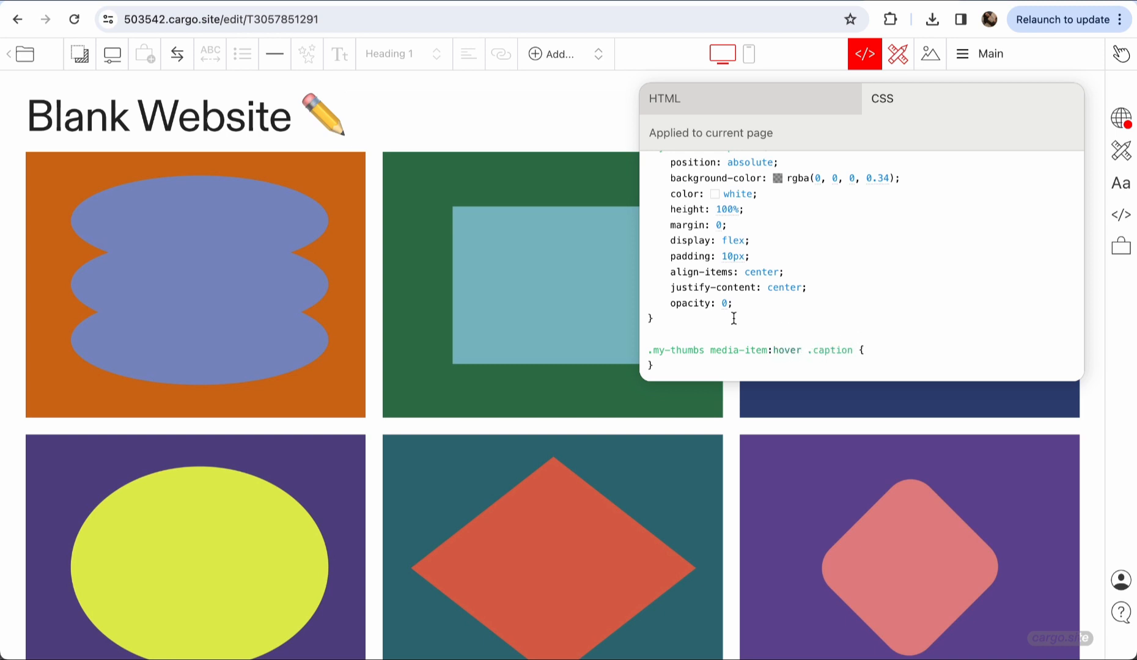
pyautogui.click(863, 350)
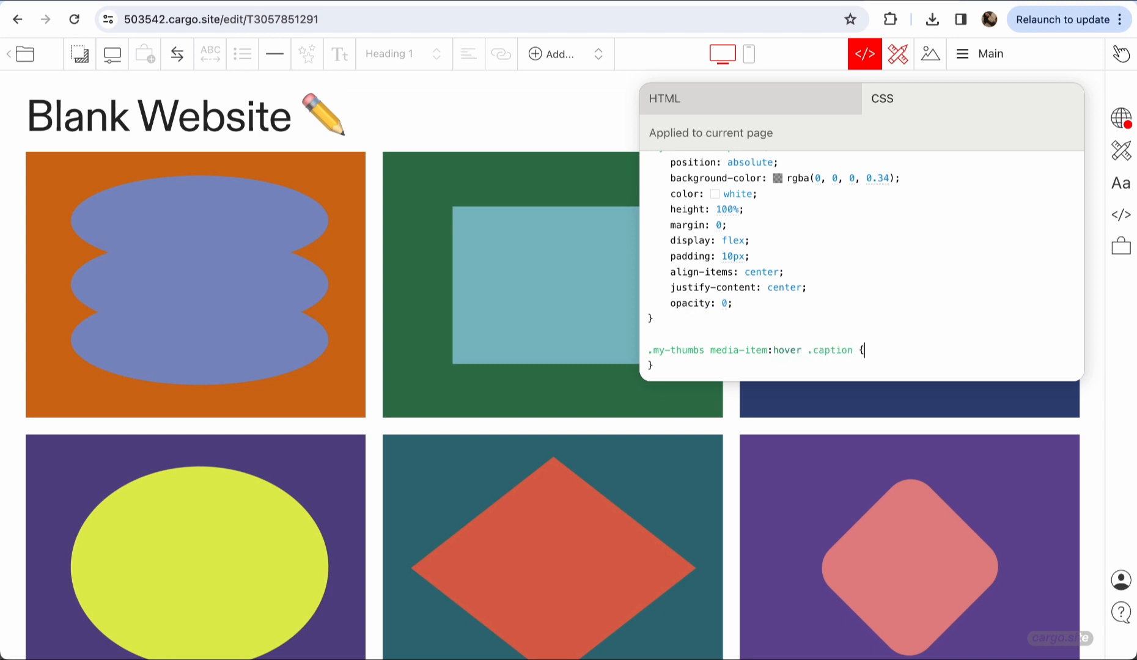
pyautogui.write('opacity: 1;')
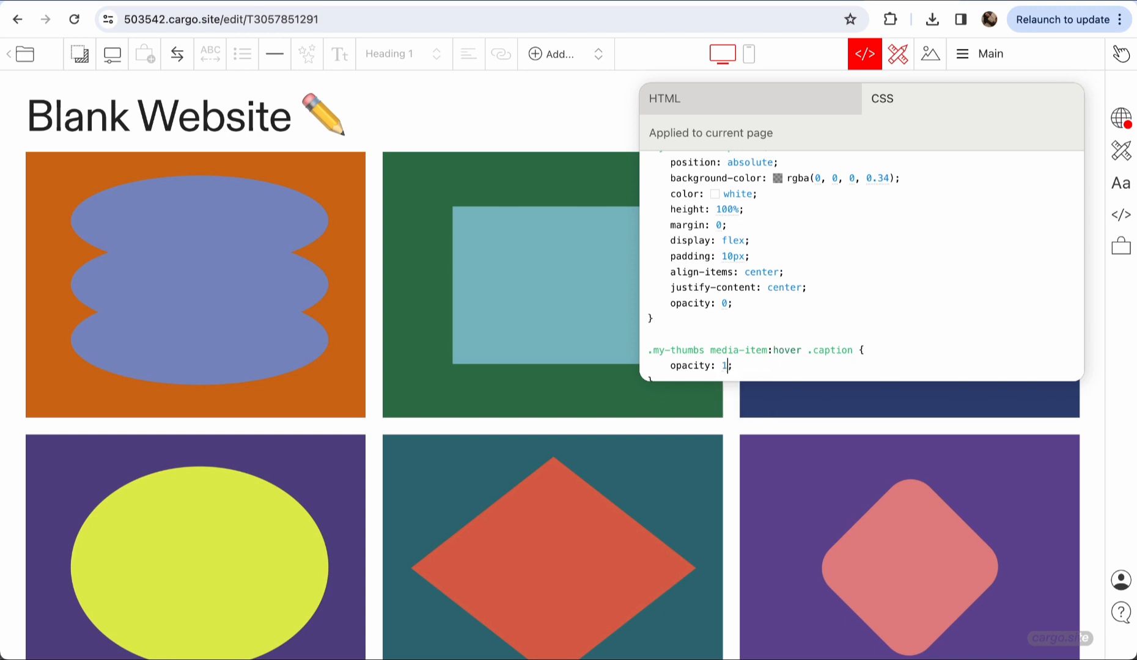
pyautogui.moveTo(486, 283)
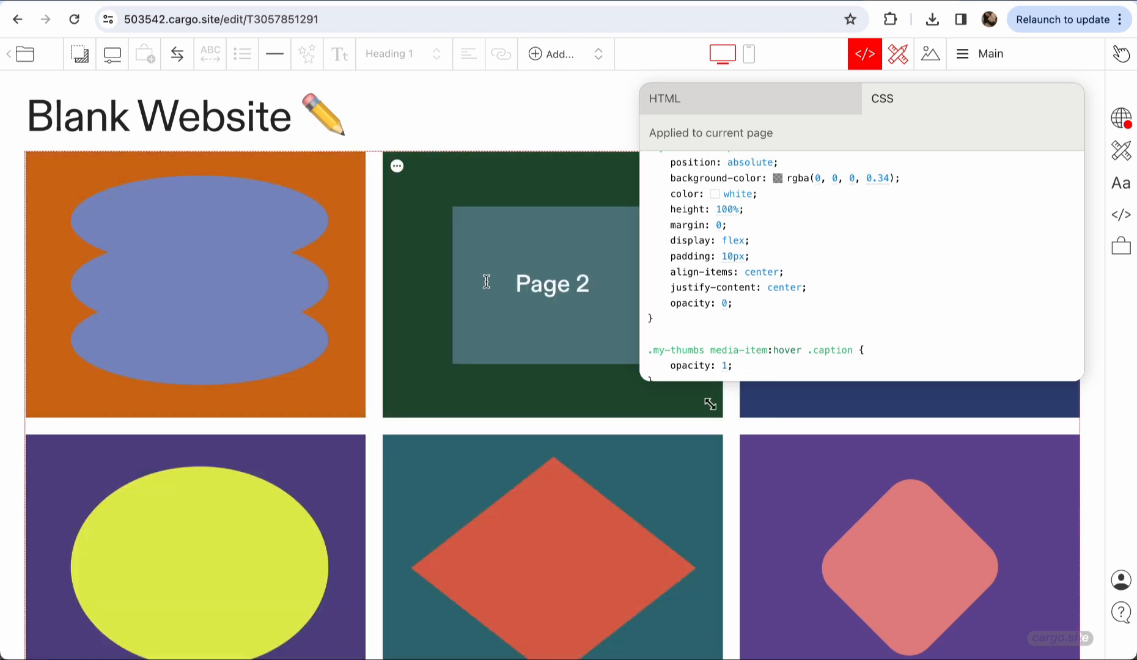
pyautogui.moveTo(503, 244)
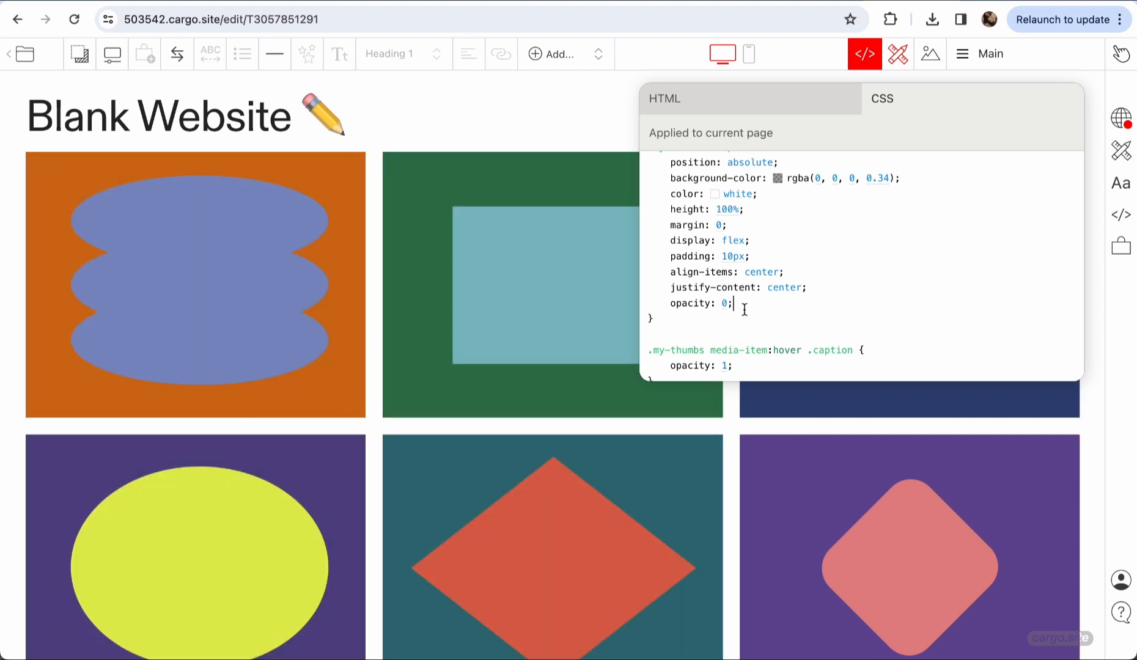
# Add transition: opacity 0.4s to the caption rule and fix the opacity typo.
pyautogui.write('transition: ;')
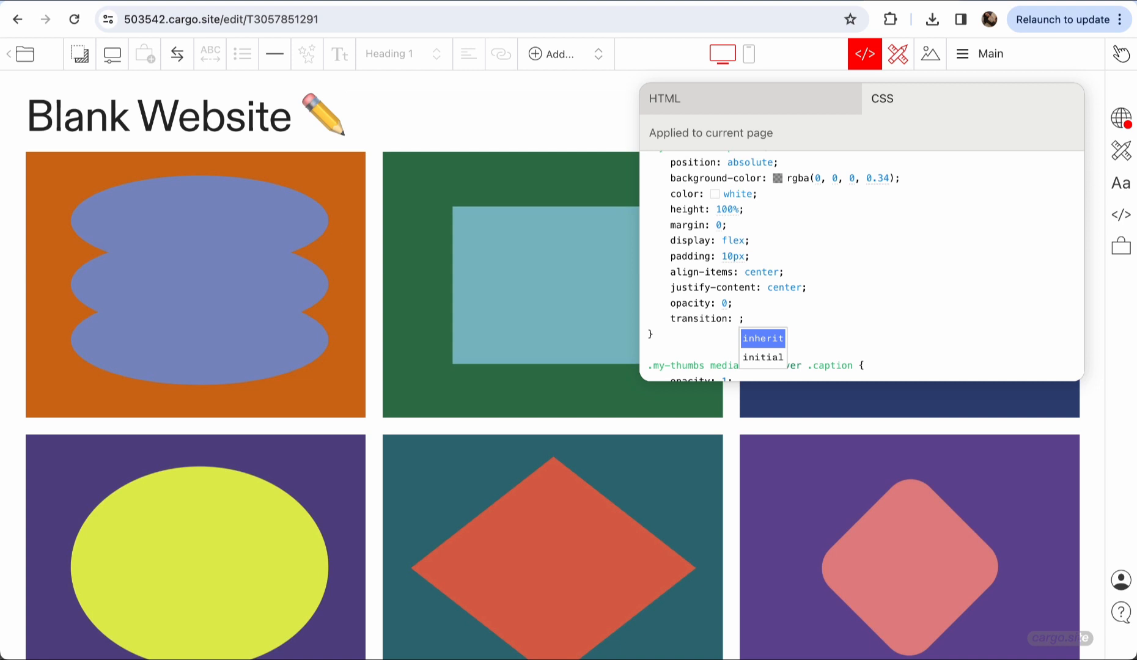
pyautogui.write('ope')
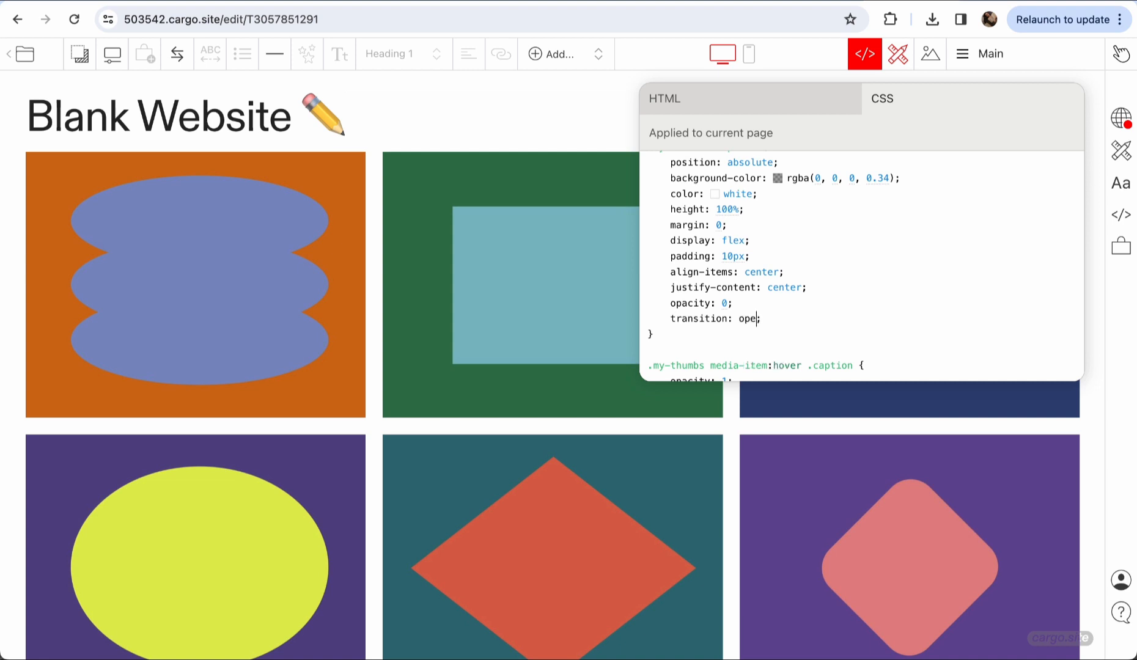
pyautogui.write('city 0;')
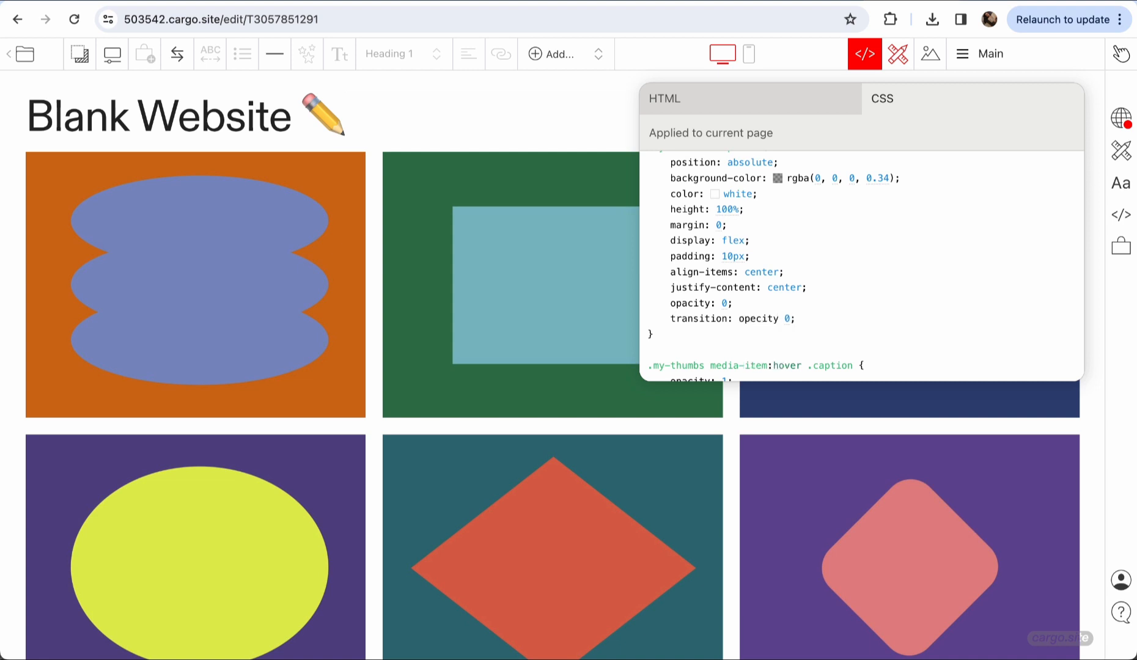
pyautogui.write('0.4s')
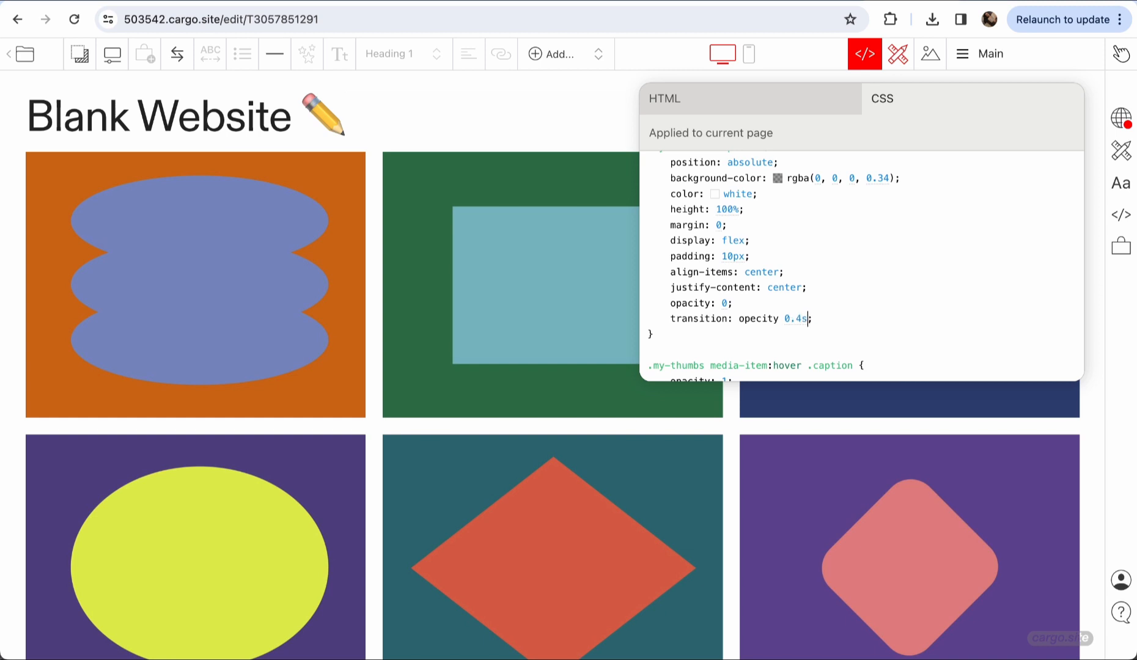
pyautogui.click(736, 319)
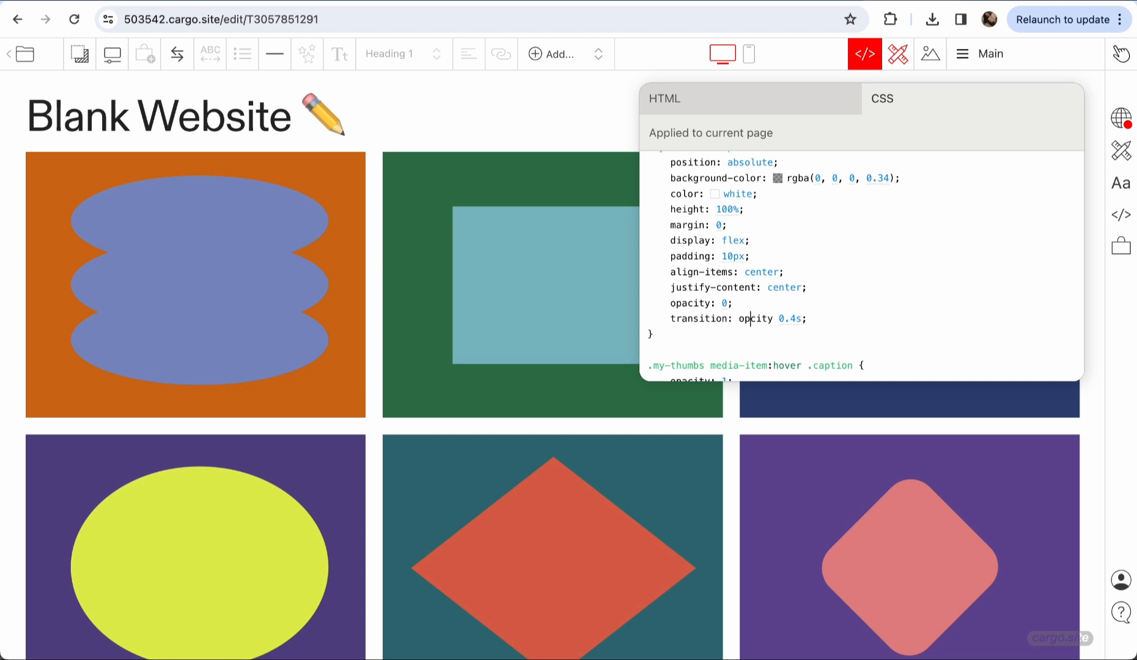
pyautogui.moveTo(553, 410)
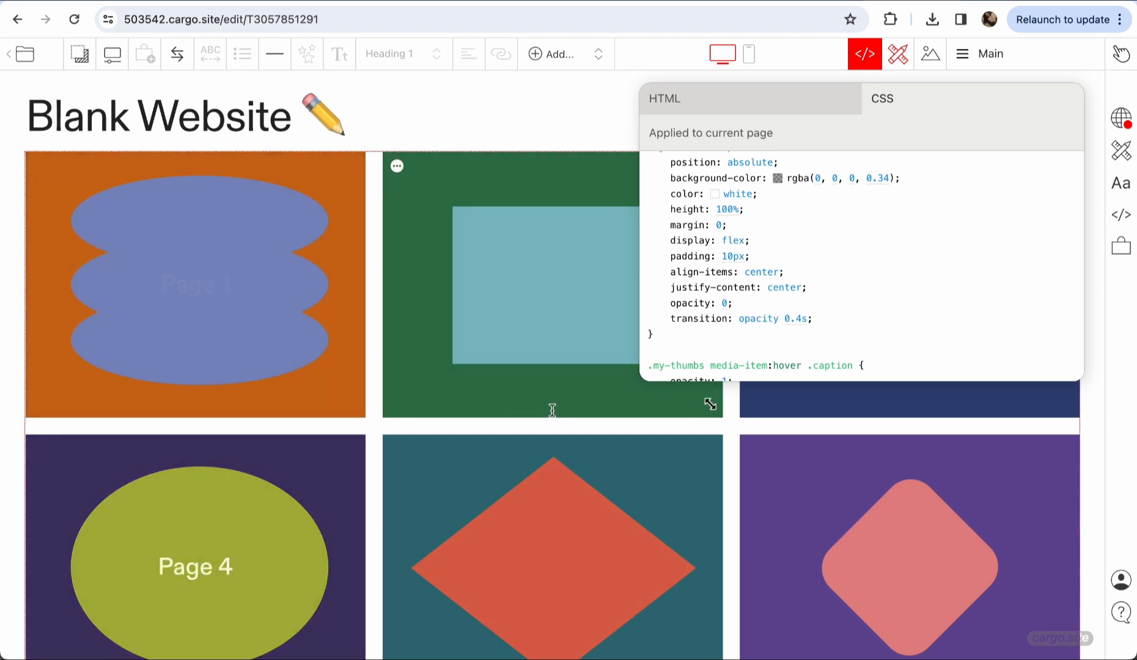
pyautogui.scroll(-3)
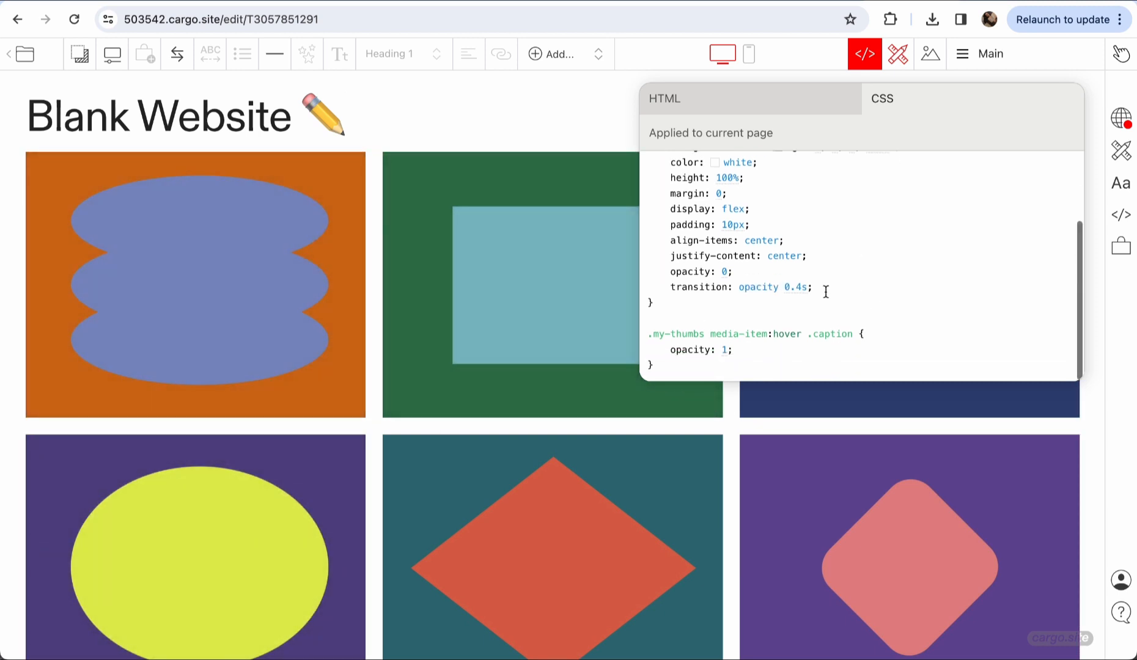
pyautogui.scroll(3)
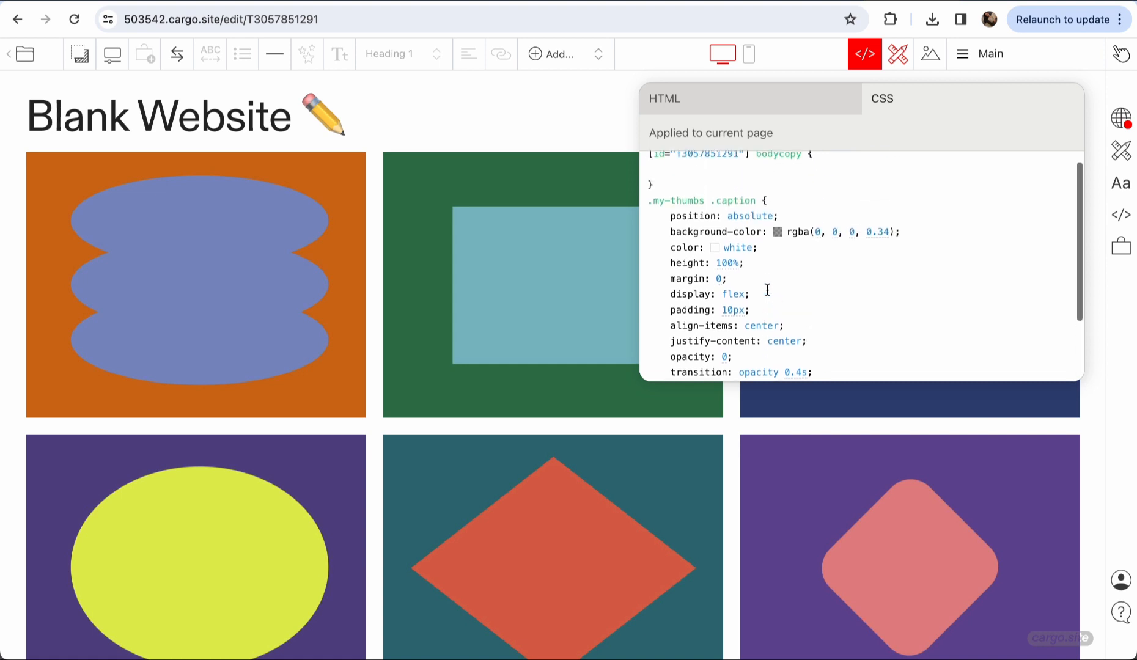
pyautogui.scroll(3)
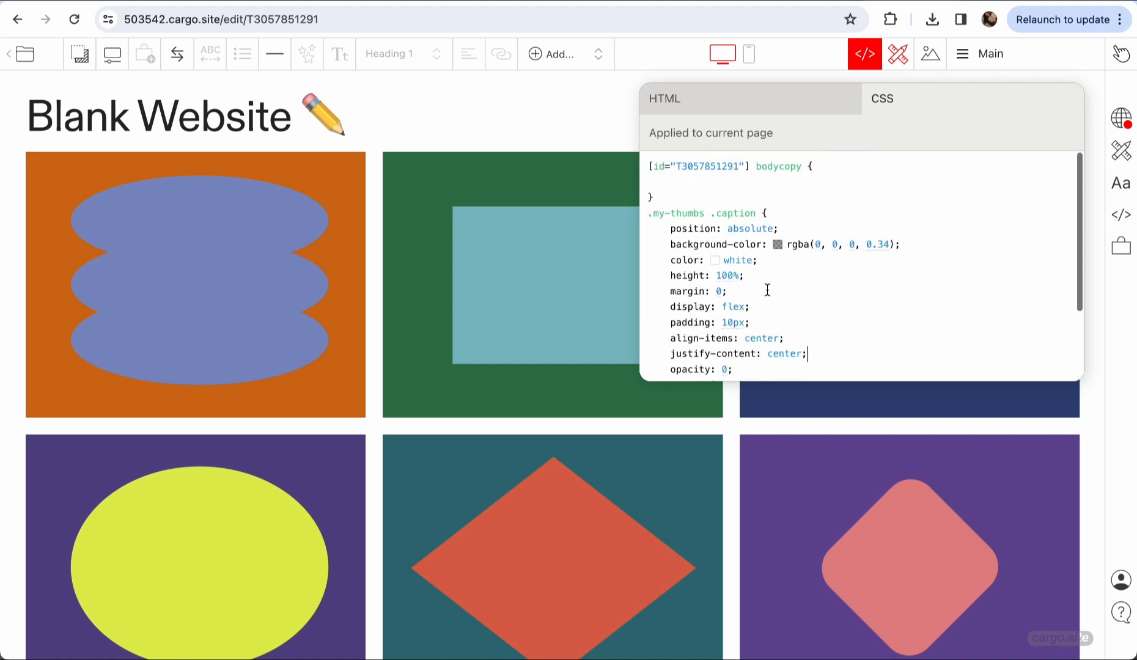
# Preview the site in mobile layout, test a thumbnail hover, and reopen the CSS editor.
pyautogui.click(748, 54)
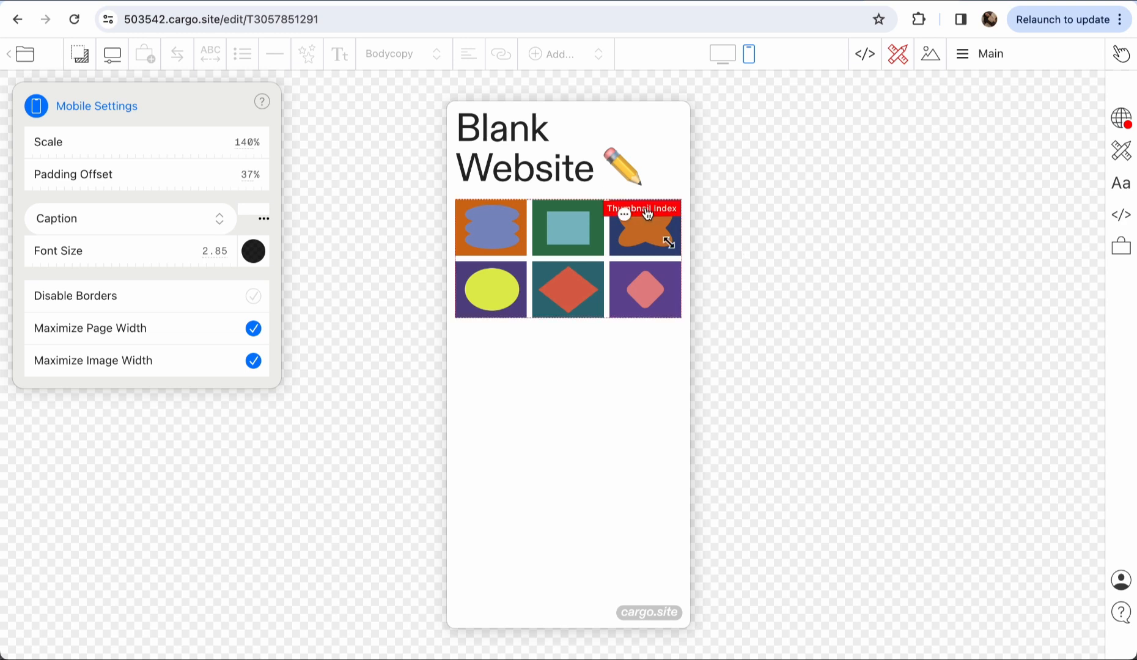
pyautogui.click(642, 209)
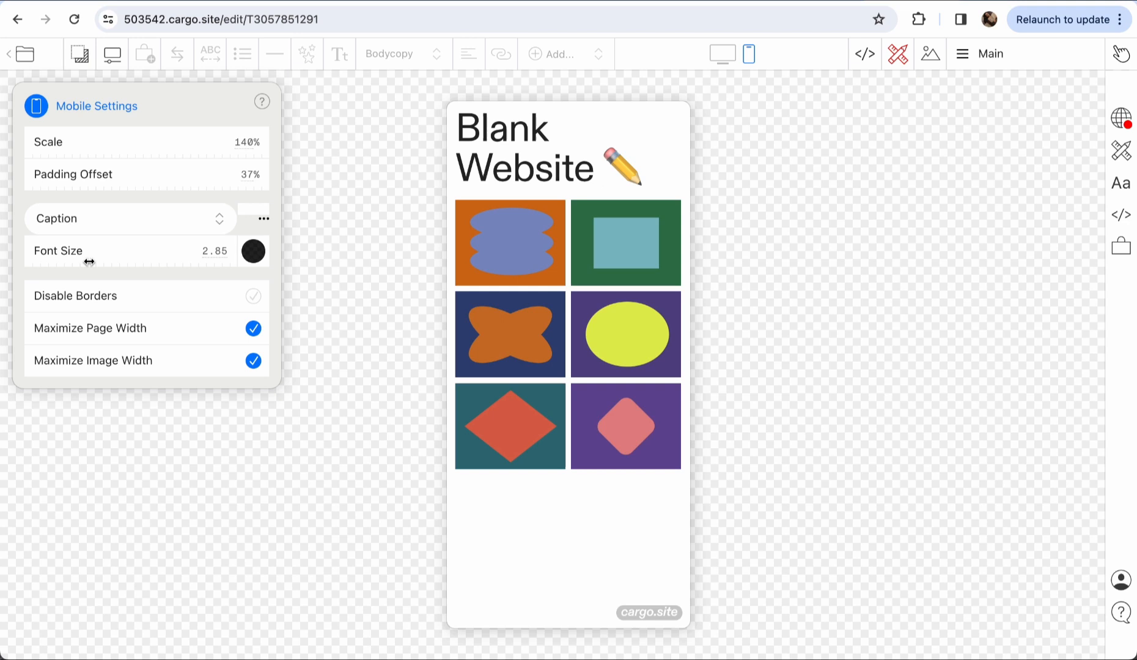
pyautogui.moveTo(509, 242)
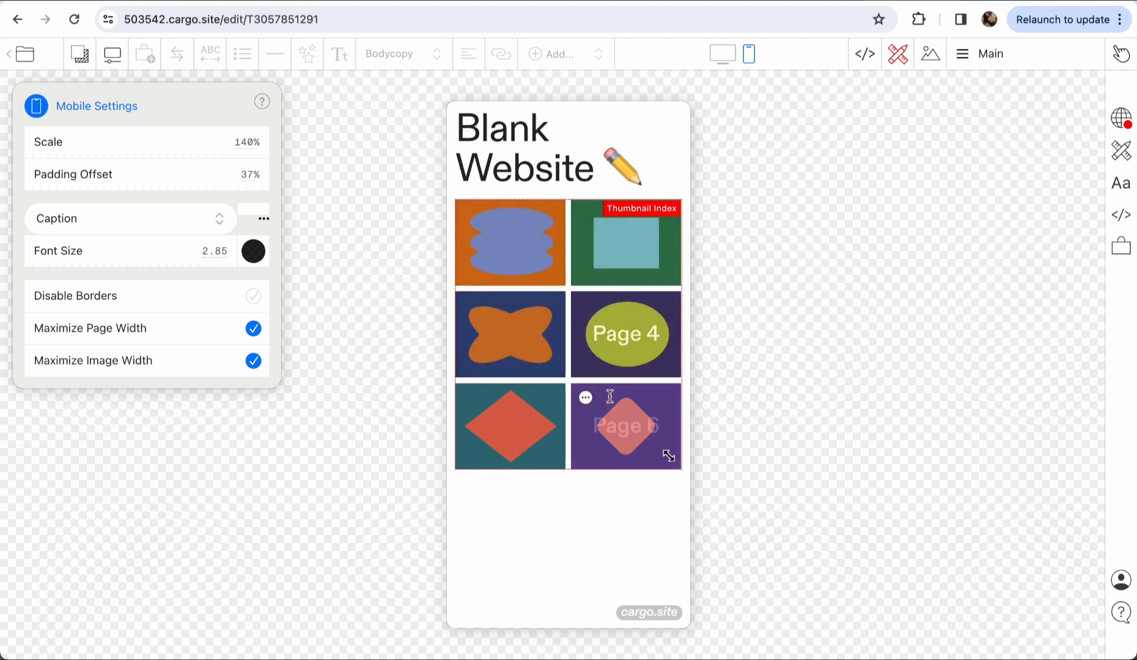
pyautogui.click(864, 54)
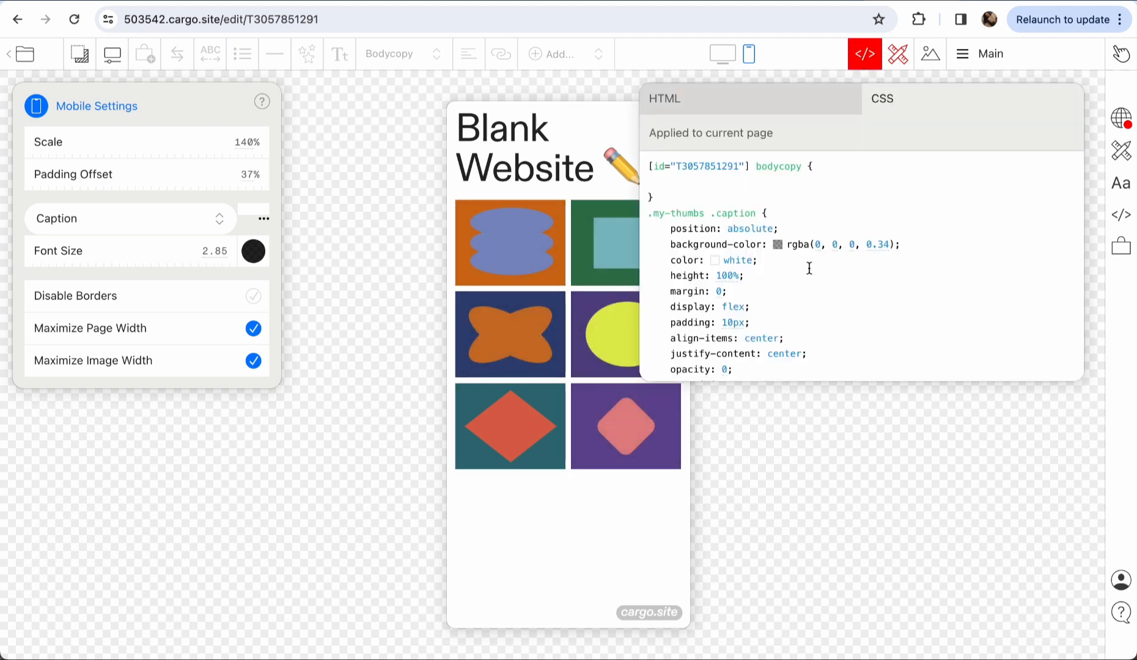
# Create a body.mobile .my-thumbs .caption rule setting opacity: 1.
pyautogui.doubleClick(703, 213)
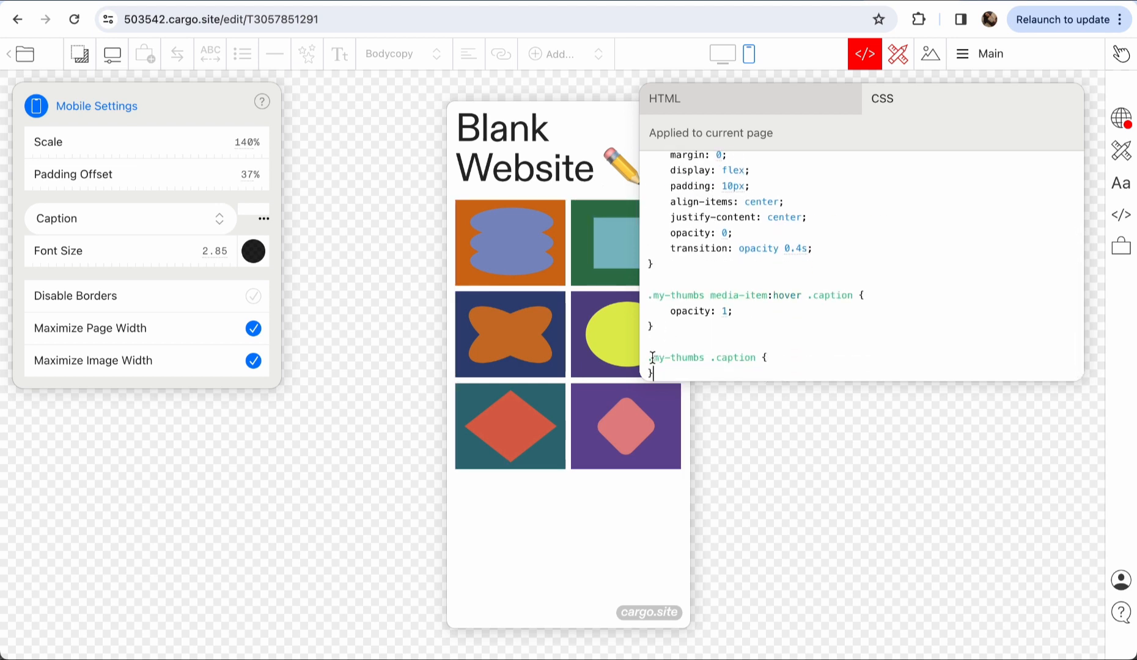
pyautogui.write('bod')
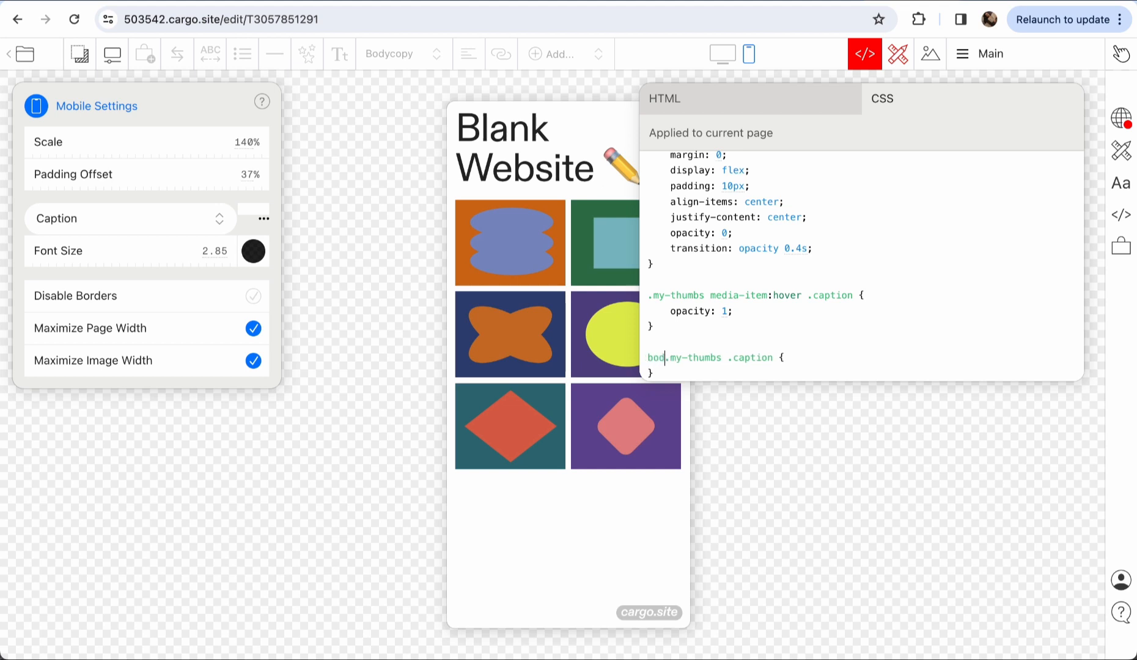
pyautogui.write('y.mob')
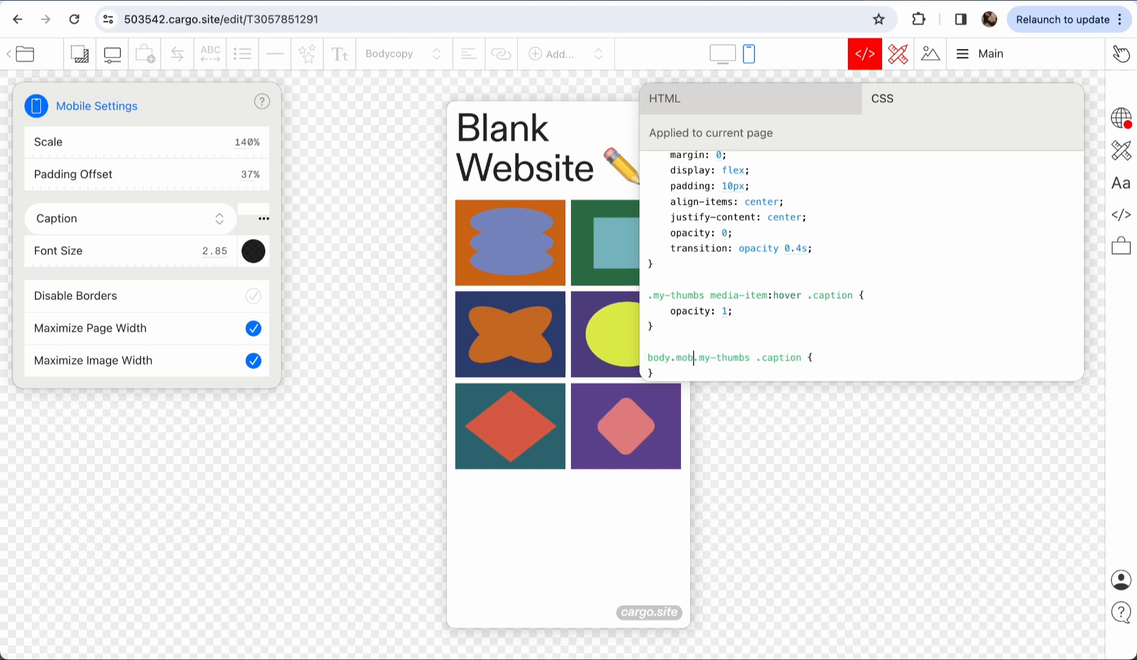
pyautogui.write('ile')
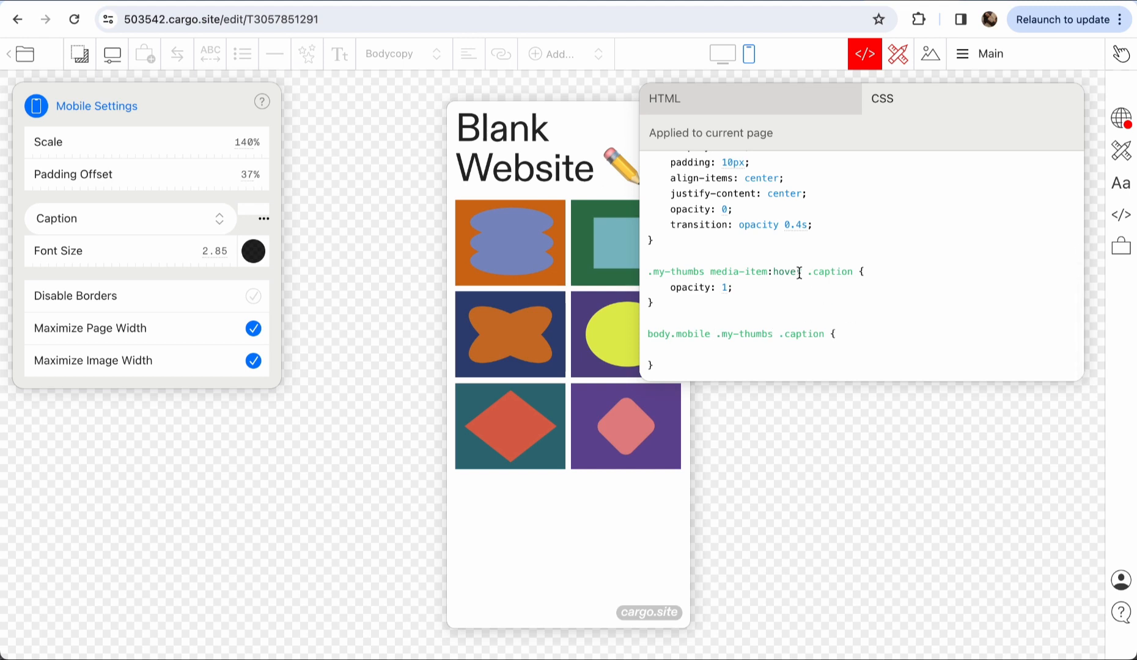
pyautogui.scroll(3)
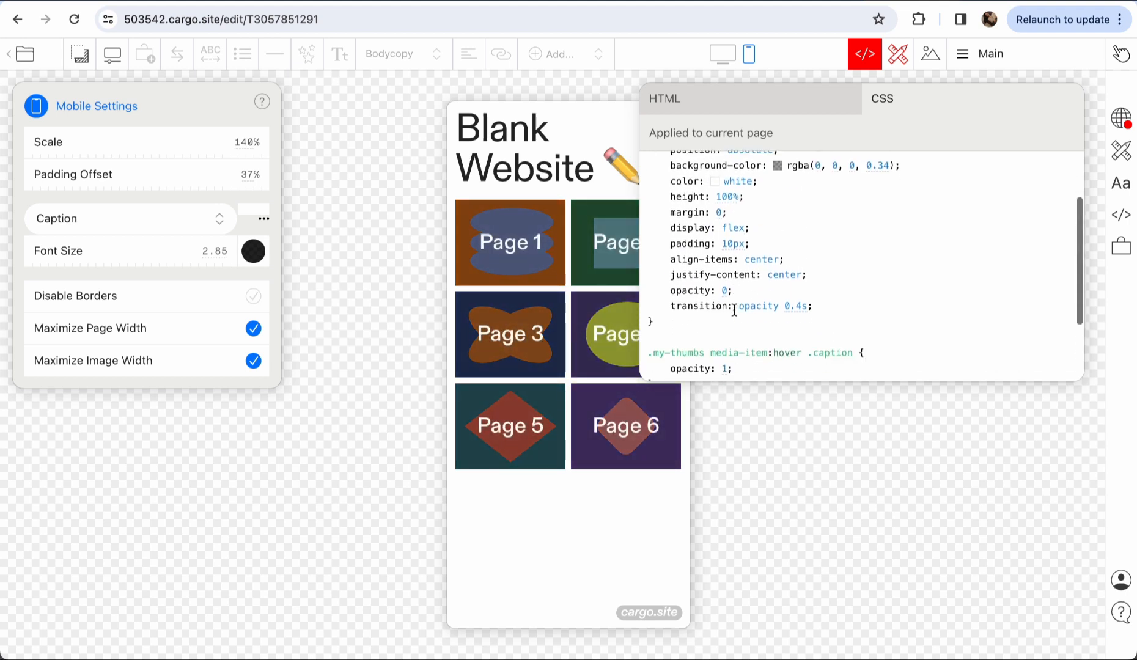
pyautogui.scroll(3)
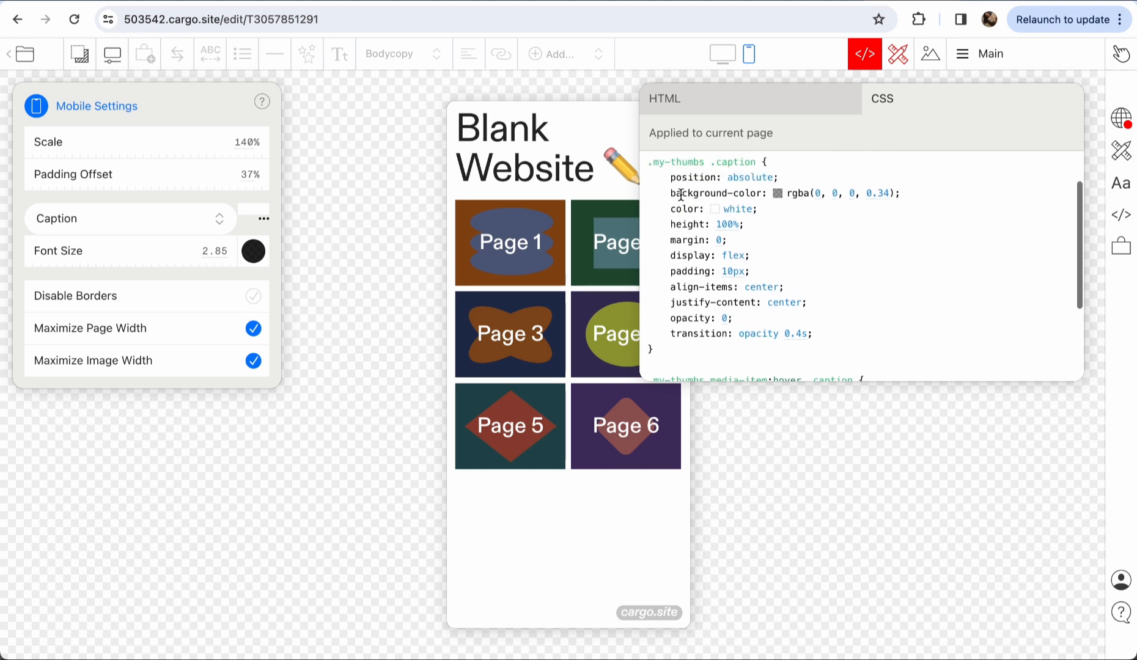
pyautogui.scroll(-3)
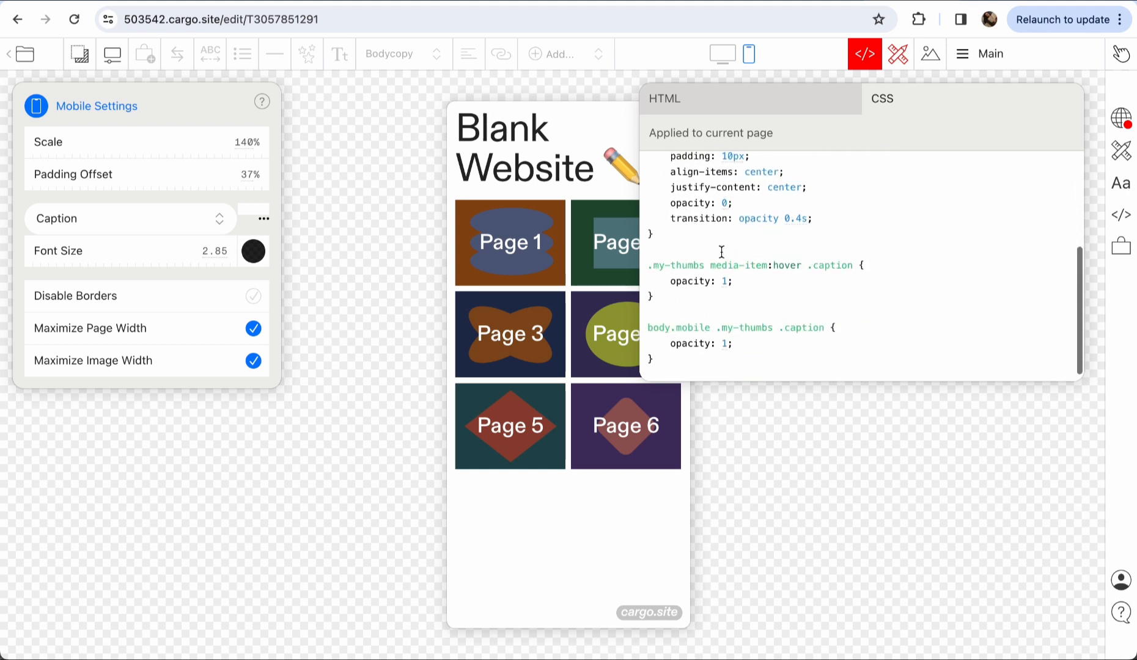
# Give the mobile caption rule relative position and background-color: unset.
pyautogui.write('position:')
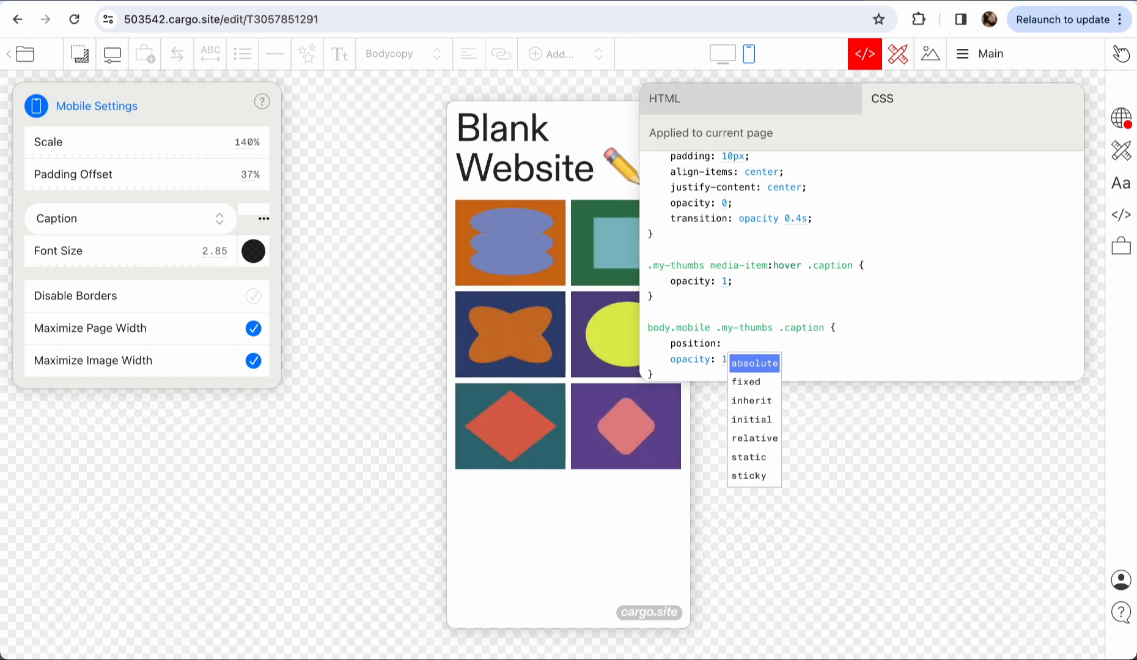
pyautogui.click(755, 439)
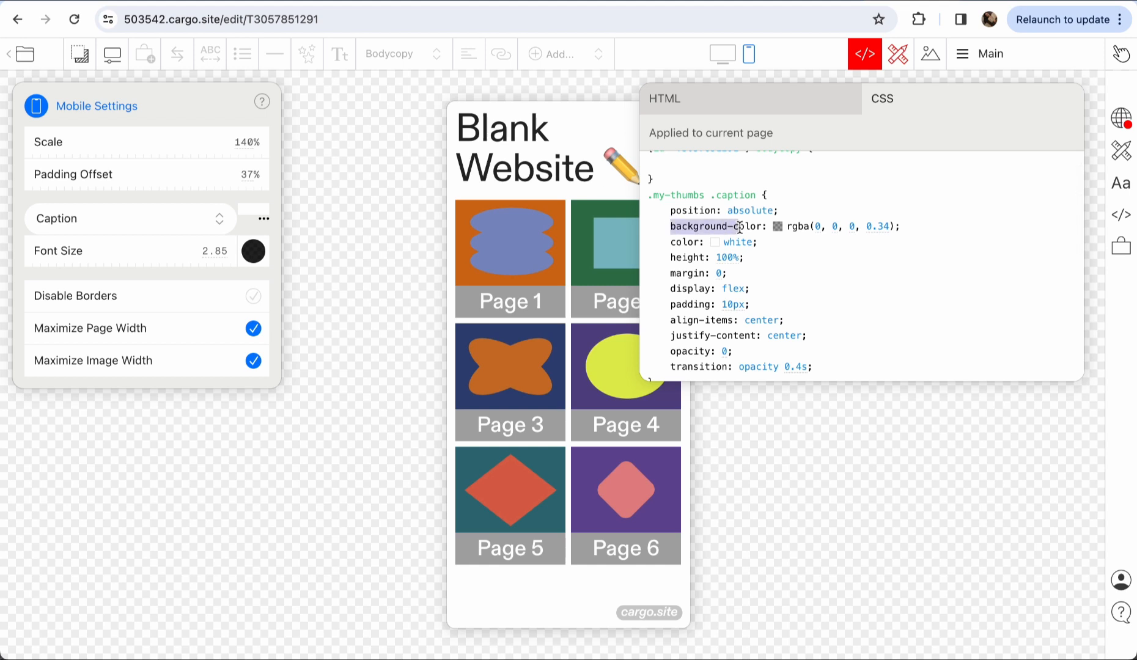
pyautogui.scroll(-3)
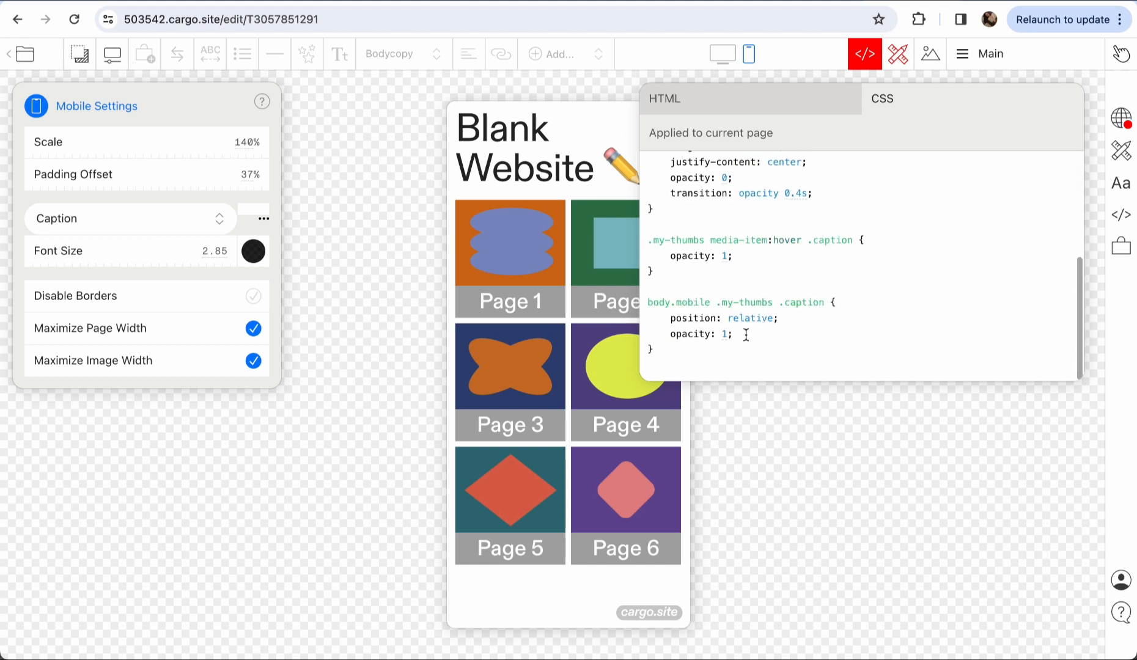
pyautogui.write('background-color:')
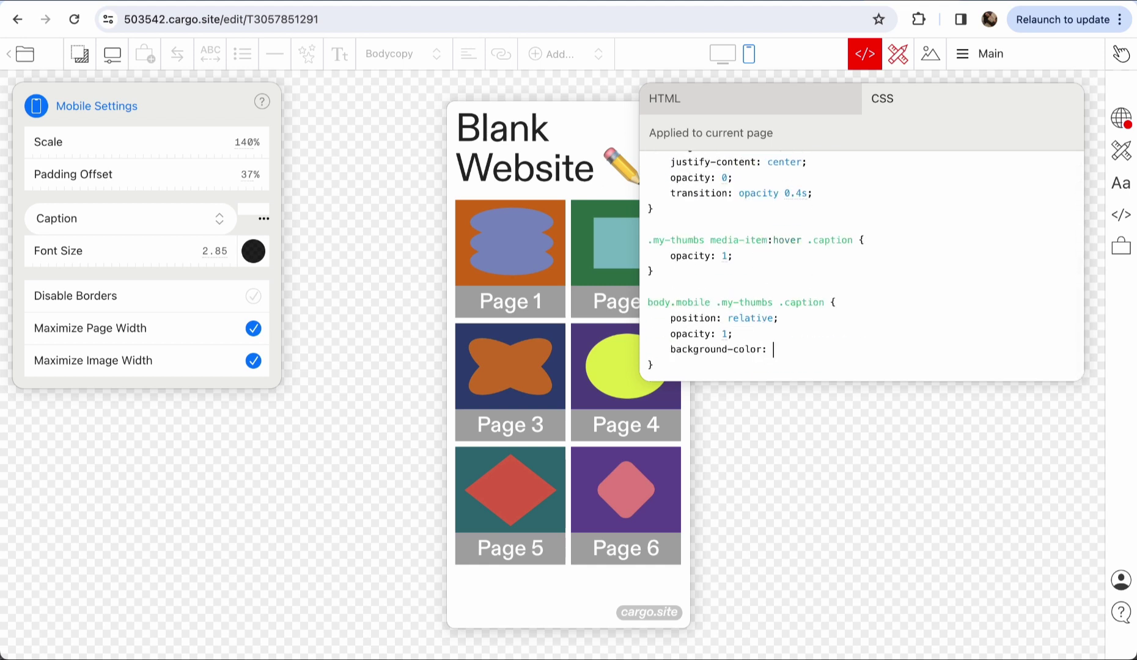
pyautogui.write('unset;')
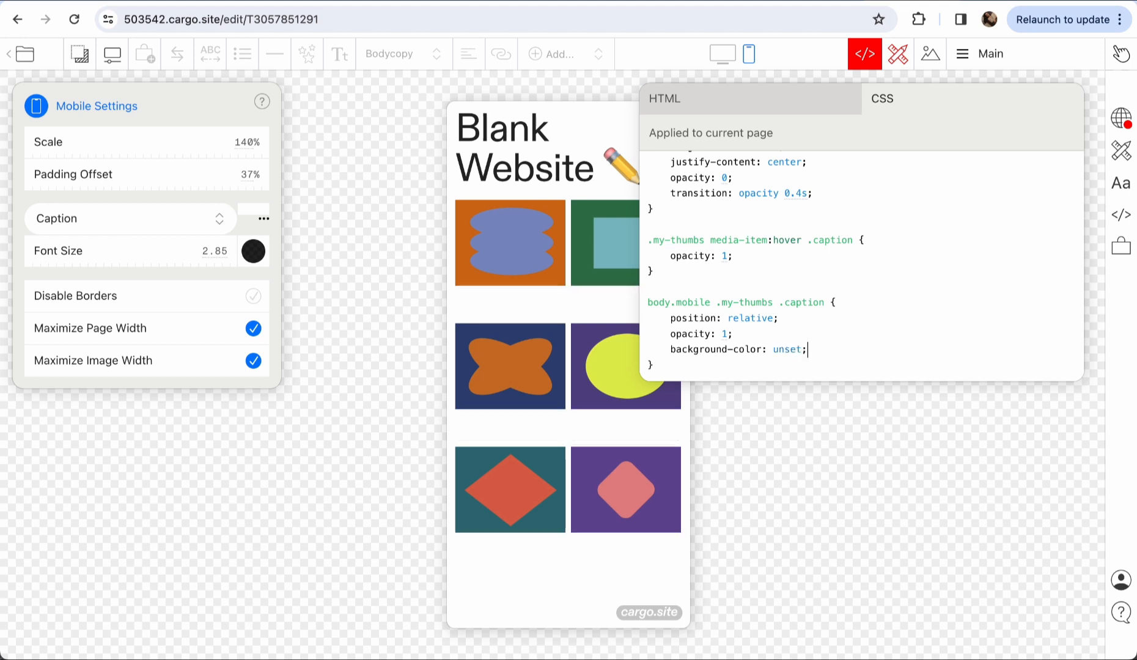
pyautogui.scroll(3)
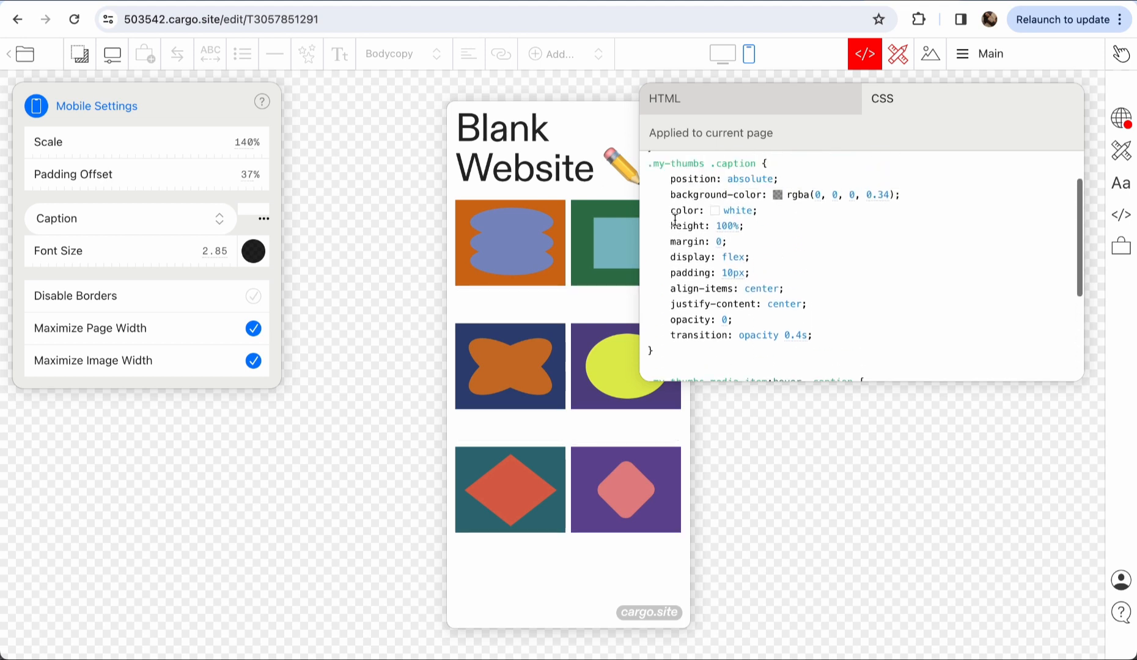
pyautogui.scroll(-3)
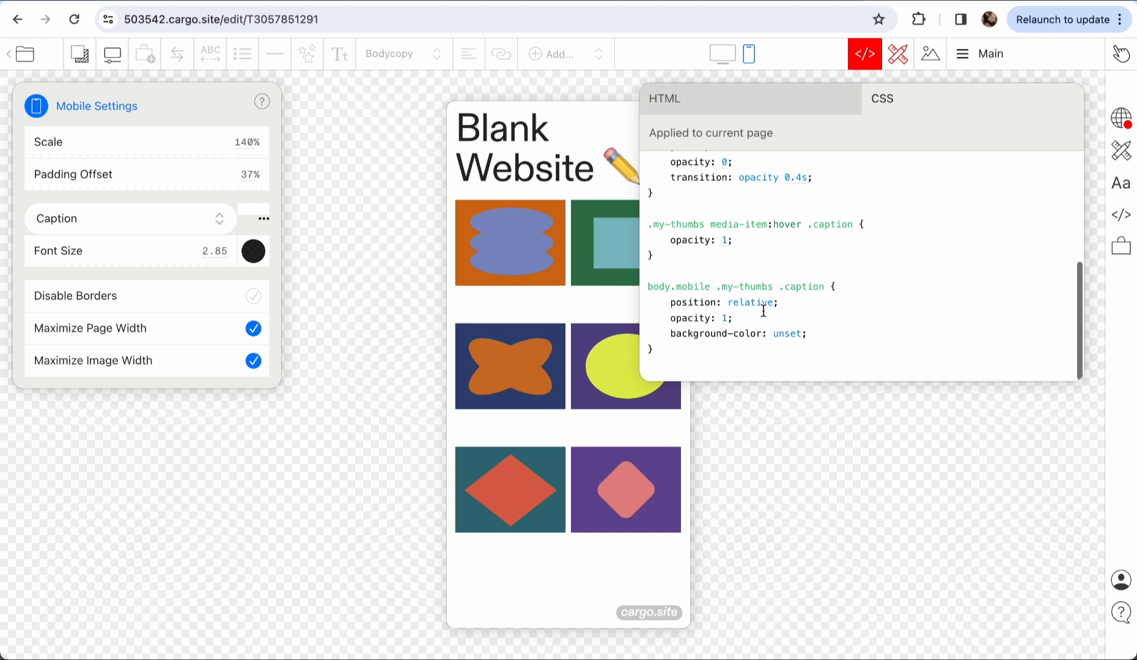
# Set the mobile captions to color: black and height: auto.
pyautogui.write('color:')
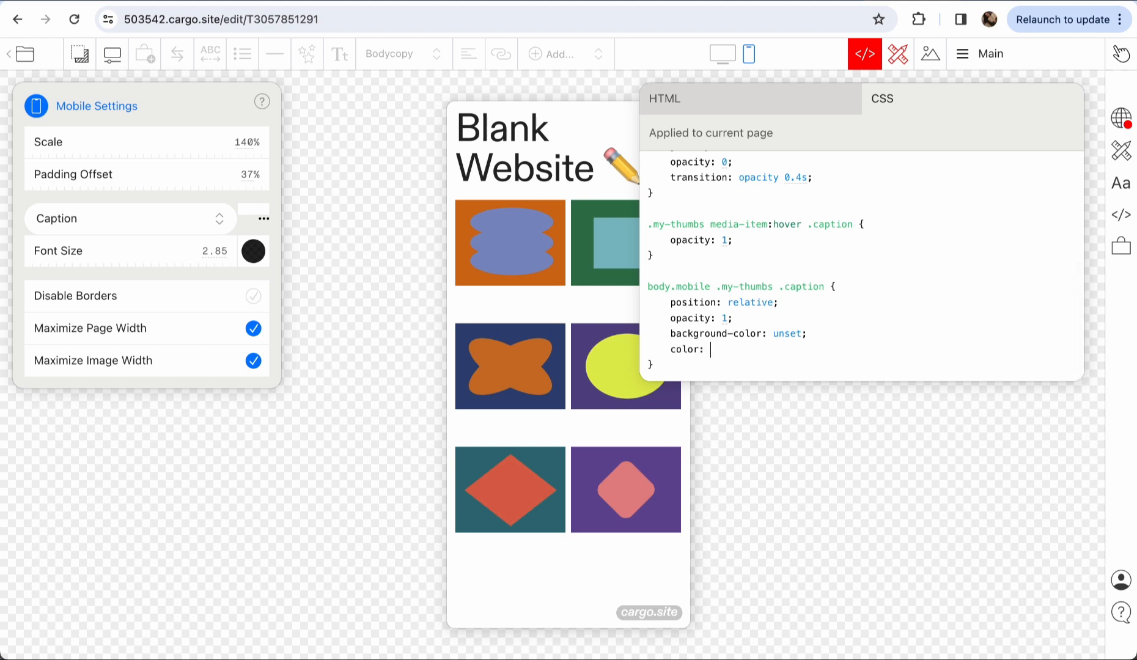
pyautogui.write('bla')
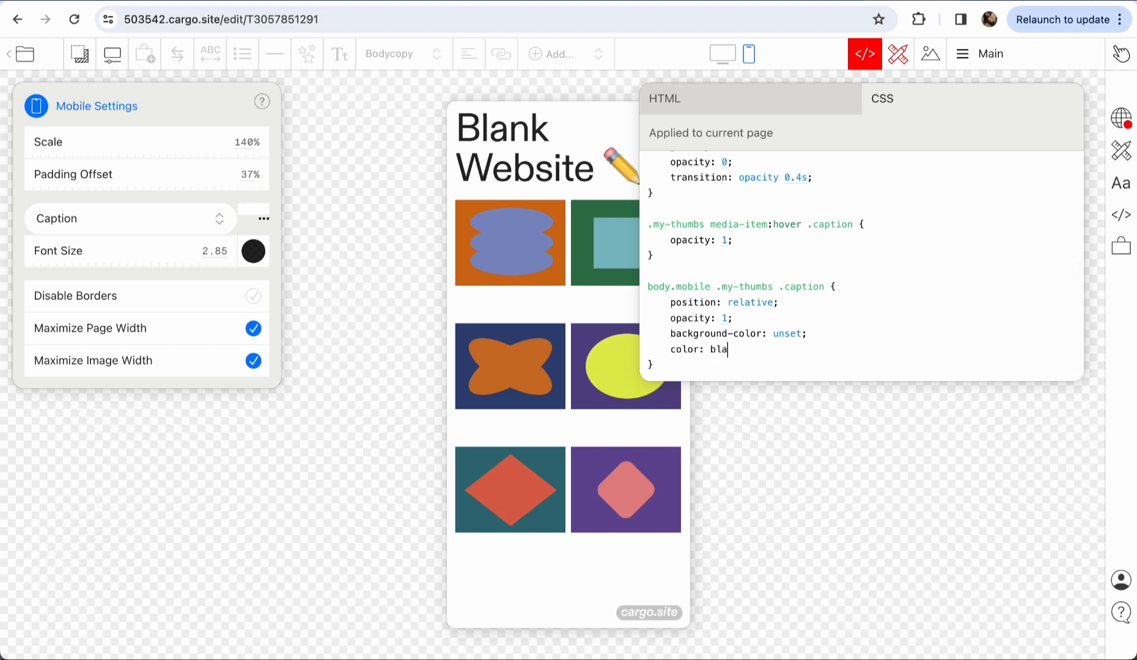
pyautogui.write('ck;')
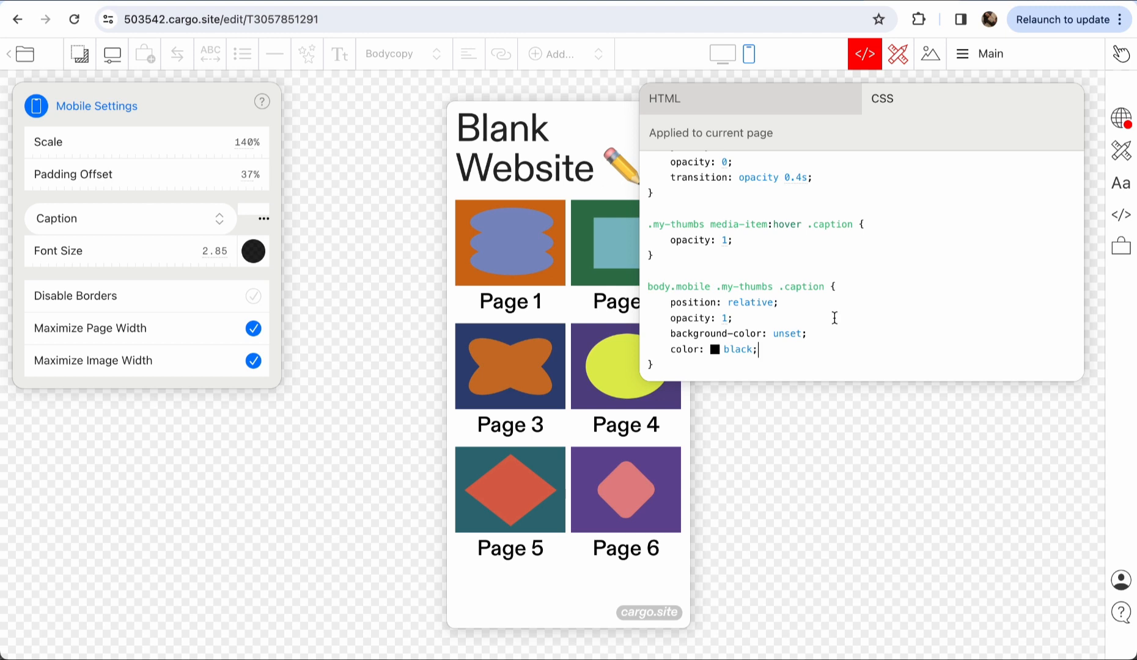
pyautogui.scroll(3)
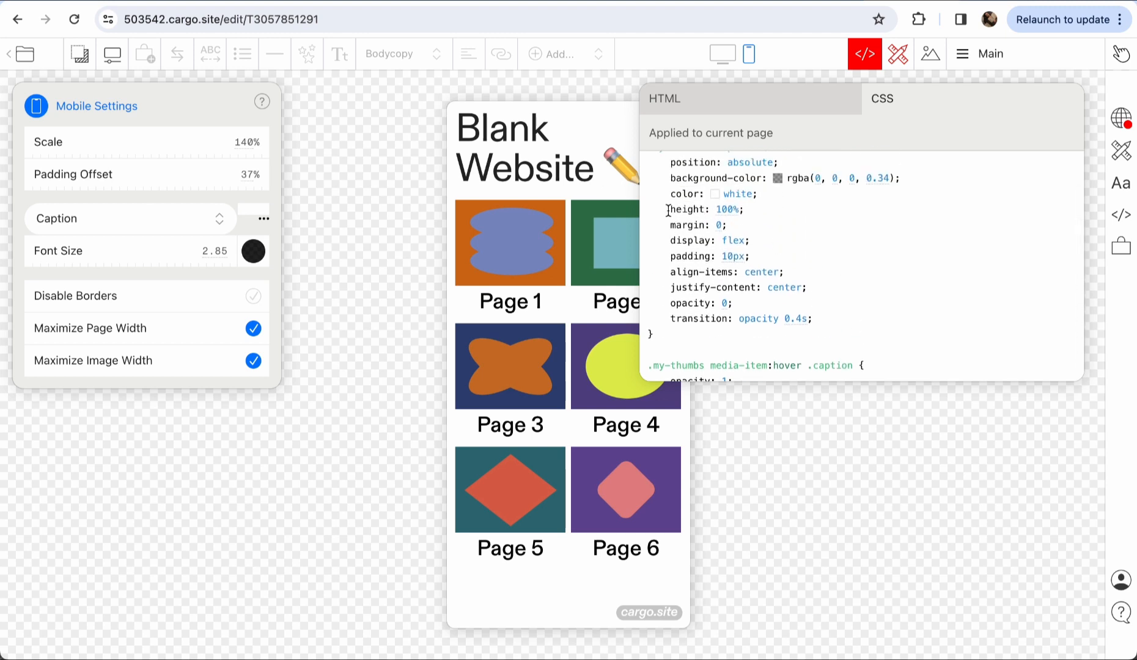
pyautogui.scroll(-3)
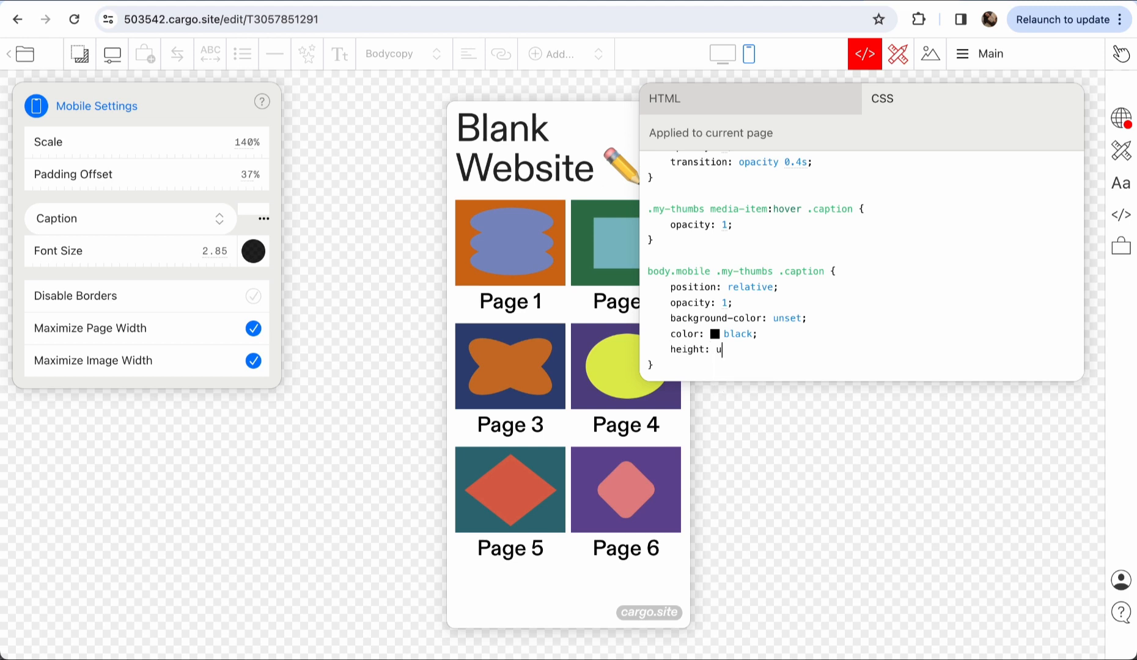
pyautogui.write('uto')
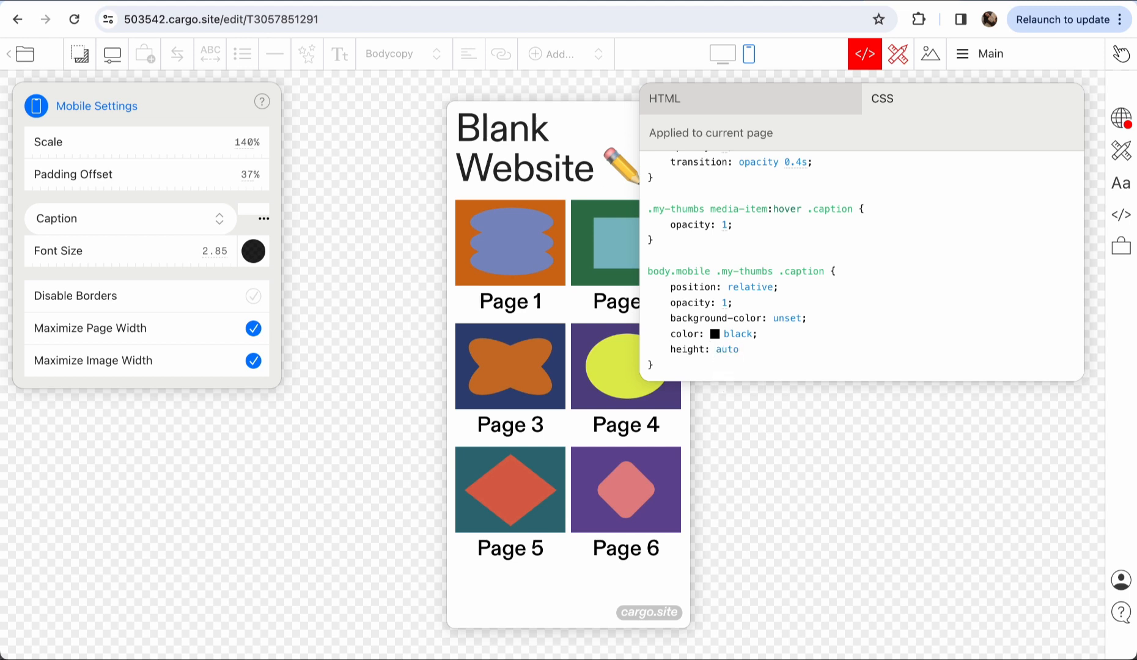
pyautogui.scroll(3)
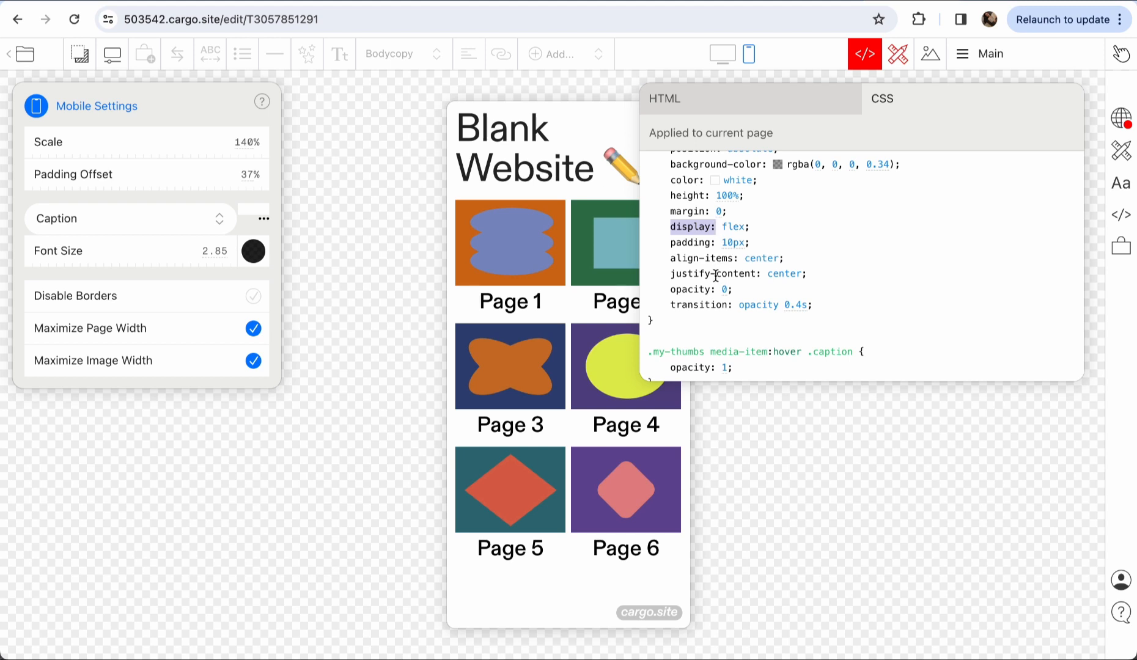
# Add display: block; to the body.mobile caption rule, testing and removing 10px padding.
pyautogui.scroll(-3)
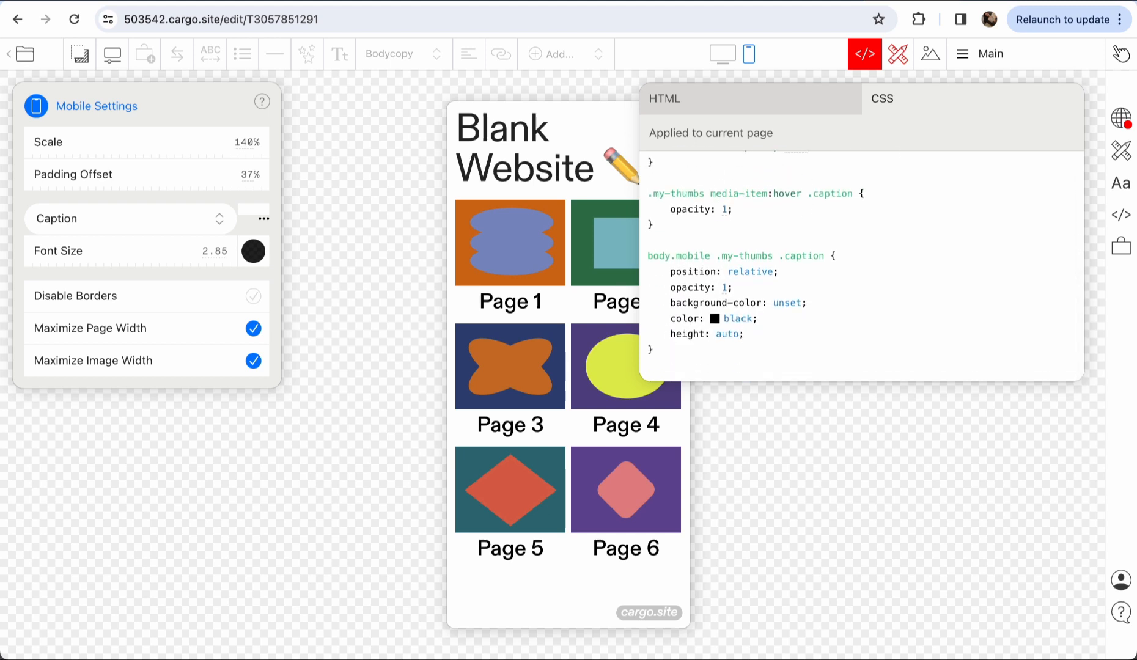
pyautogui.write('display:block;')
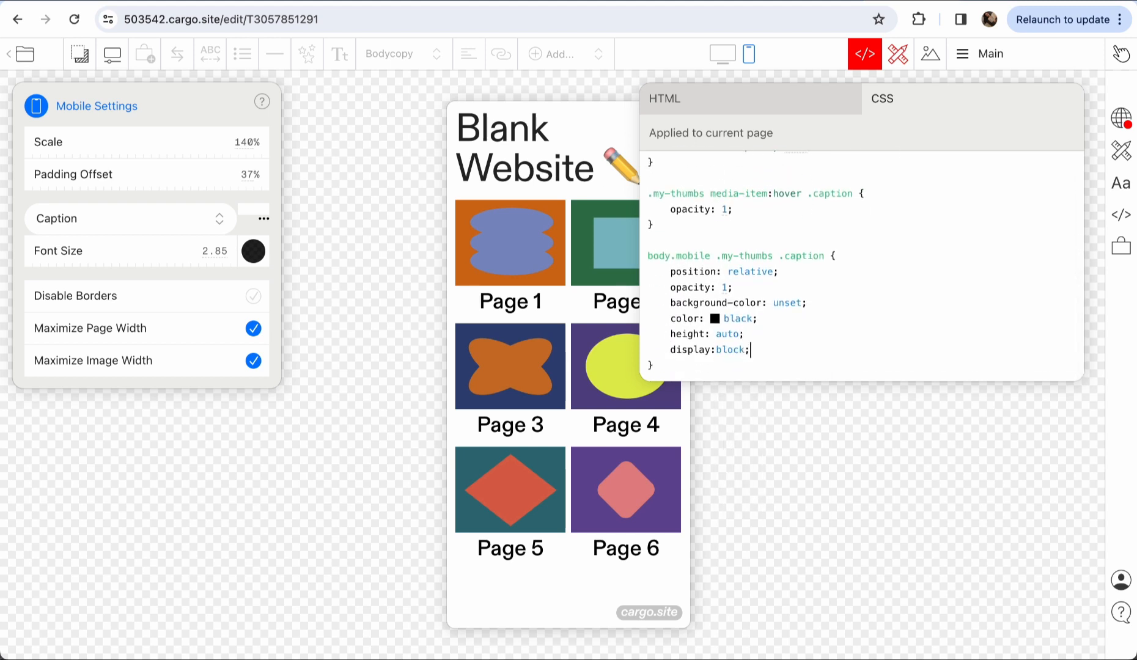
pyautogui.scroll(3)
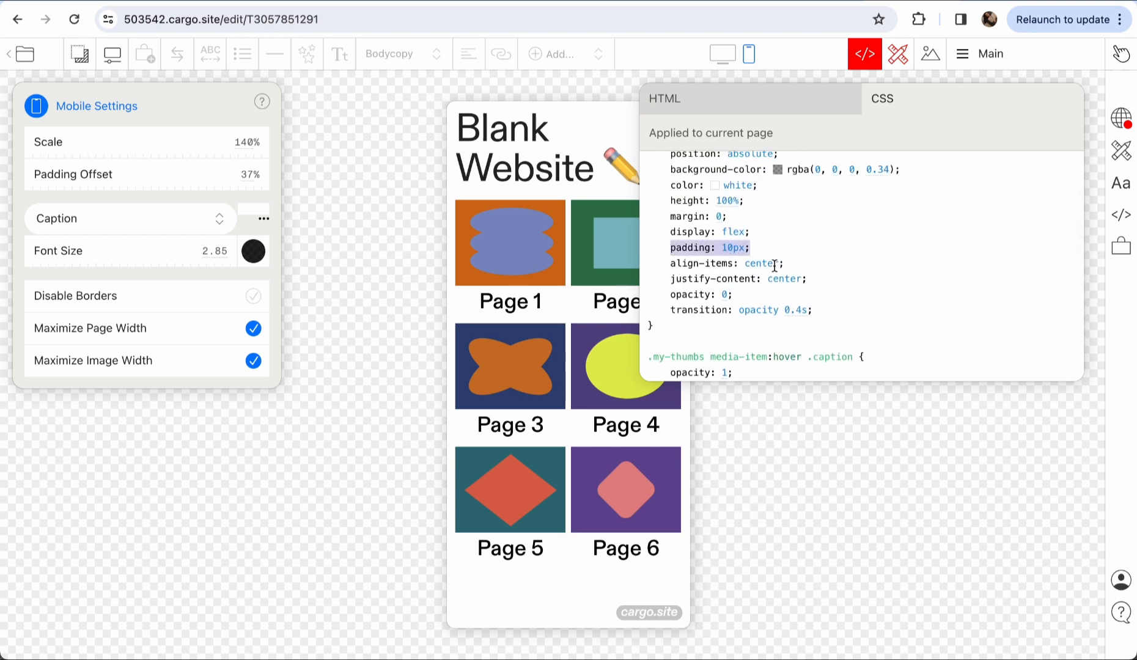
pyautogui.scroll(-3)
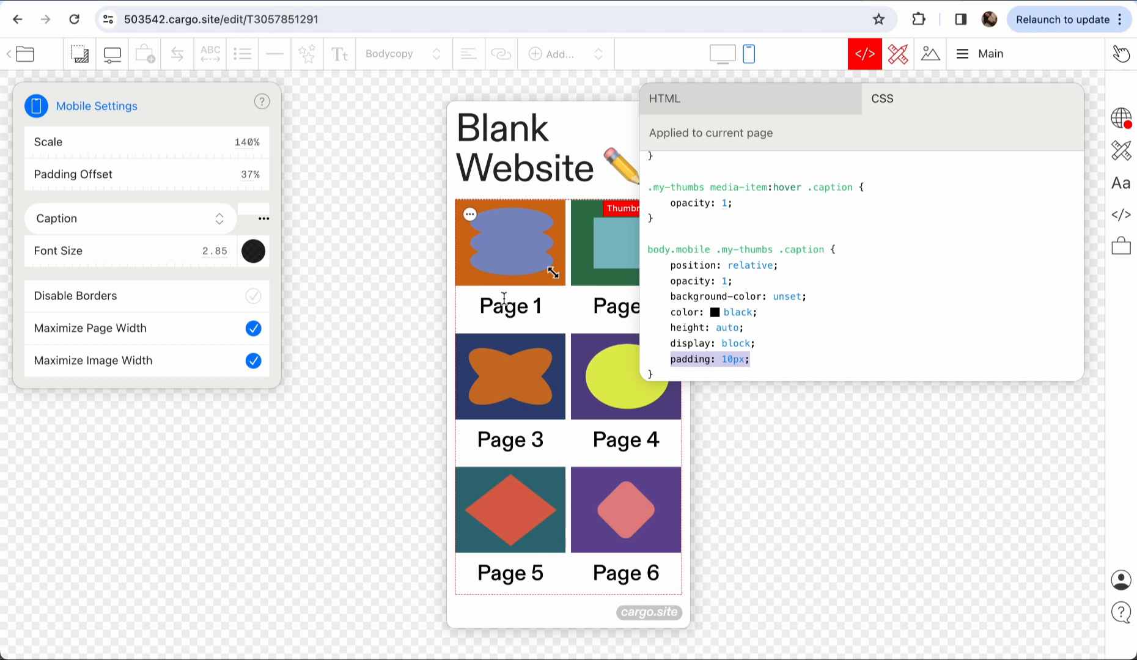
pyautogui.moveTo(714, 358)
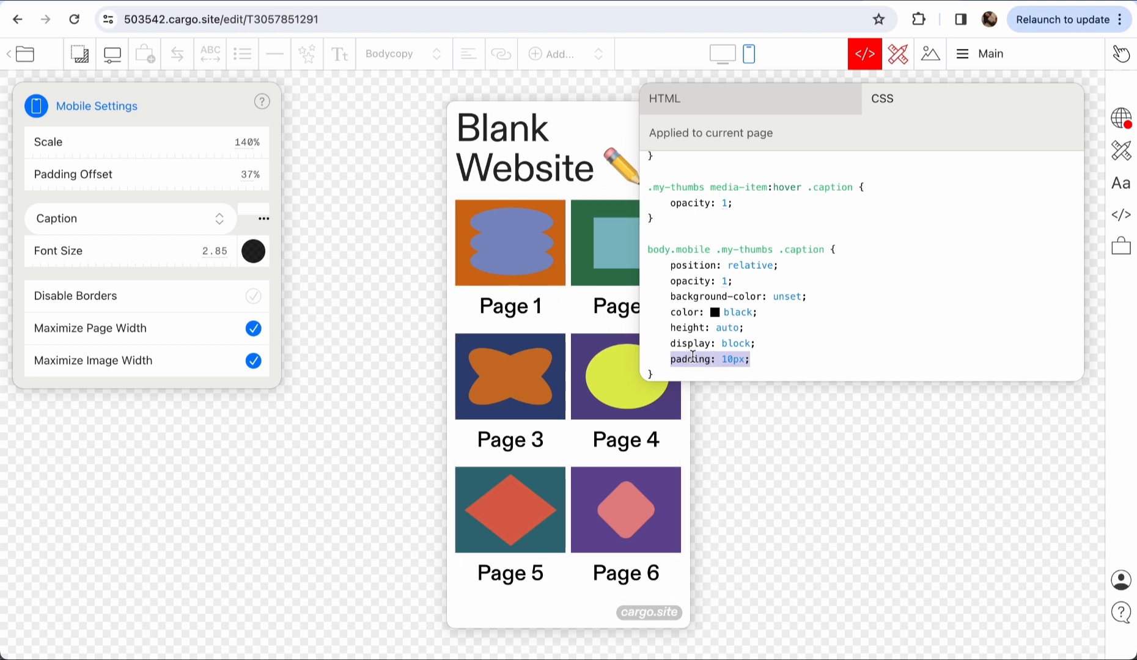
pyautogui.scroll(3)
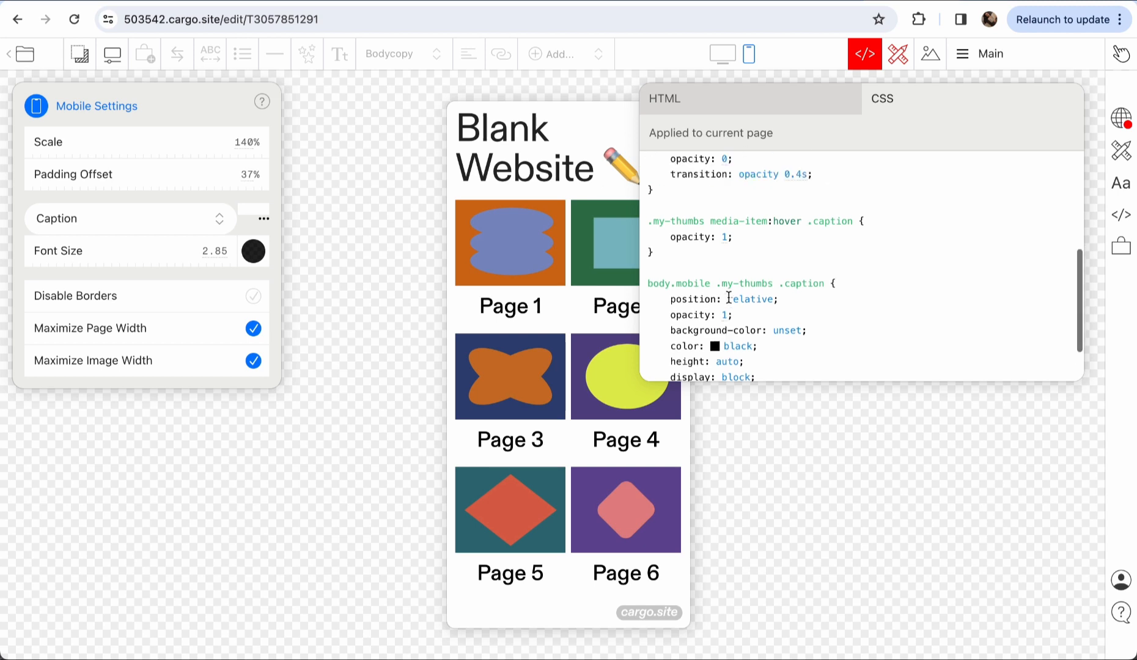
pyautogui.scroll(3)
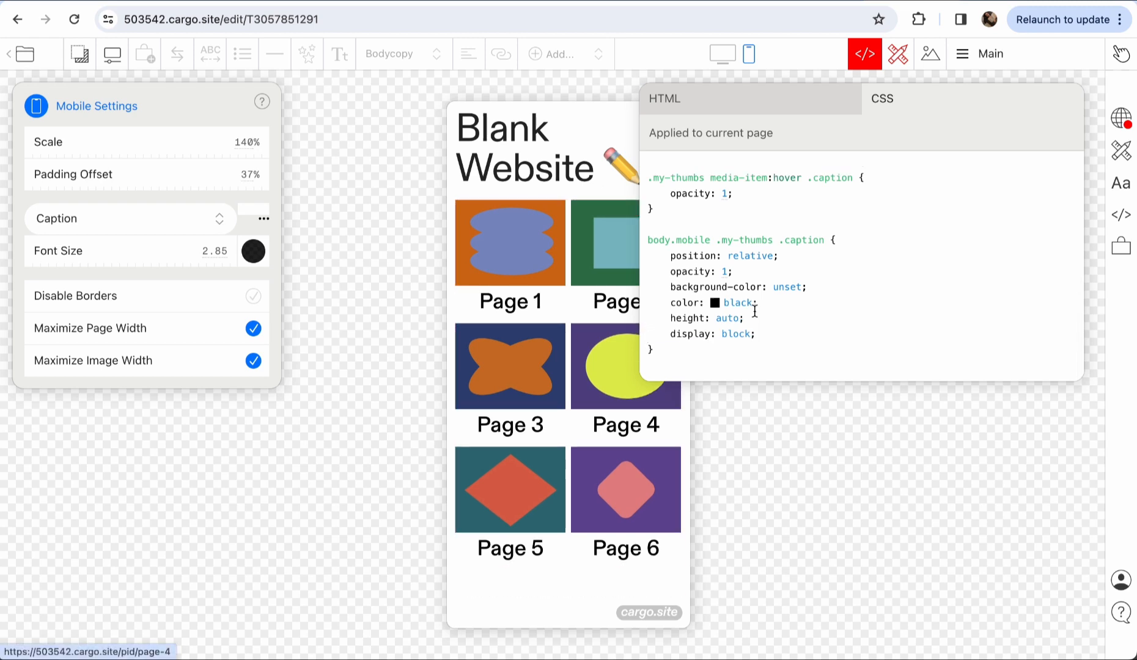
# Set align-items: unset; and justify-content: unset; in the body.mobile caption rule.
pyautogui.scroll(3)
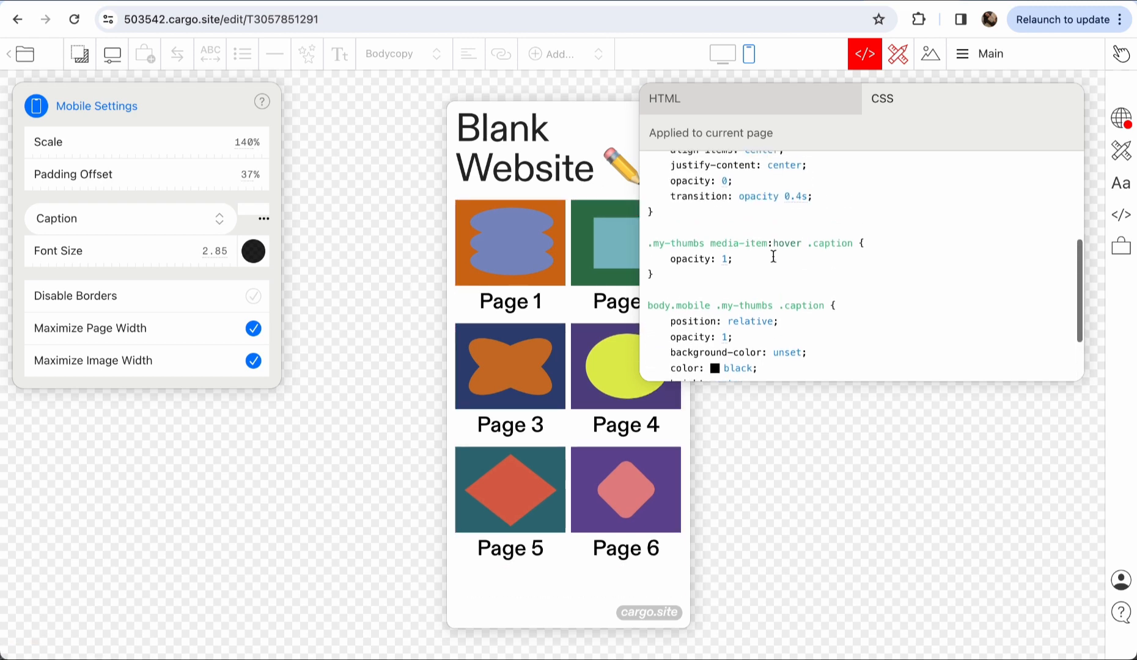
pyautogui.scroll(3)
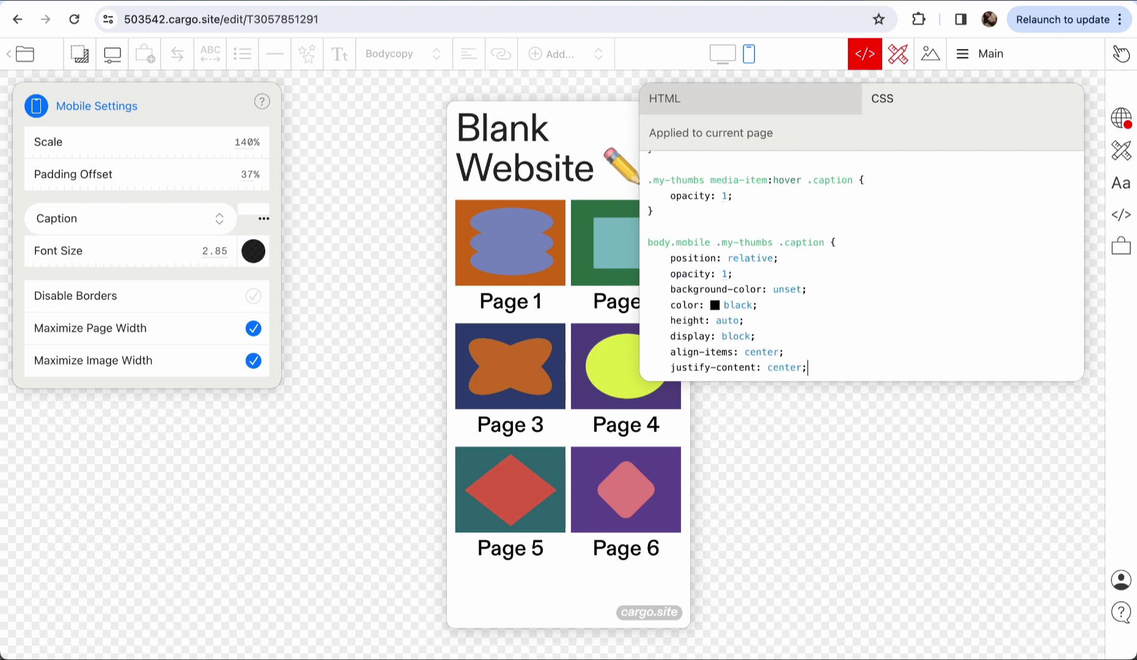
pyautogui.write('u')
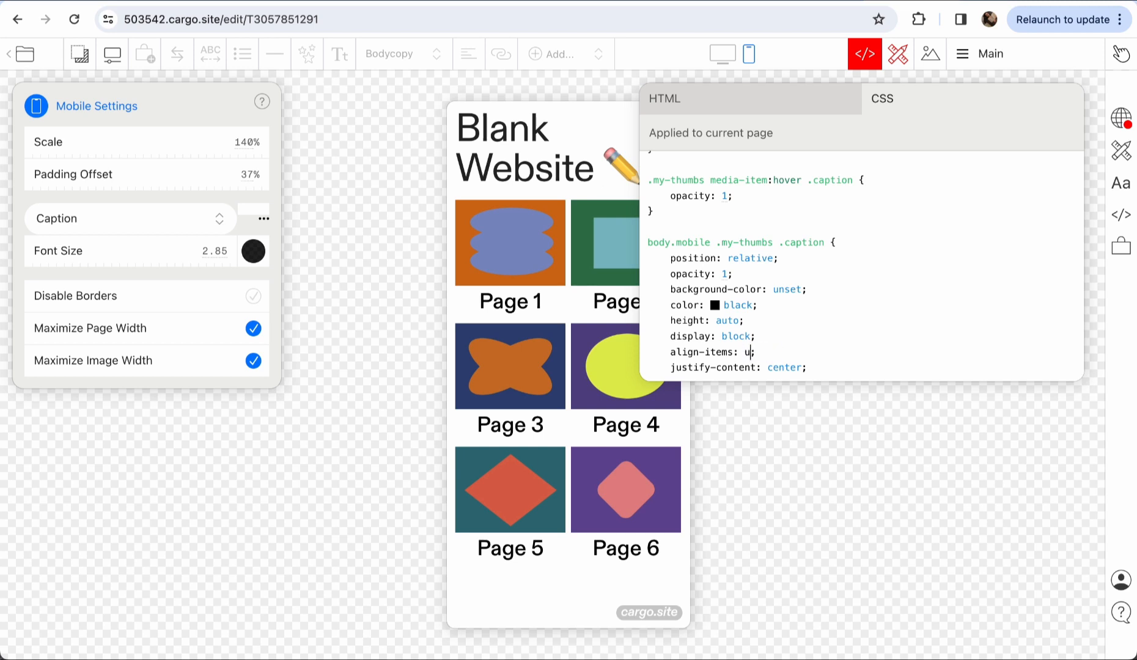
pyautogui.write('nset')
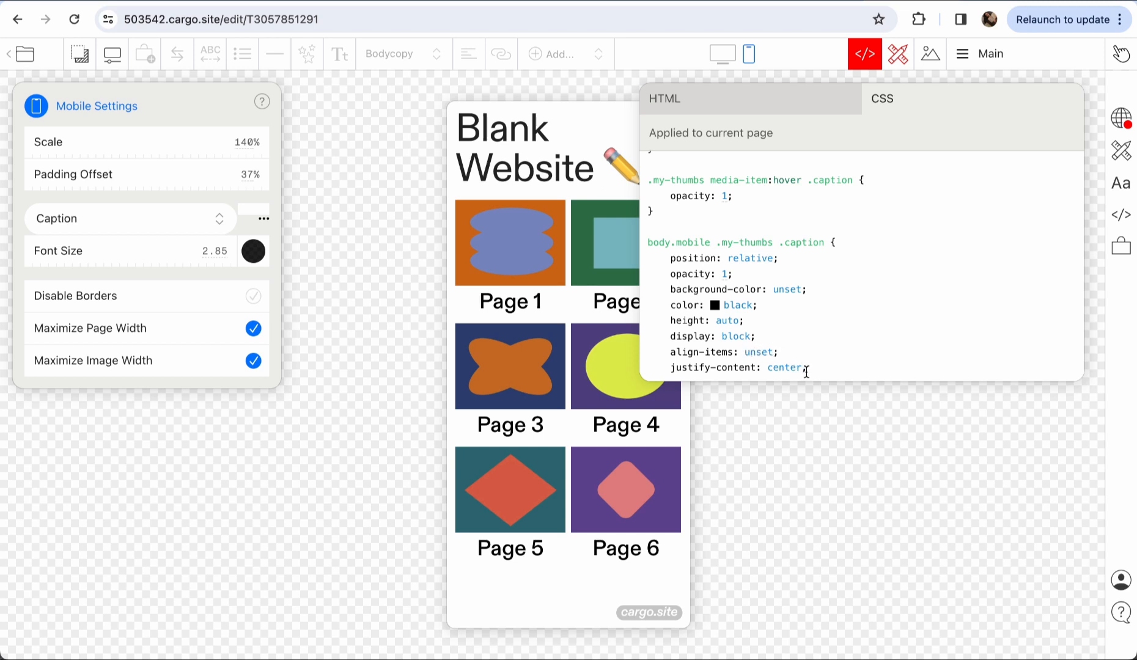
pyautogui.write('un')
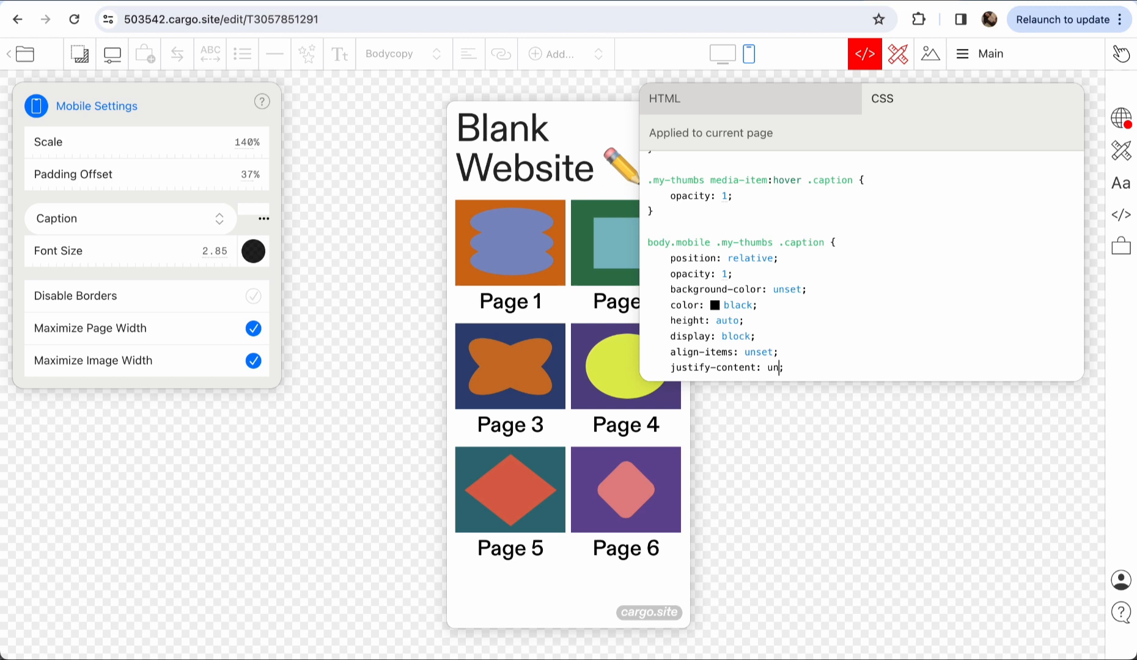
pyautogui.scroll(3)
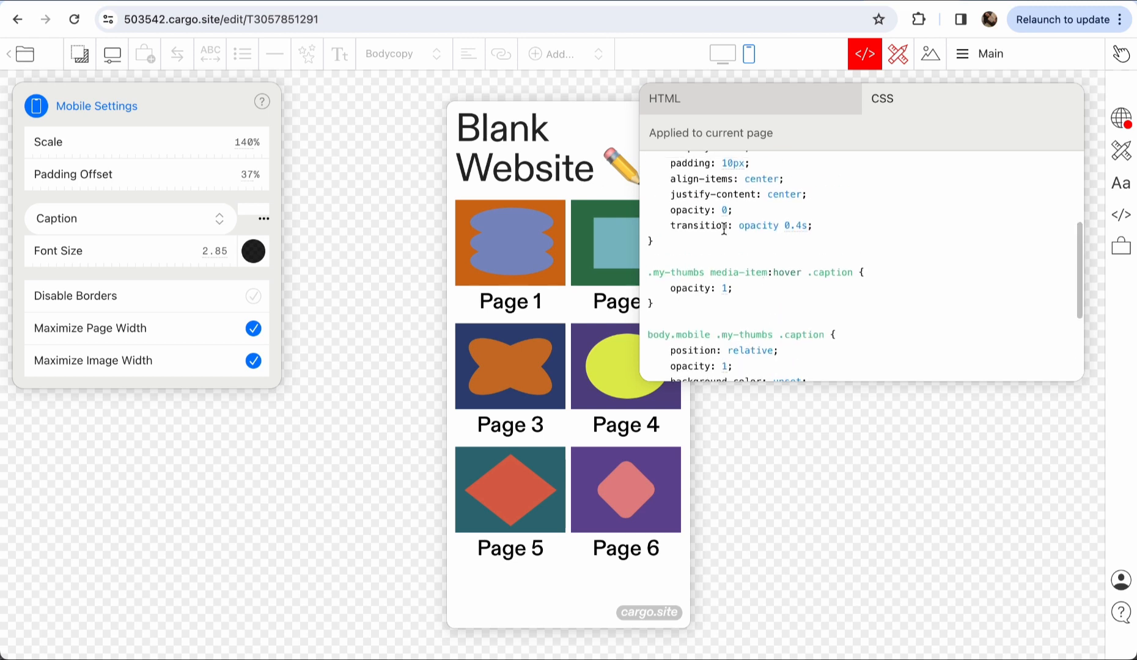
pyautogui.scroll(3)
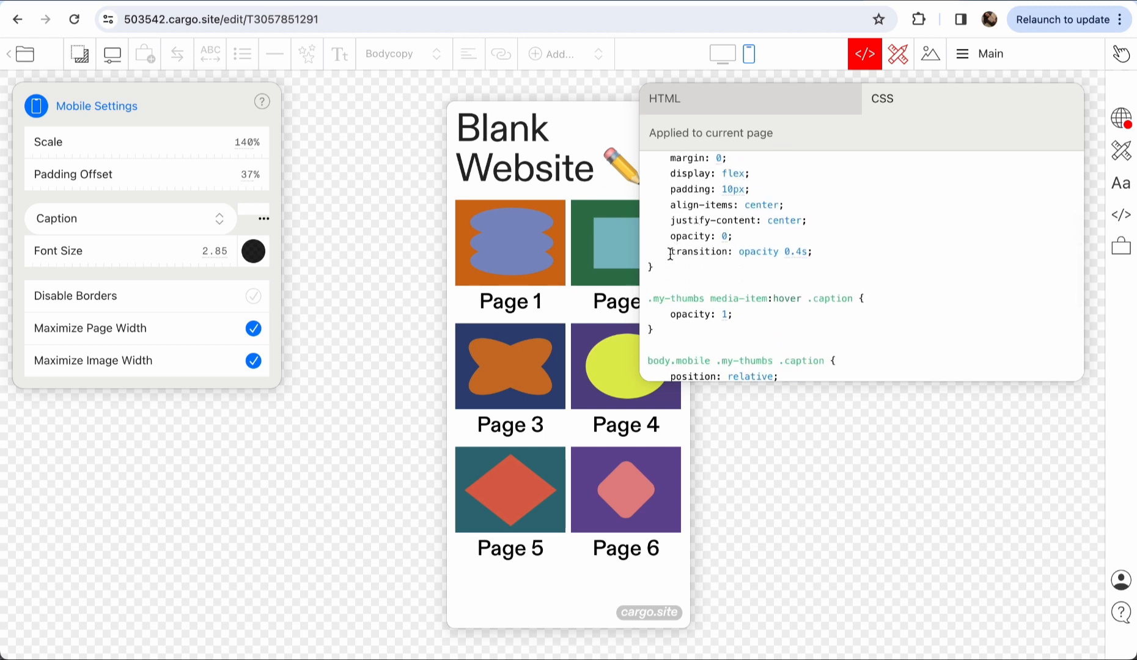
pyautogui.scroll(-3)
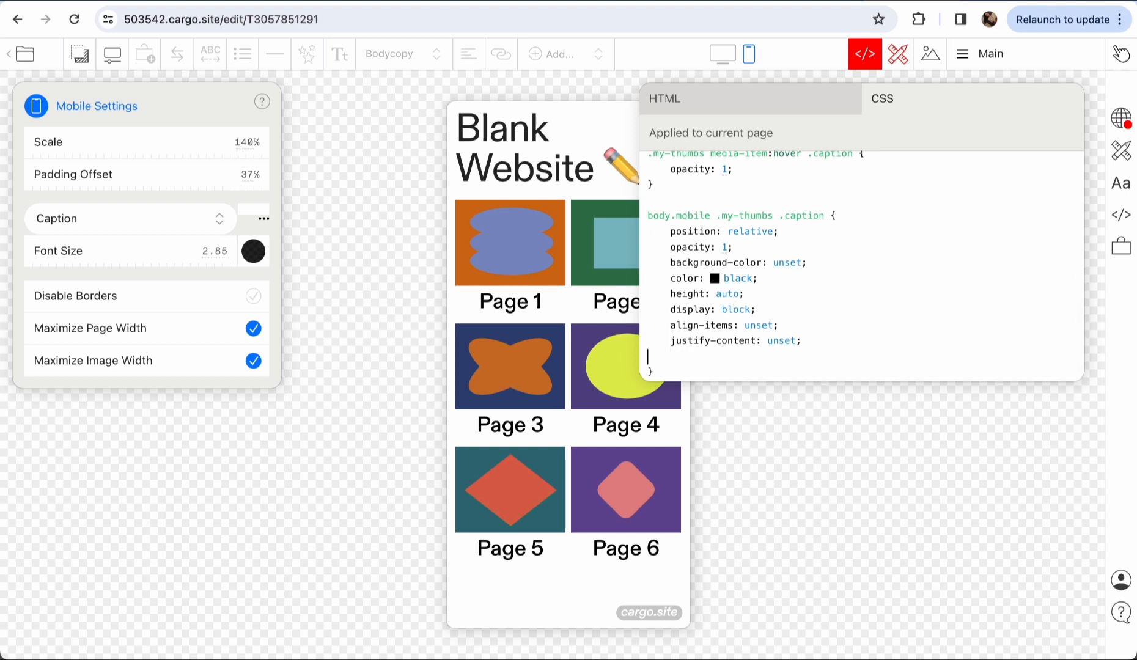
# Close the CSS editor and preview the site in the desktop layout.
pyautogui.click(864, 54)
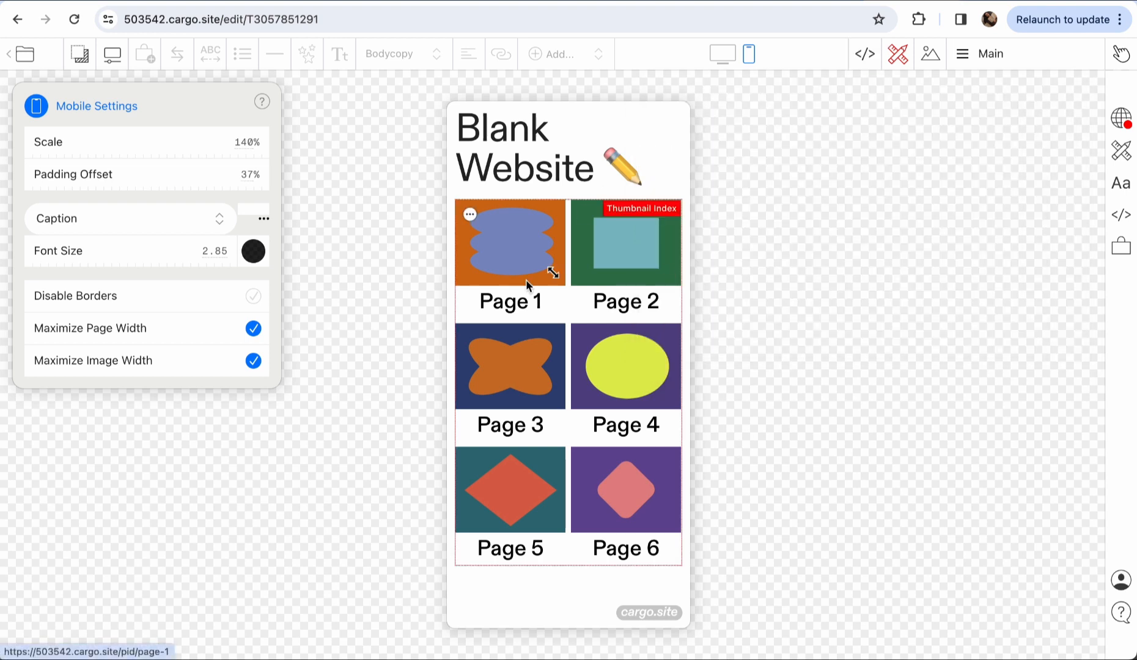
pyautogui.moveTo(701, 216)
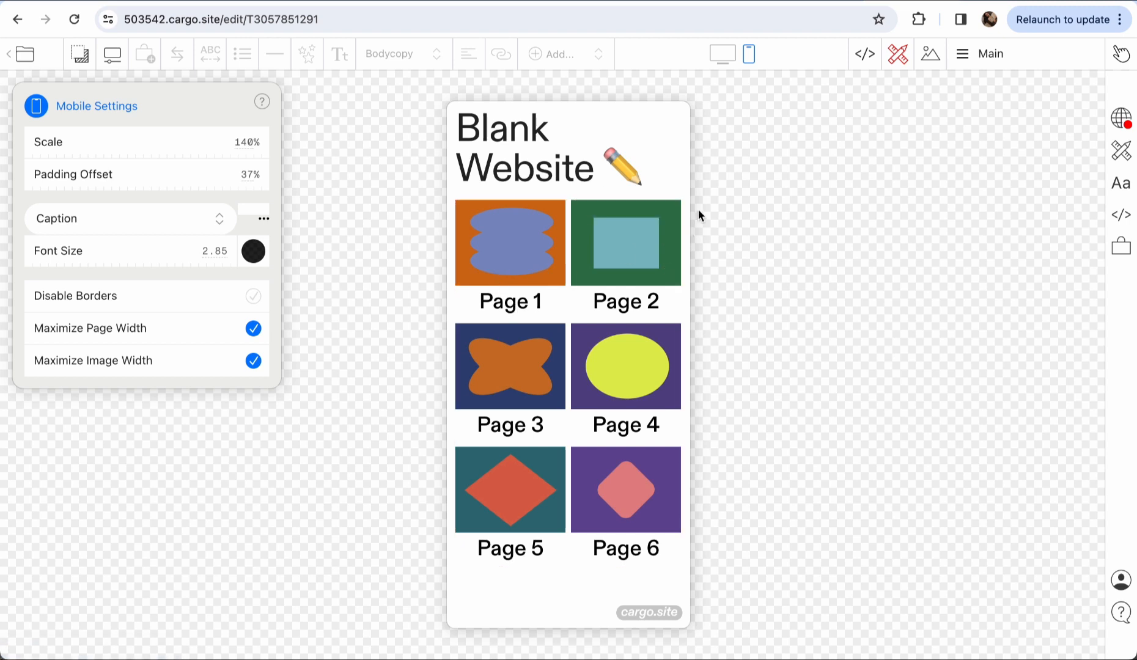
pyautogui.click(721, 54)
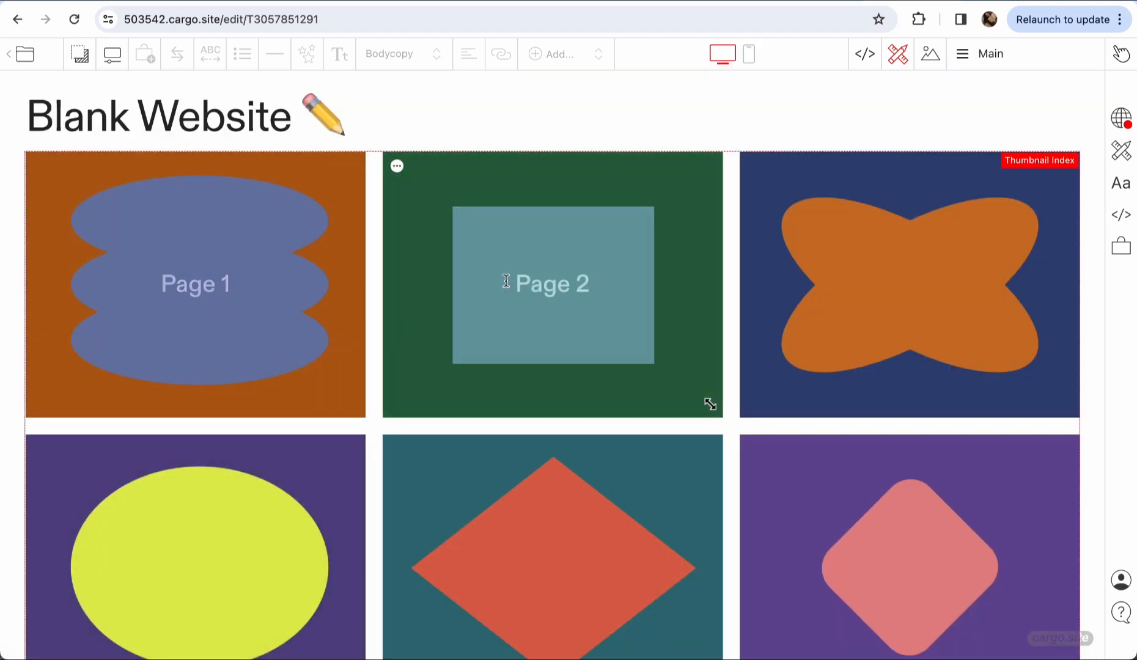
pyautogui.scroll(-3)
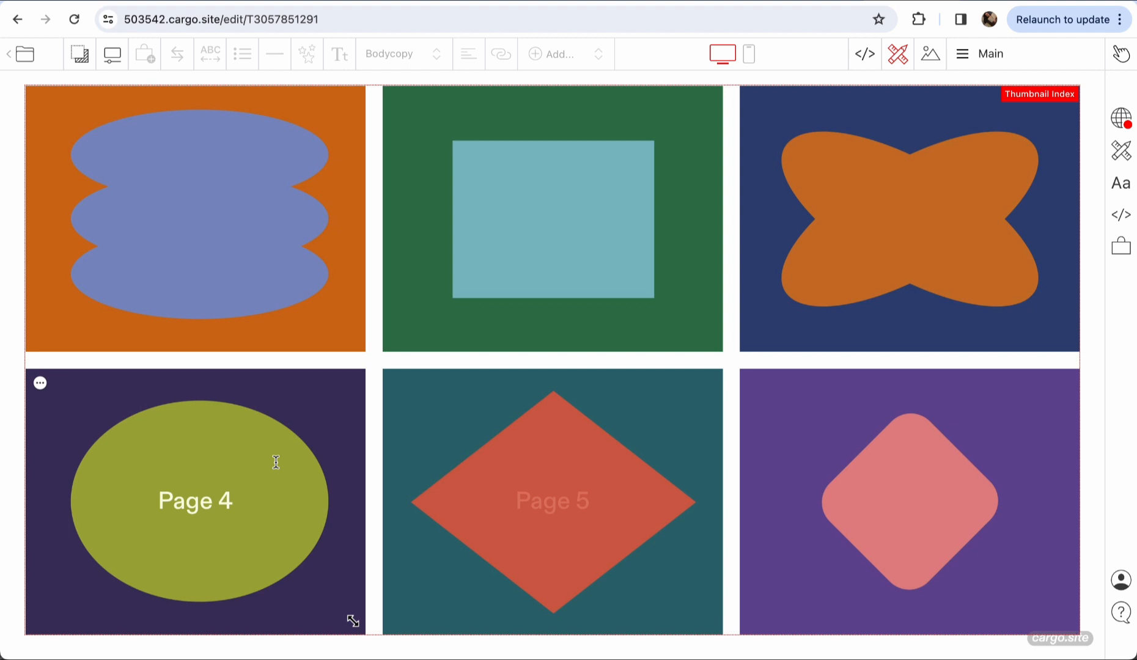